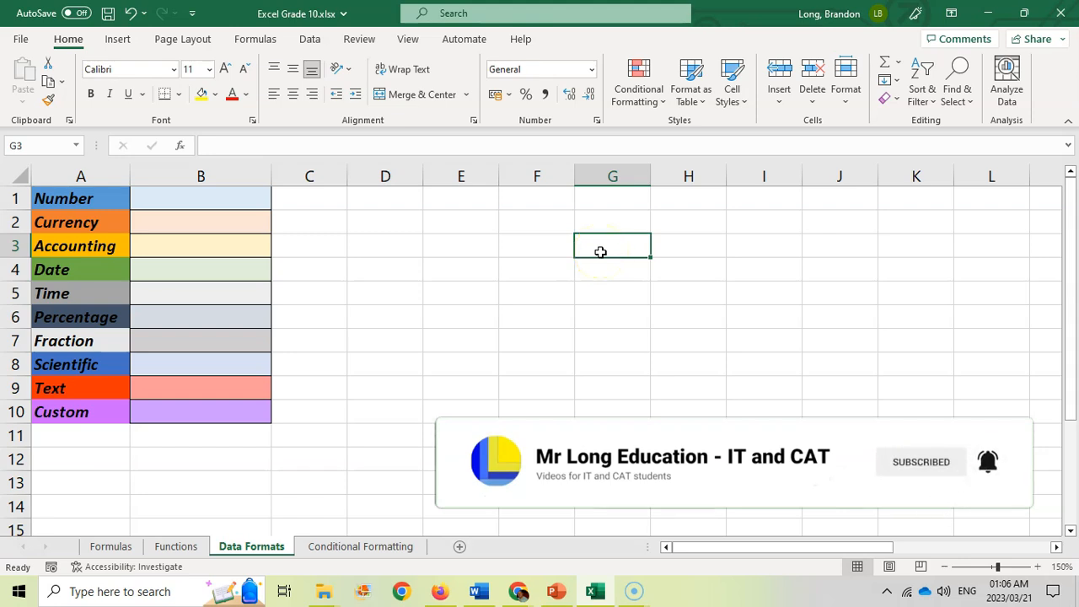
Step: Review the format names in column A, the empty cells B1:B10 and the Number Format list
left_click(537, 314)
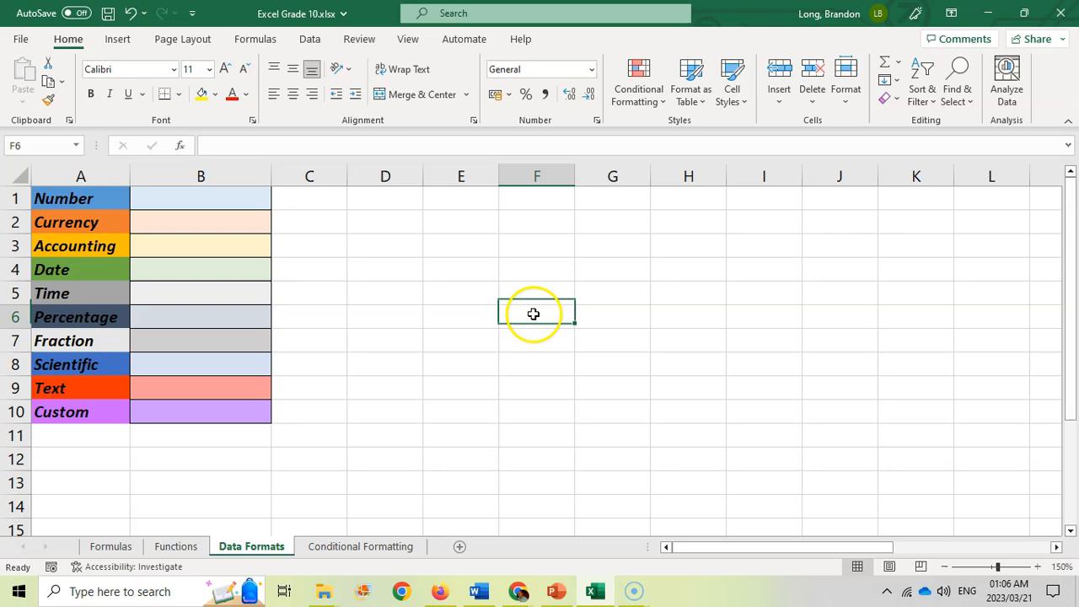
left_click_drag(80, 198, 80, 364)
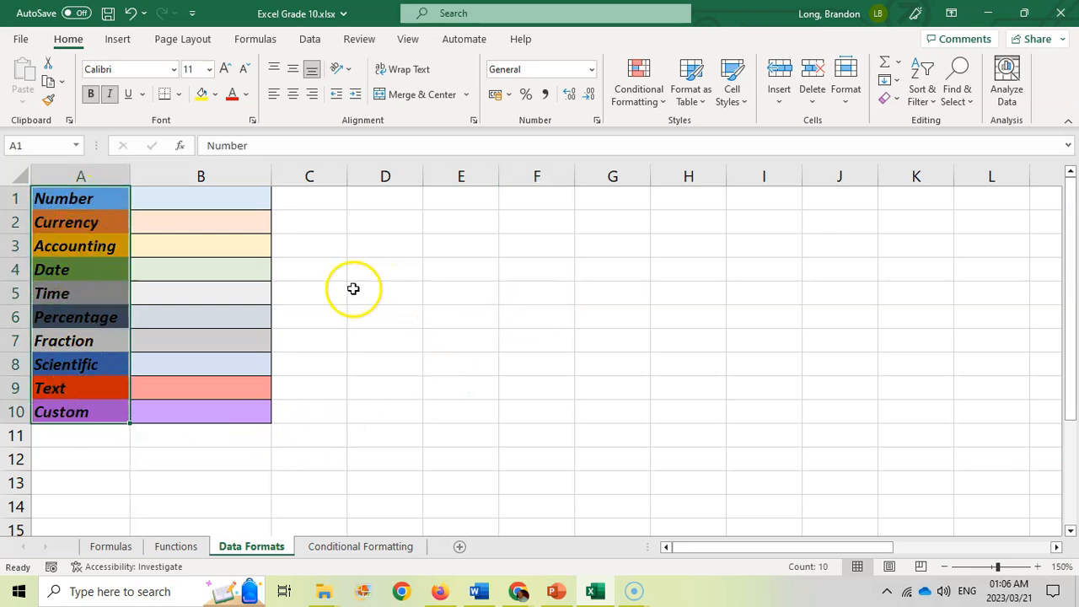
mouse_move(403, 311)
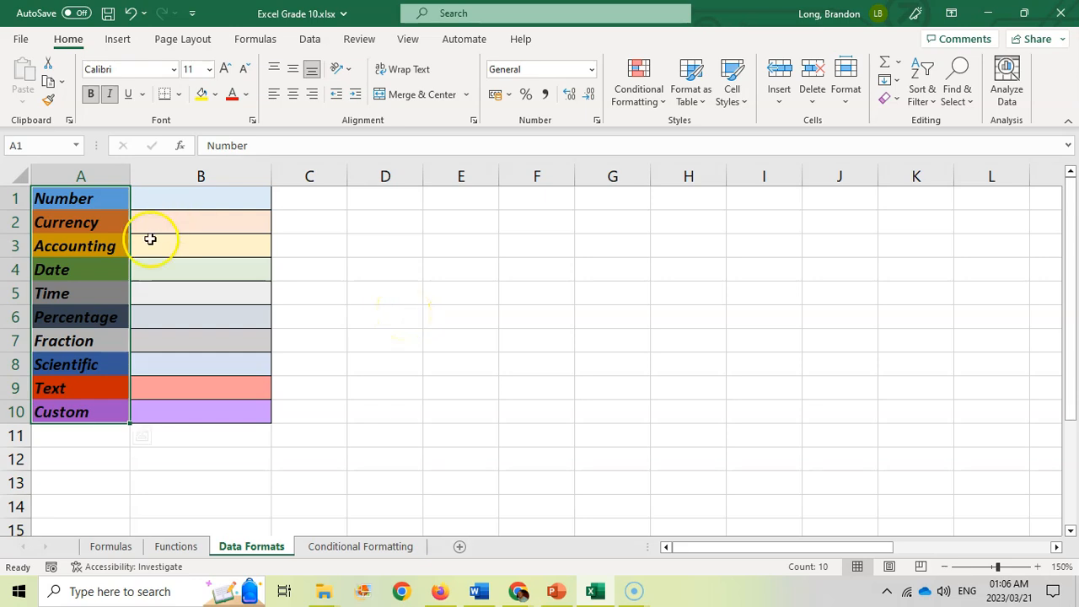
left_click(200, 198)
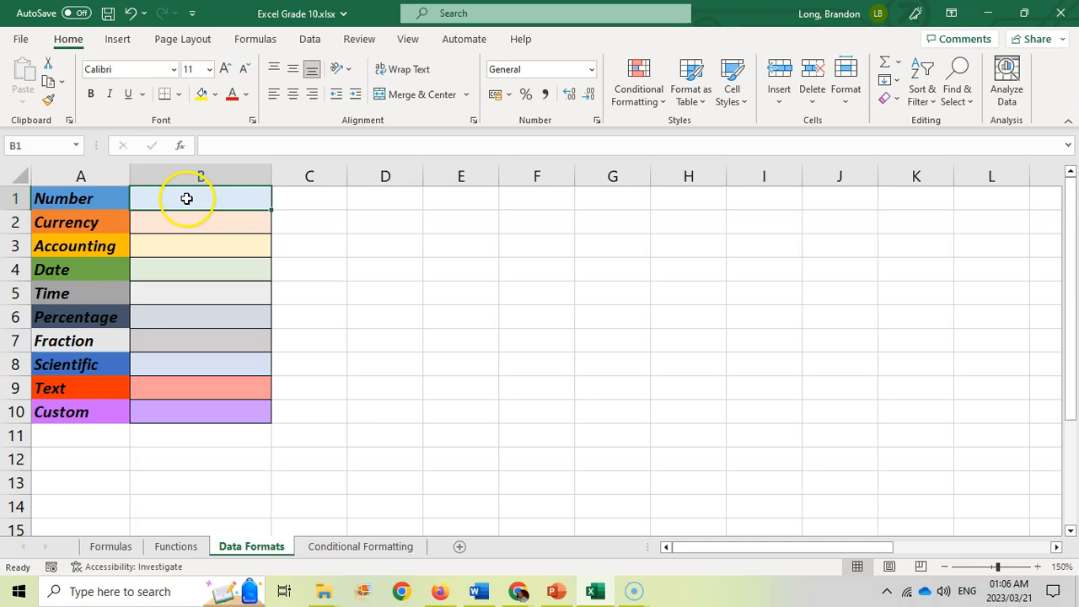
left_click_drag(186, 198, 220, 411)
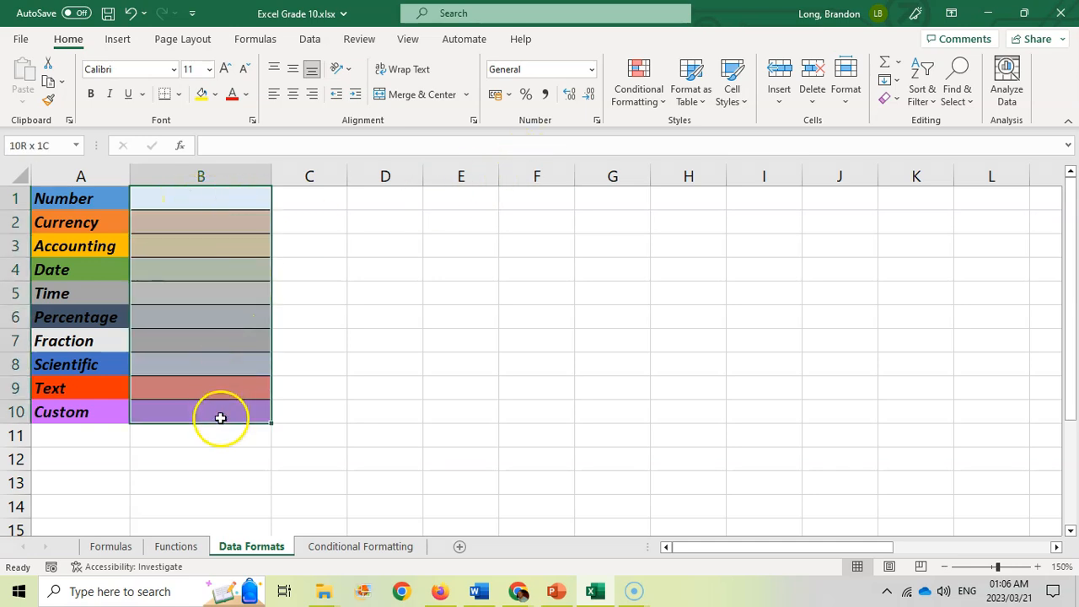
left_click(201, 198)
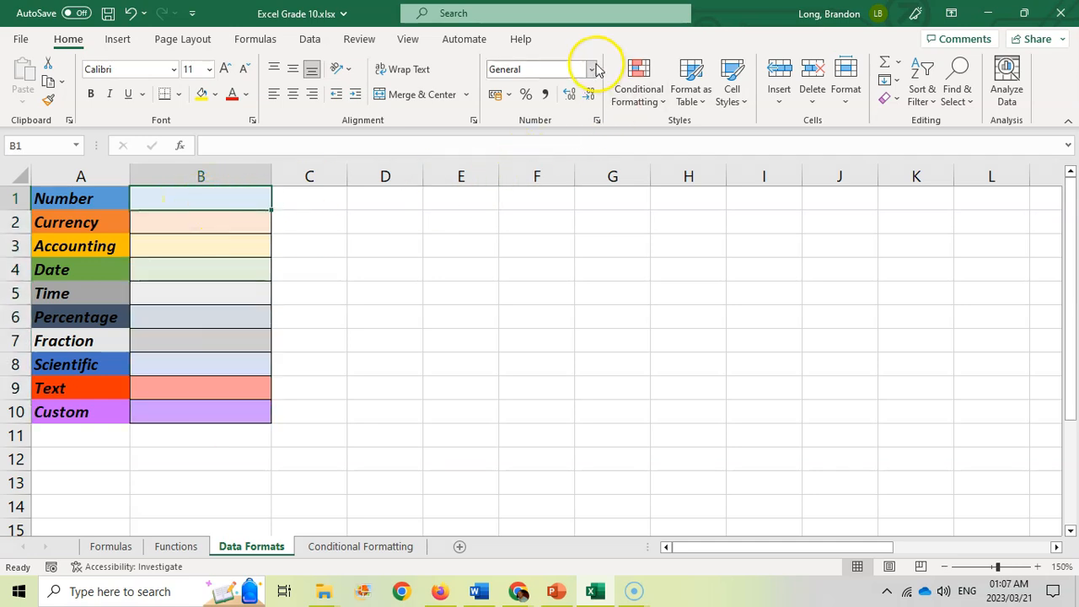
left_click(592, 69)
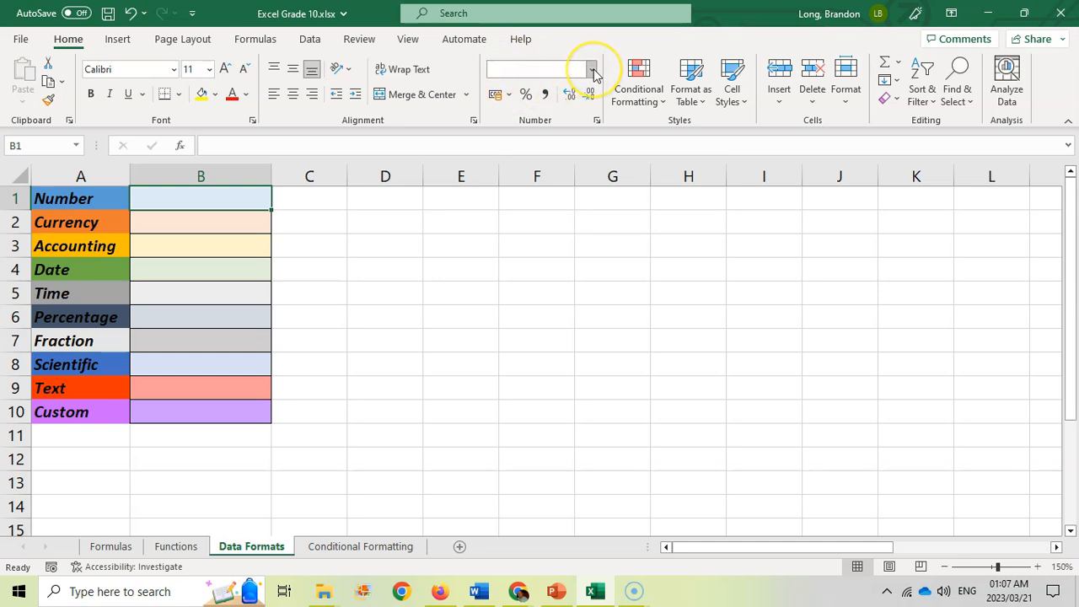
left_click(591, 69)
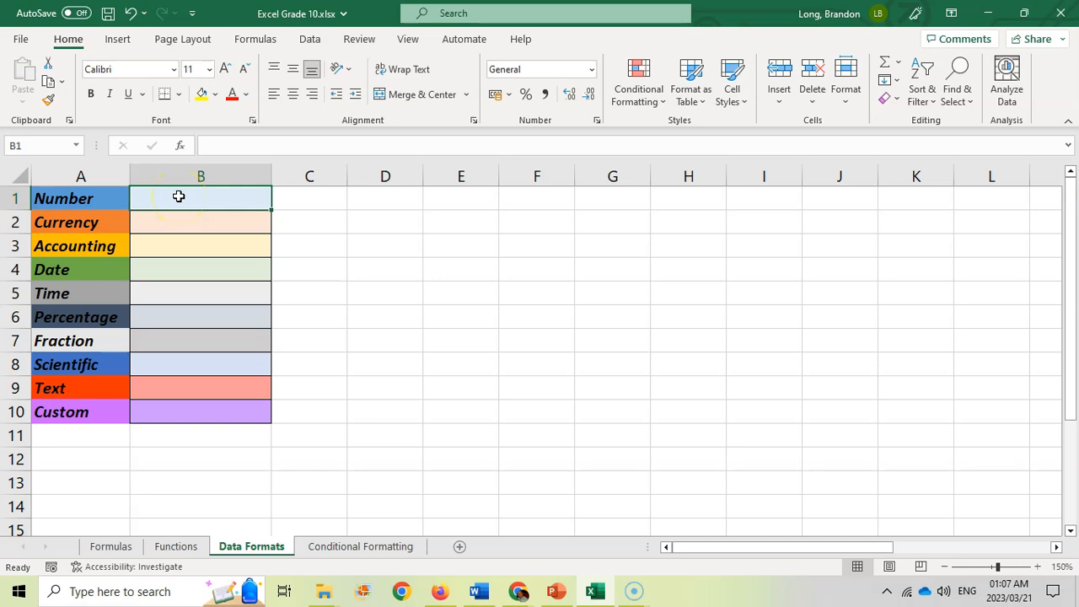
Step: Enter 45.569 in B1 and apply the Number format so it shows 45.57
type("45.569")
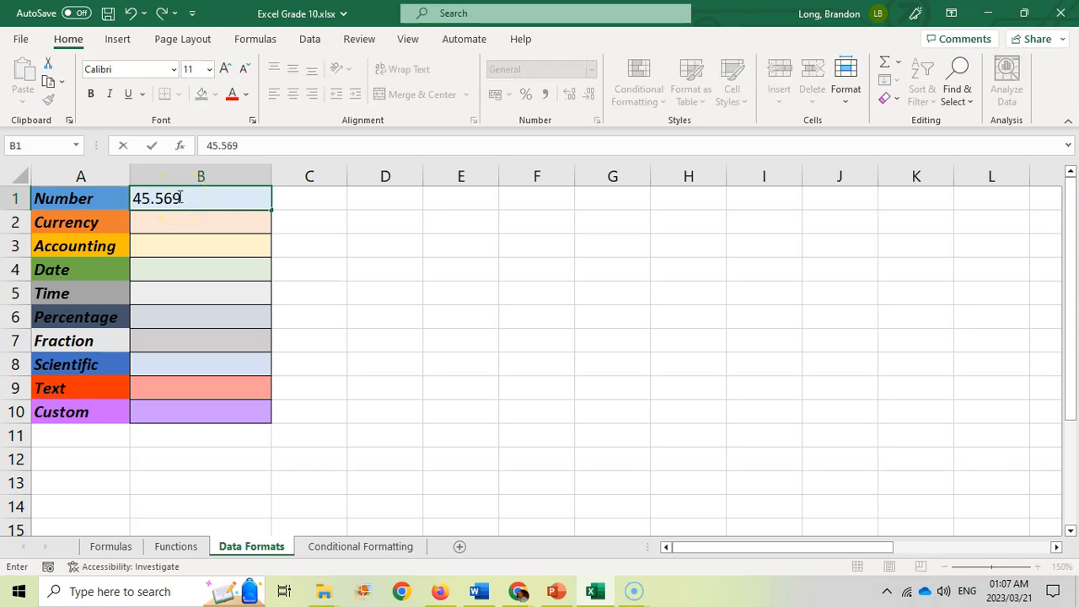
key("enter")
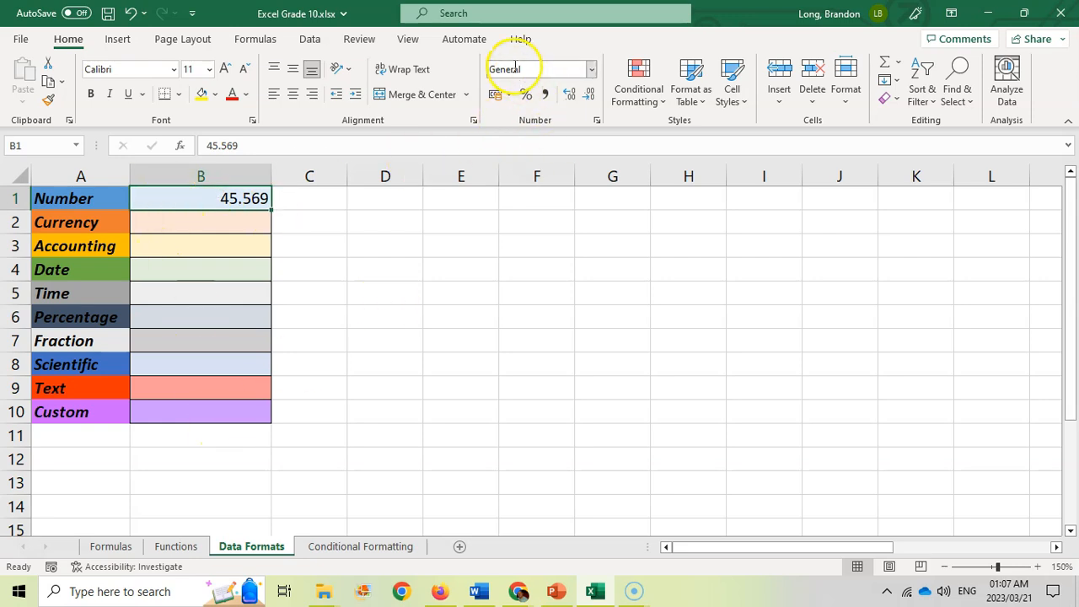
left_click(590, 69)
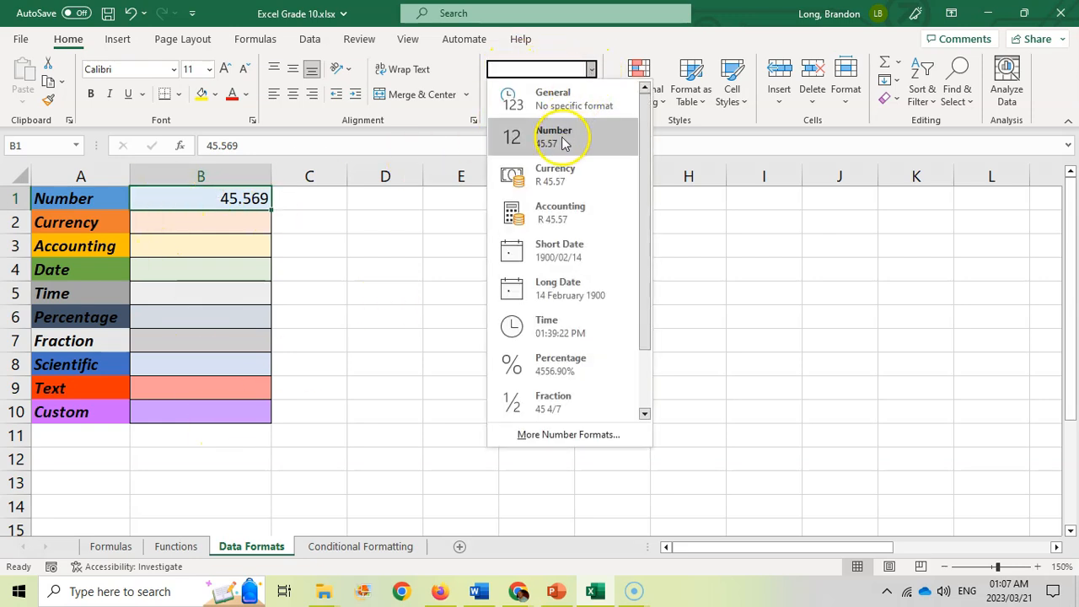
left_click(555, 137)
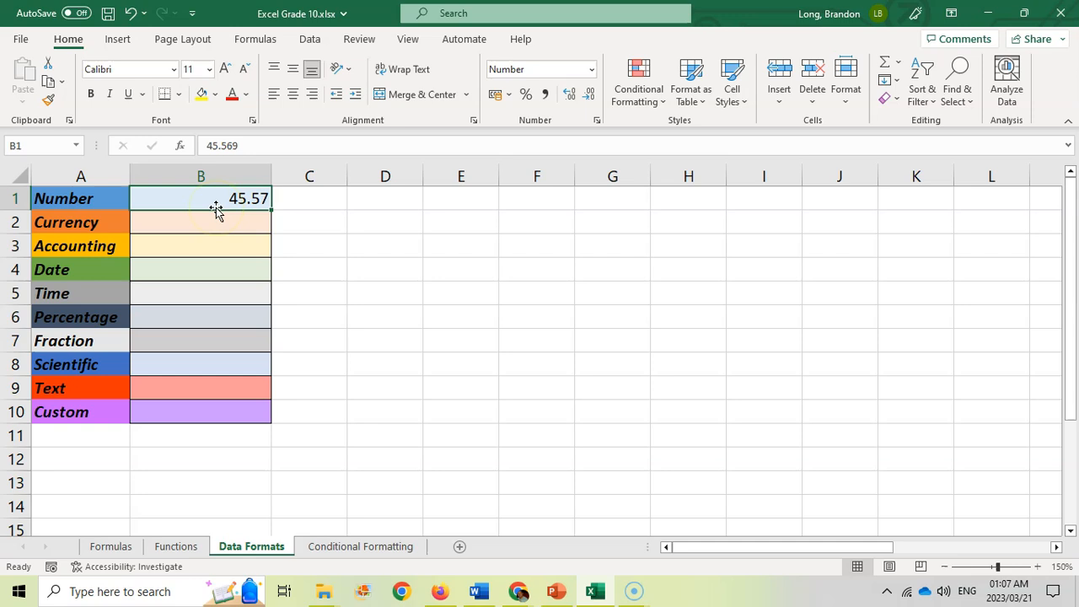
Step: Set B1 to three decimal places via Format Cells so it reads 45.569
right_click(200, 198)
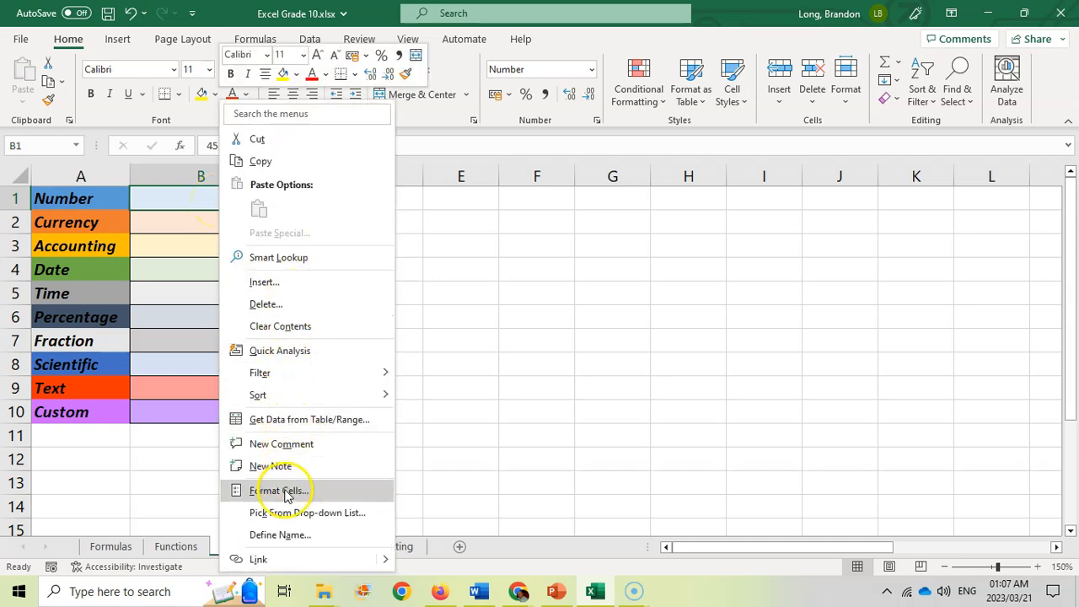
left_click(280, 490)
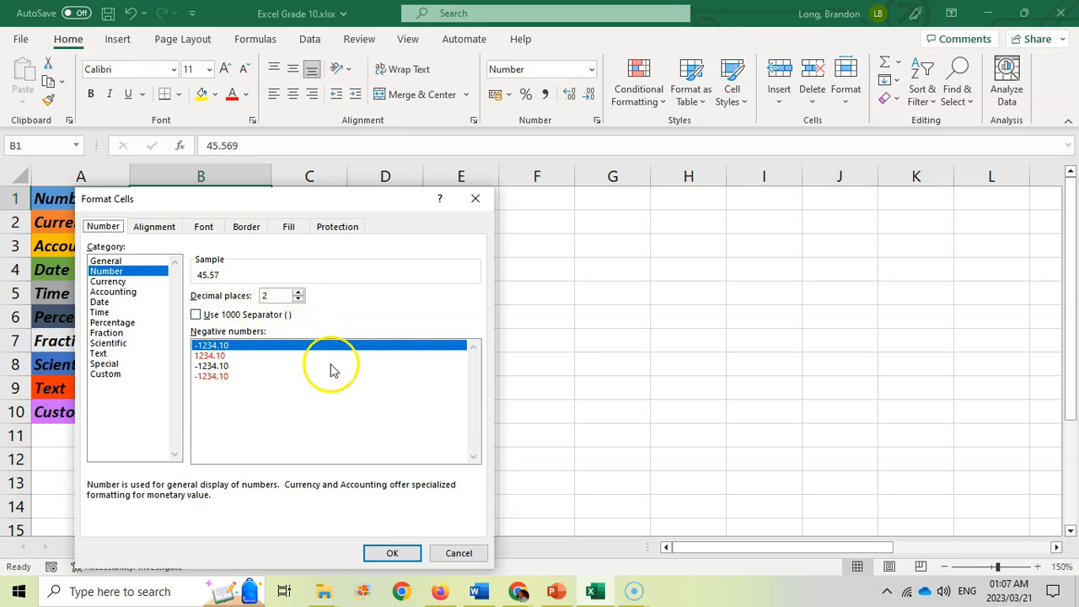
left_click(297, 291)
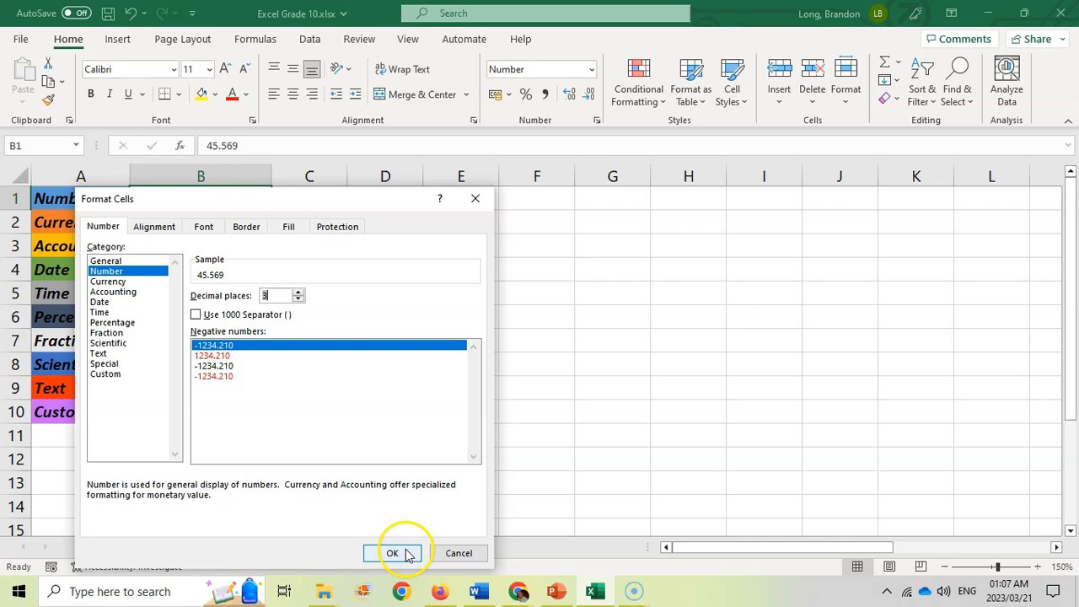
left_click(391, 553)
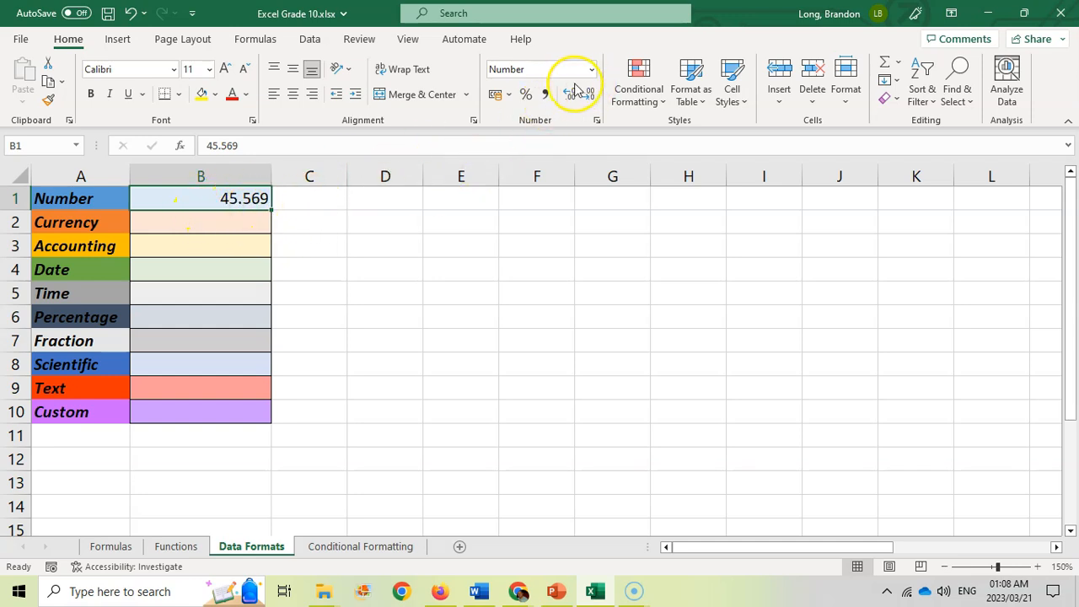
mouse_move(588, 92)
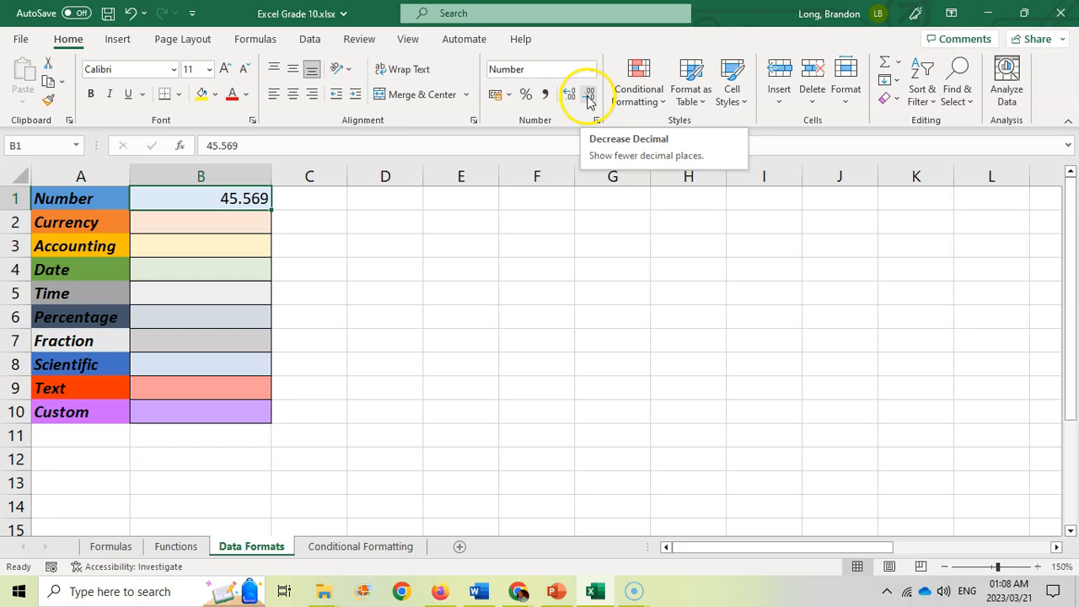
Step: Decrease the decimals in B1 twice so it displays 45.6
left_click(589, 94)
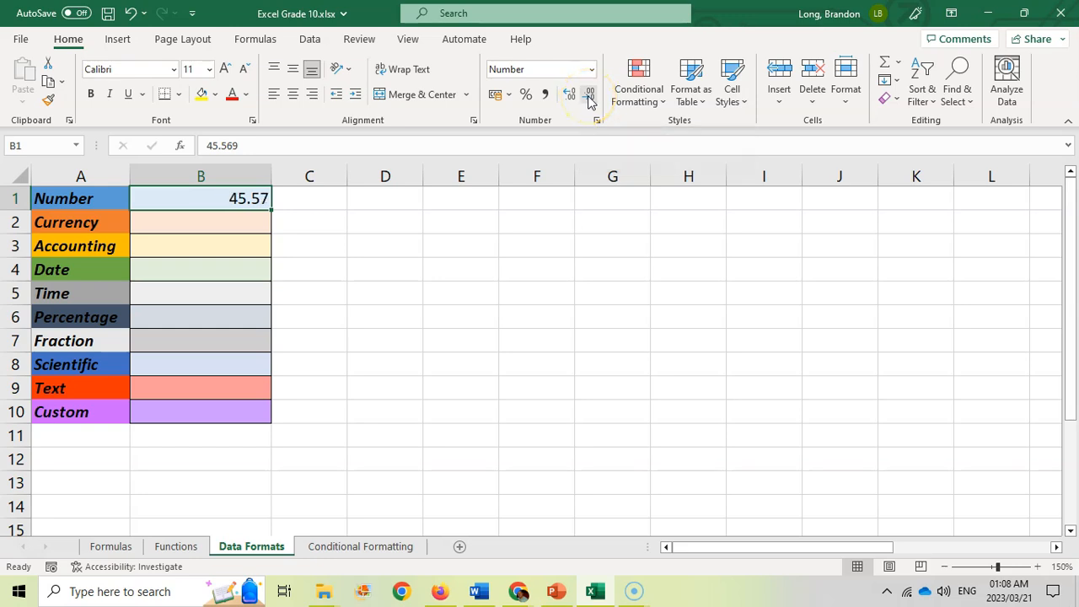
mouse_move(423, 230)
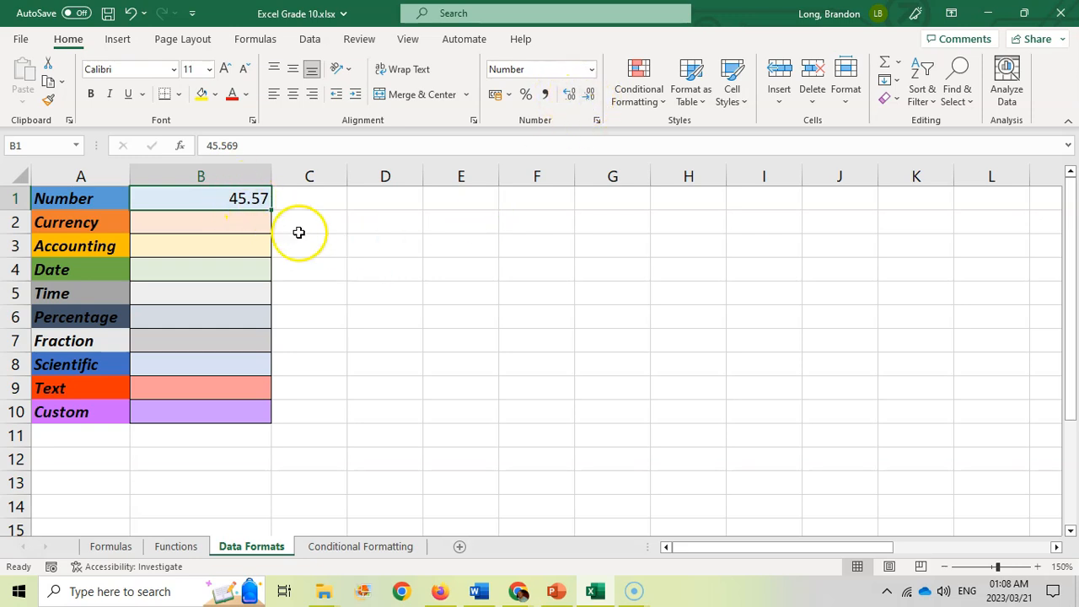
left_click(589, 94)
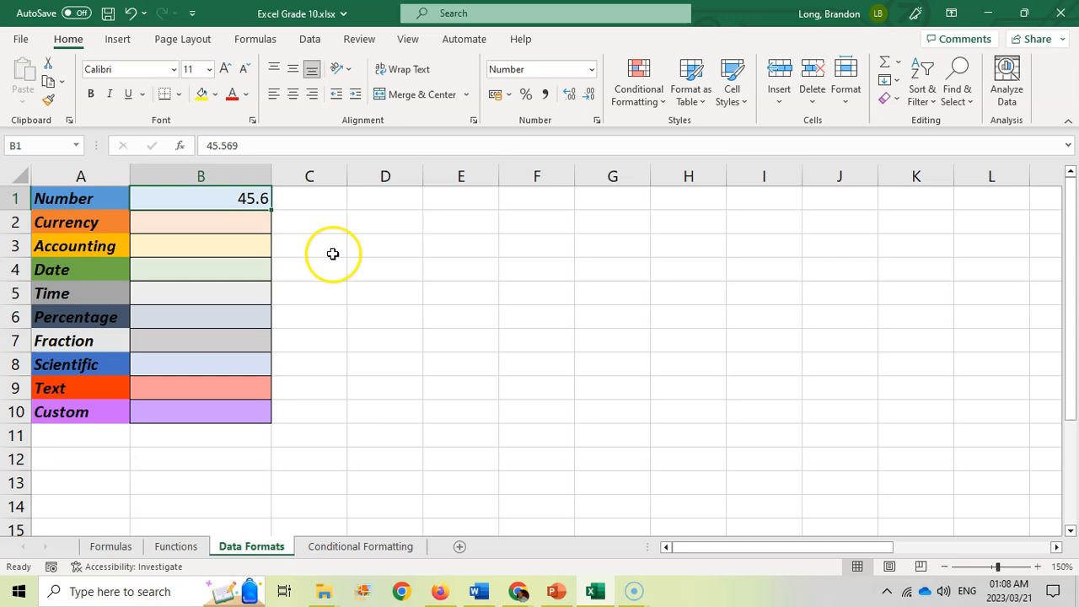
Step: Enter 150.99 in B2 and format it as Currency, showing R 150.99
left_click(200, 222)
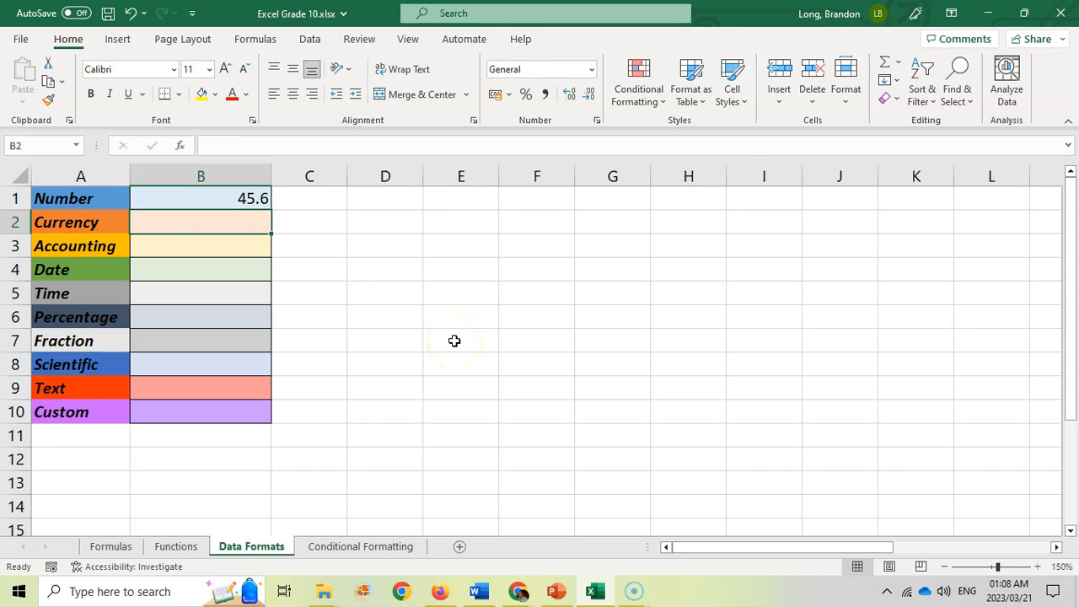
type("150.99")
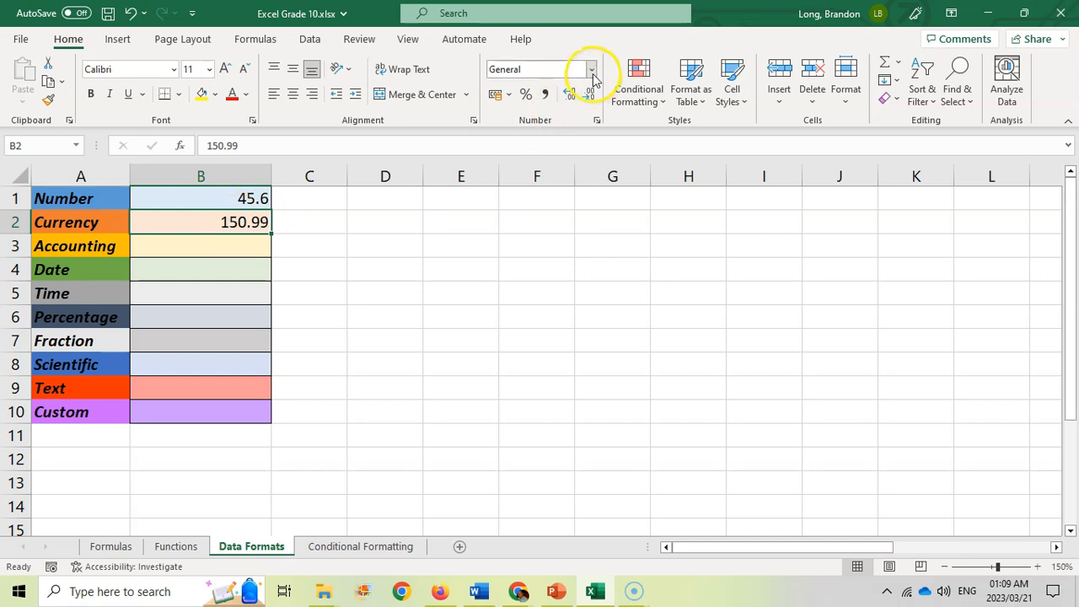
left_click(590, 69)
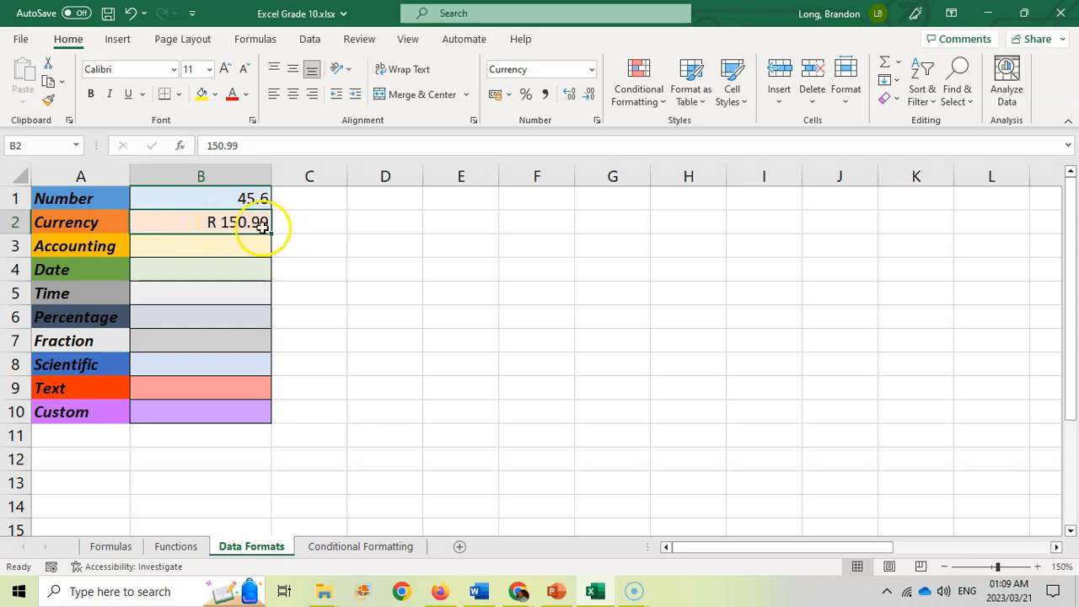
mouse_move(349, 282)
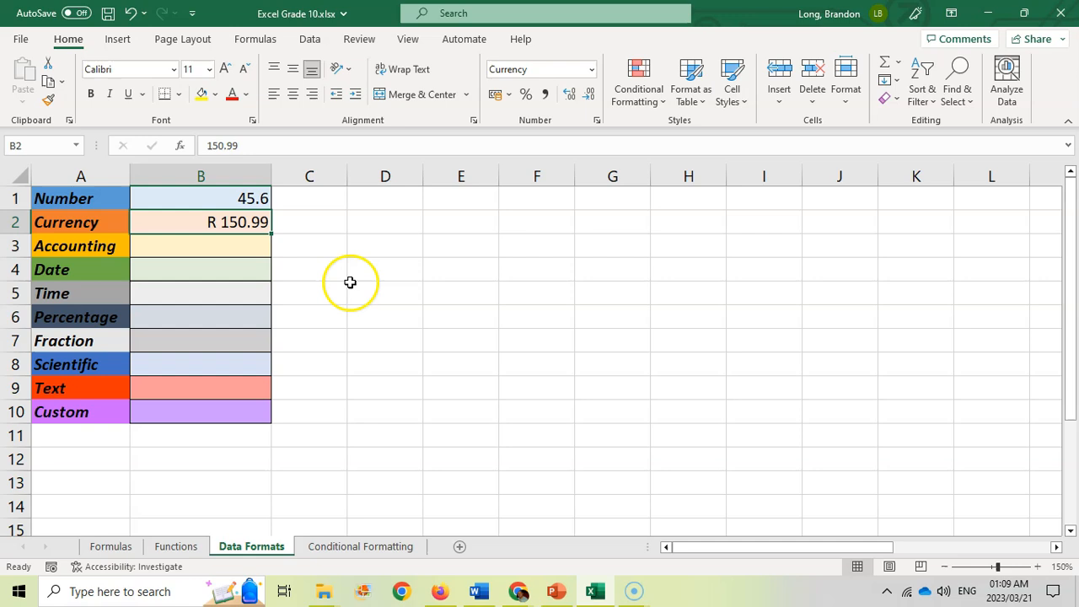
left_click(200, 245)
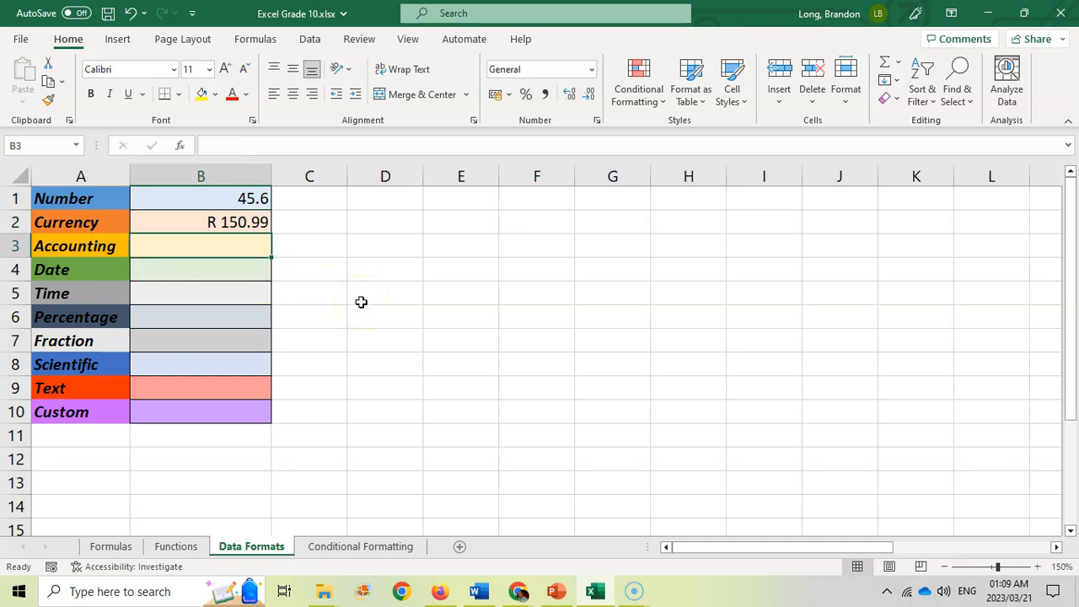
Step: Enter 150.99 in B3 as Accounting format and view the accounting currency symbols
type("150.99")
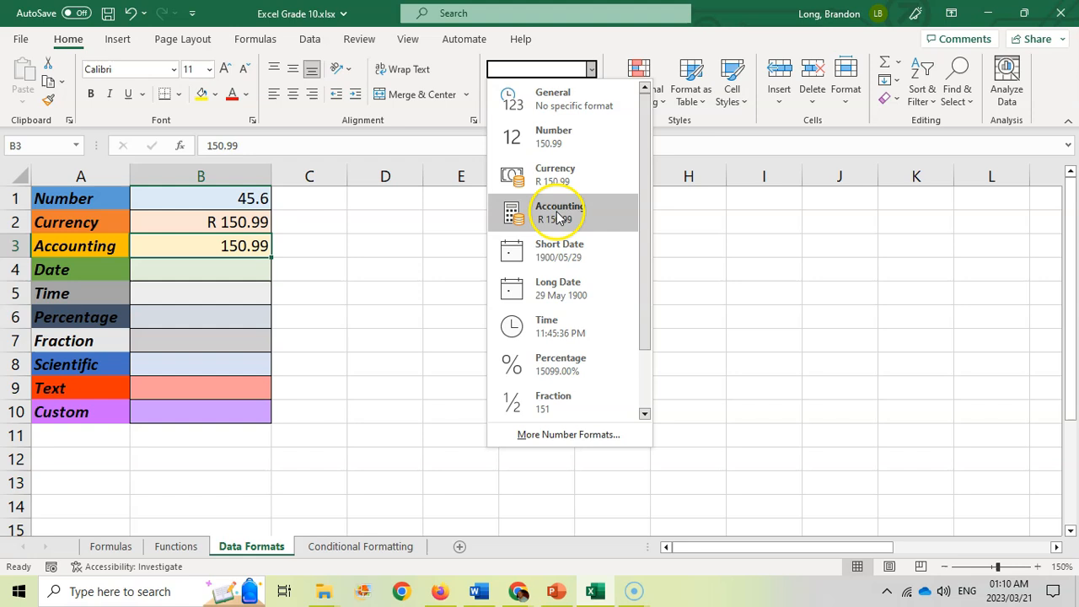
left_click(558, 210)
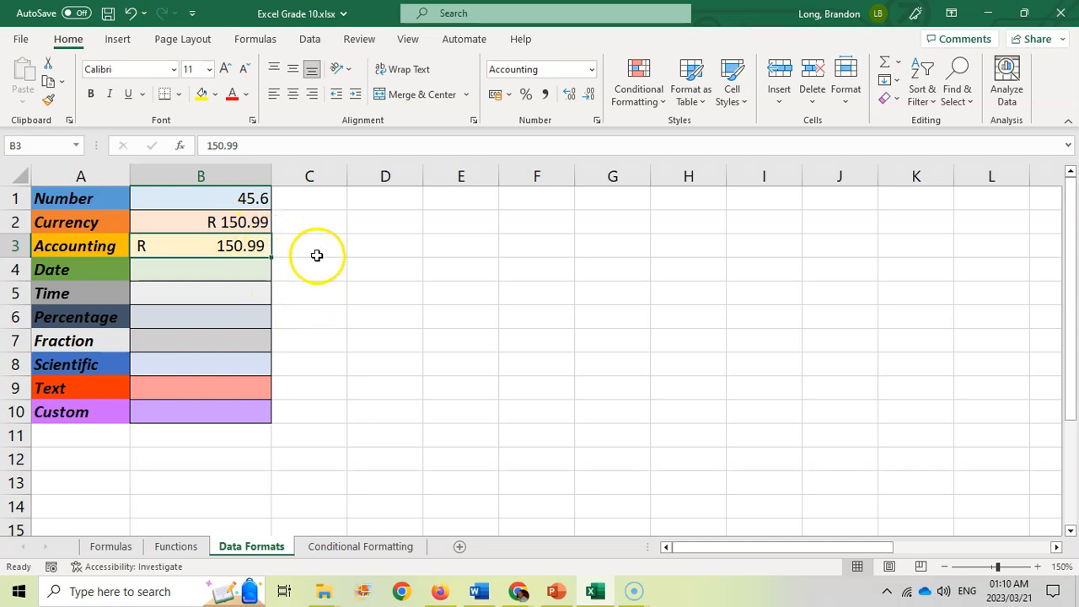
left_click(509, 93)
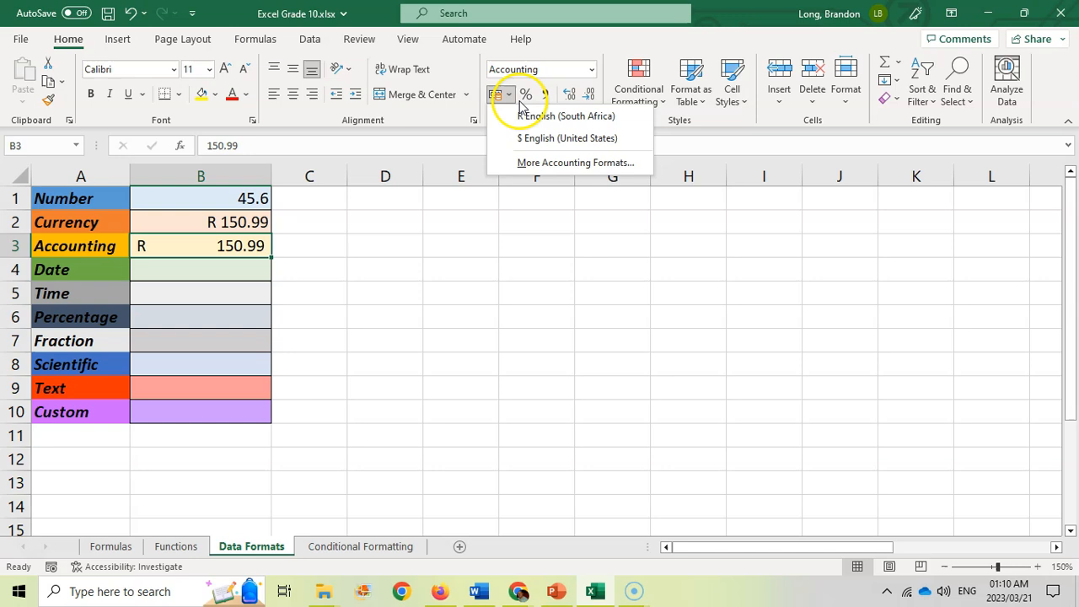
mouse_move(516, 145)
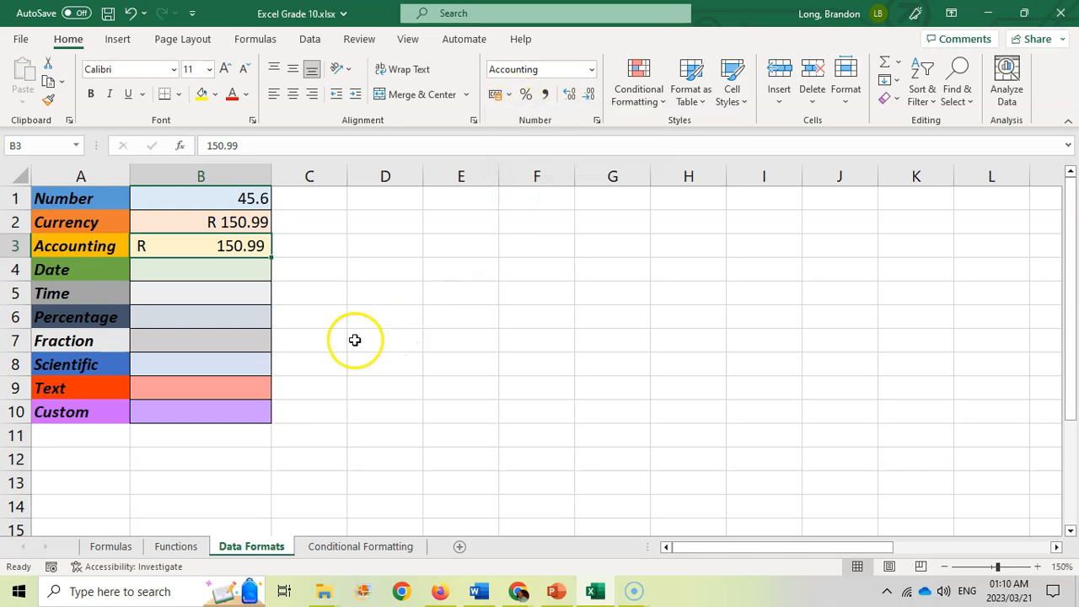
right_click(199, 245)
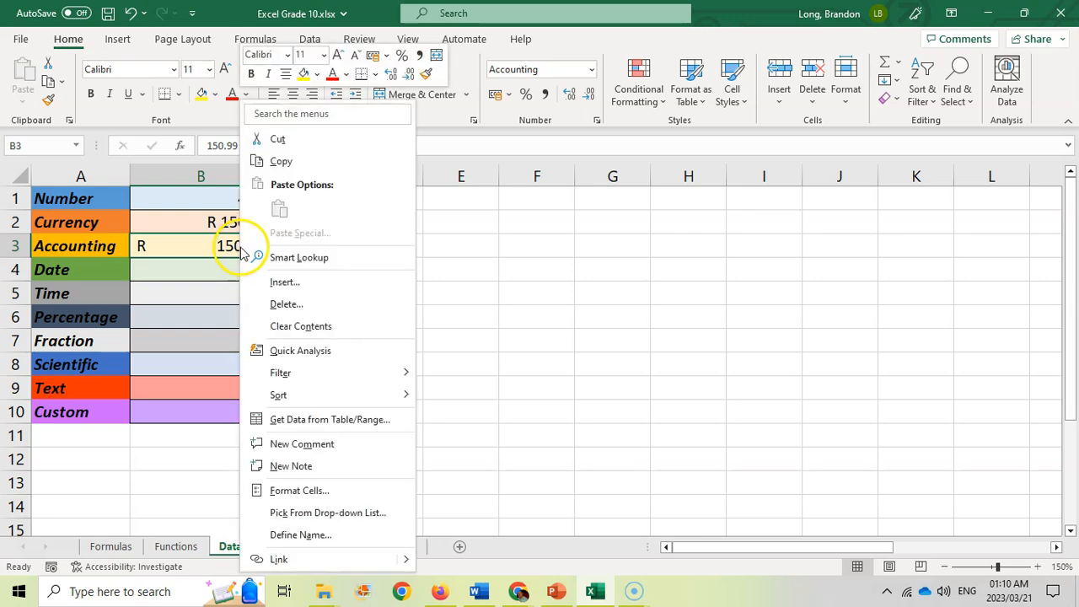
left_click(299, 490)
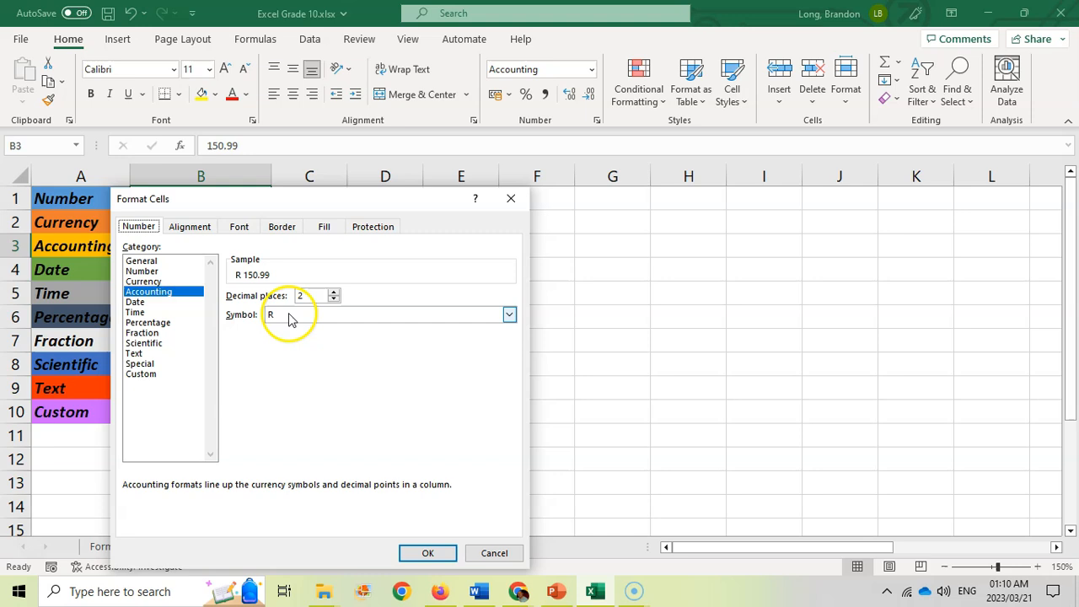
left_click(508, 313)
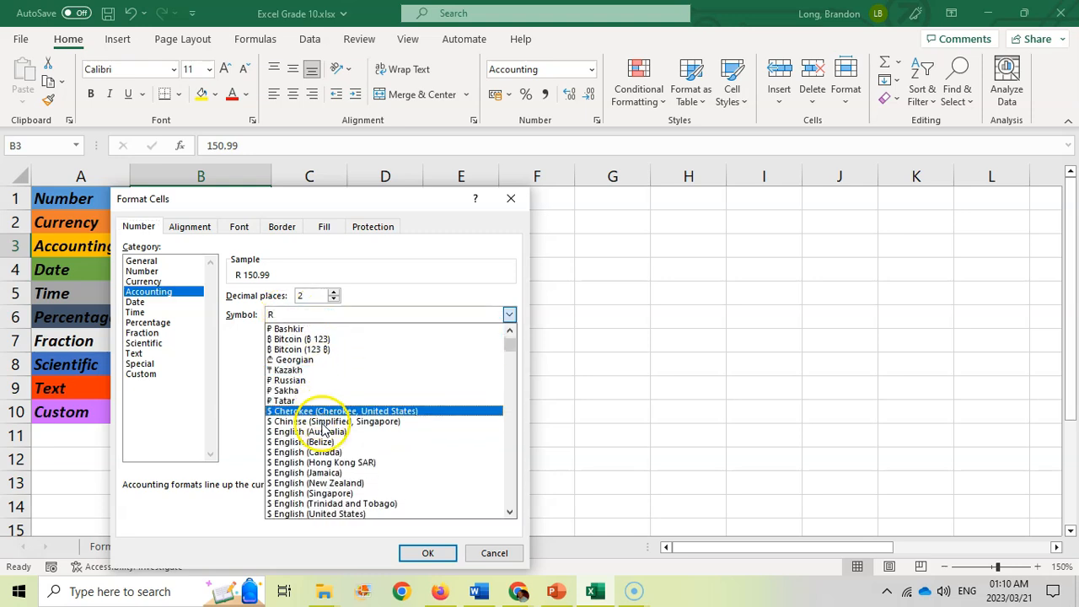
scroll("up", 3)
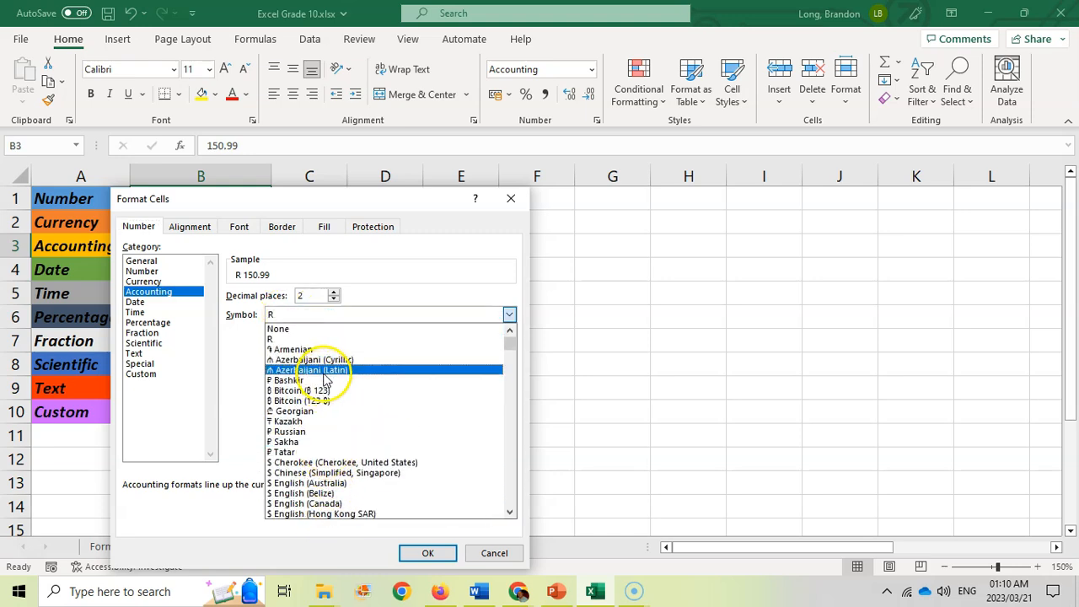
scroll("down", 3)
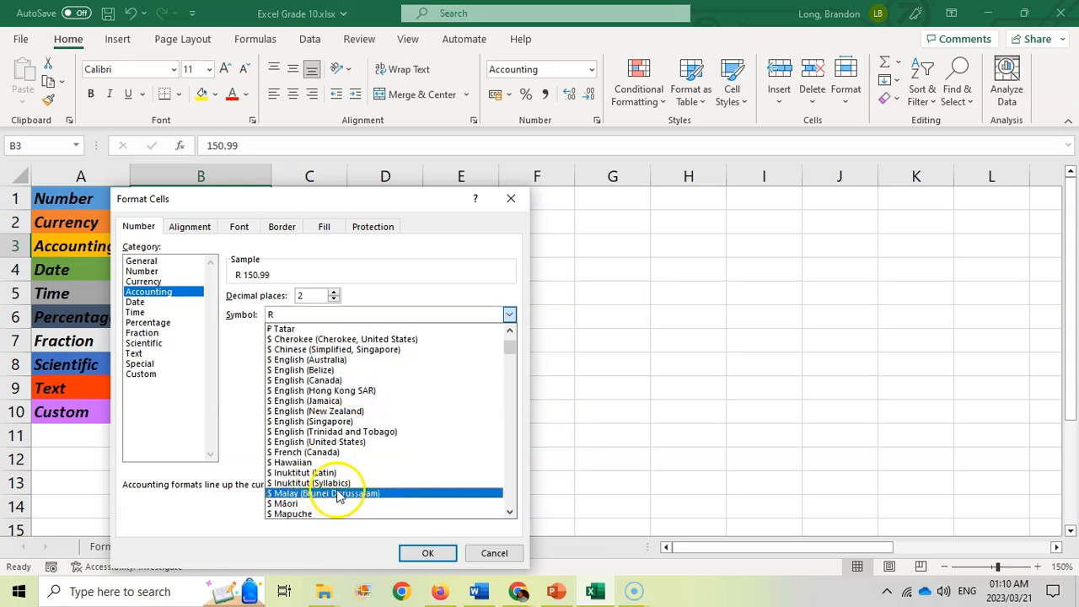
left_click(143, 281)
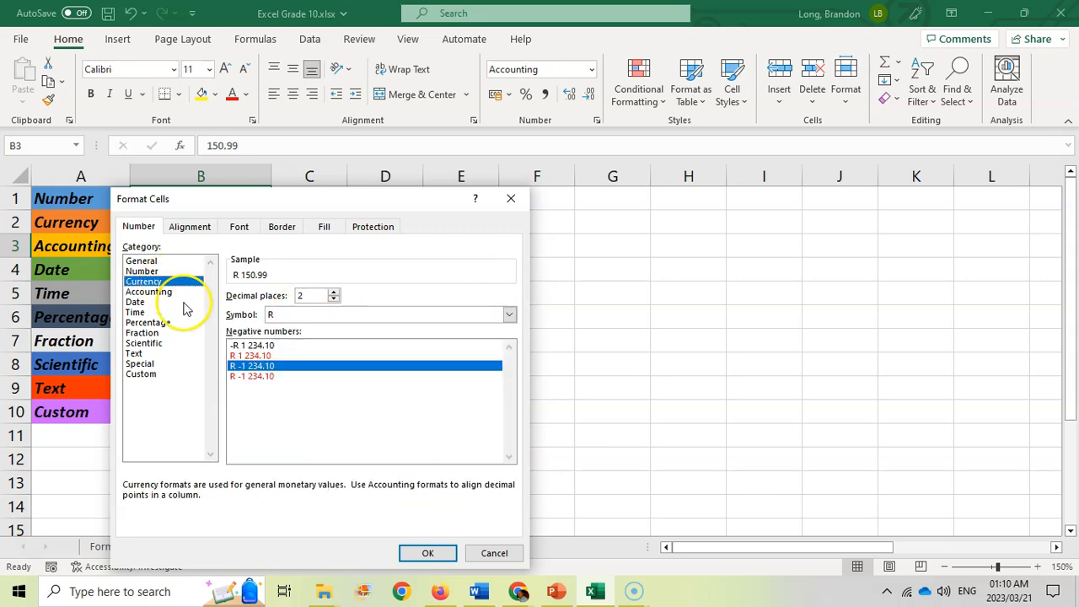
left_click(508, 315)
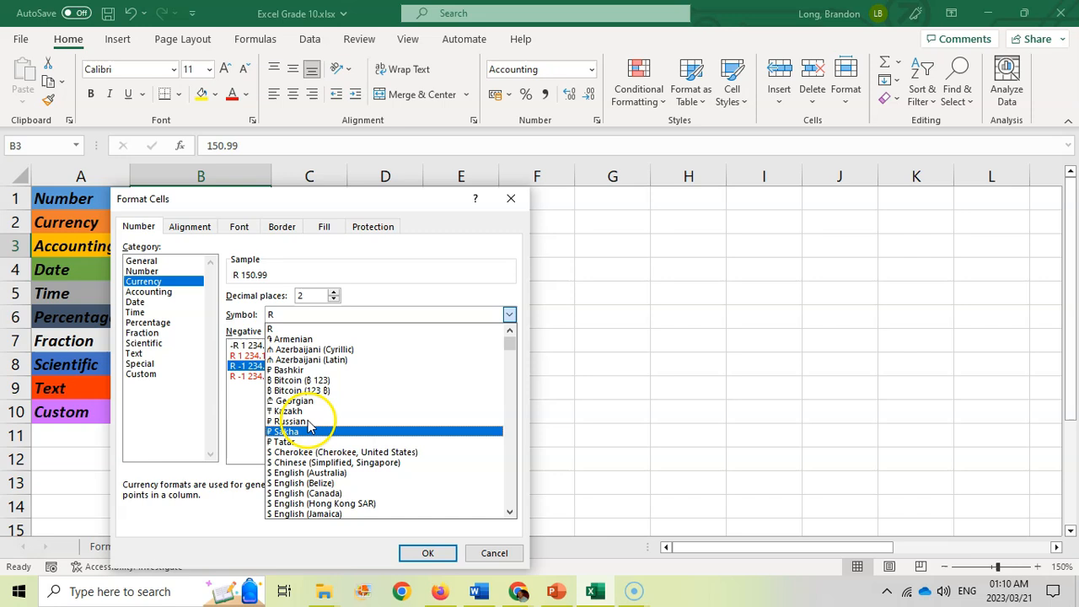
left_click(427, 553)
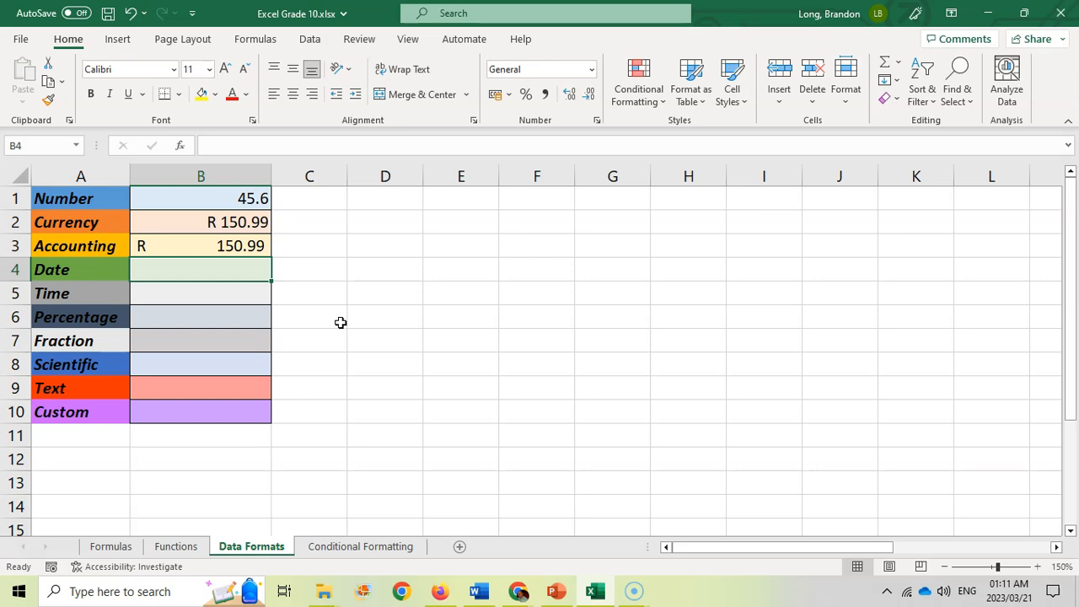
Step: Enter =NOW() in D1 to show the current date and time, then move to B4
type("=no")
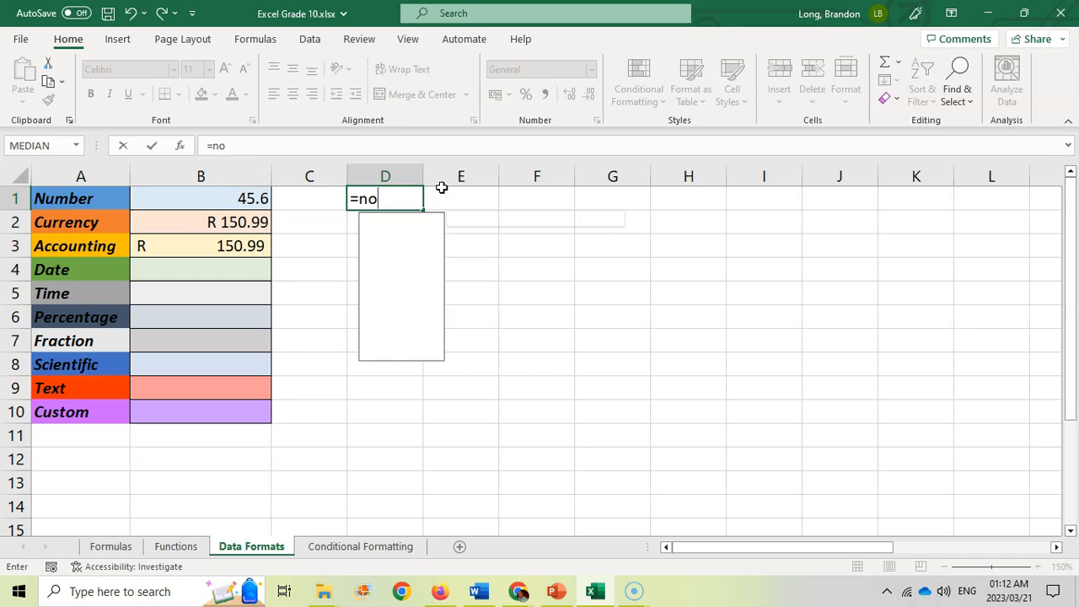
key("enter")
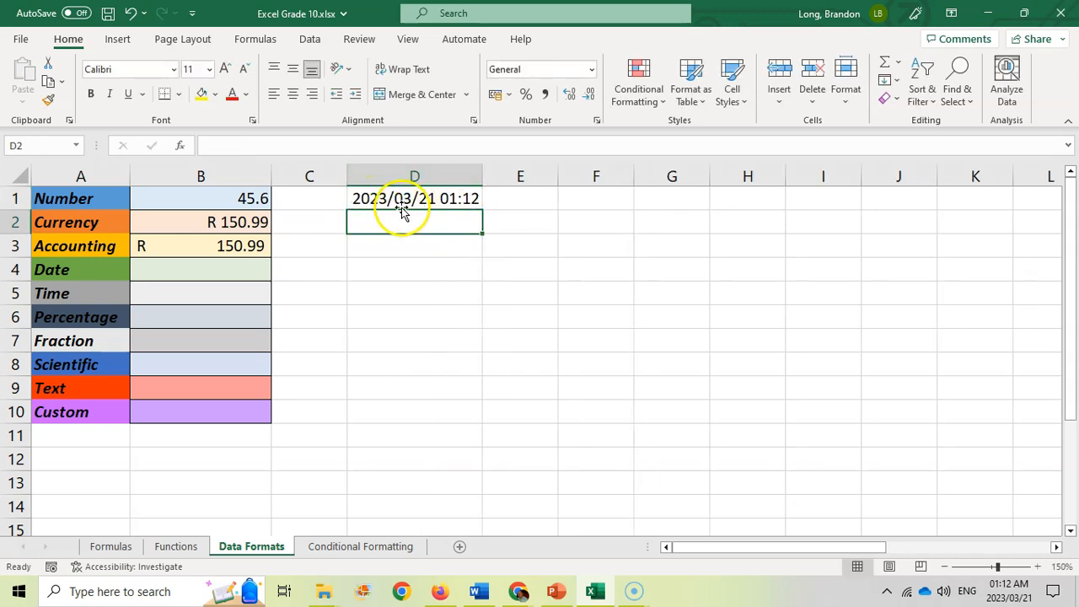
left_click(200, 269)
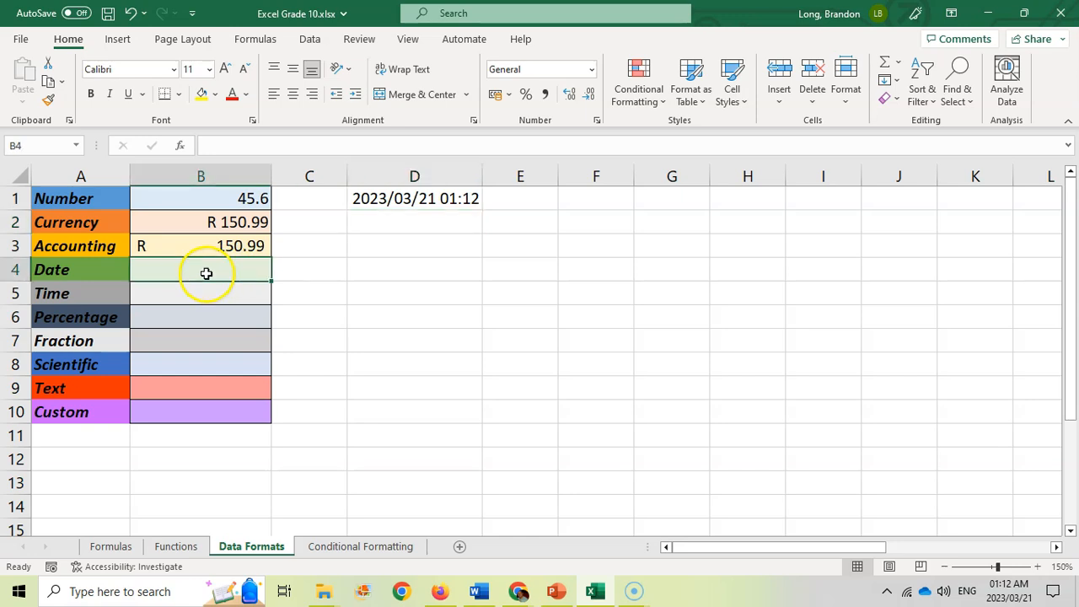
Step: Enter the date 2023/02/10 in B4 and display it as a Long Date
type("2023/")
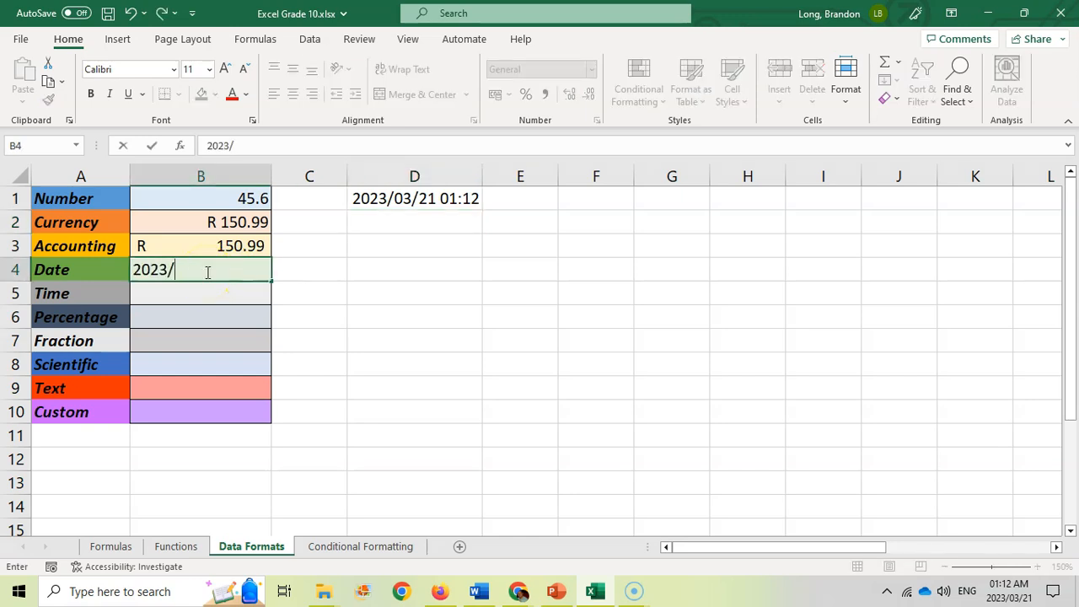
type("02/10")
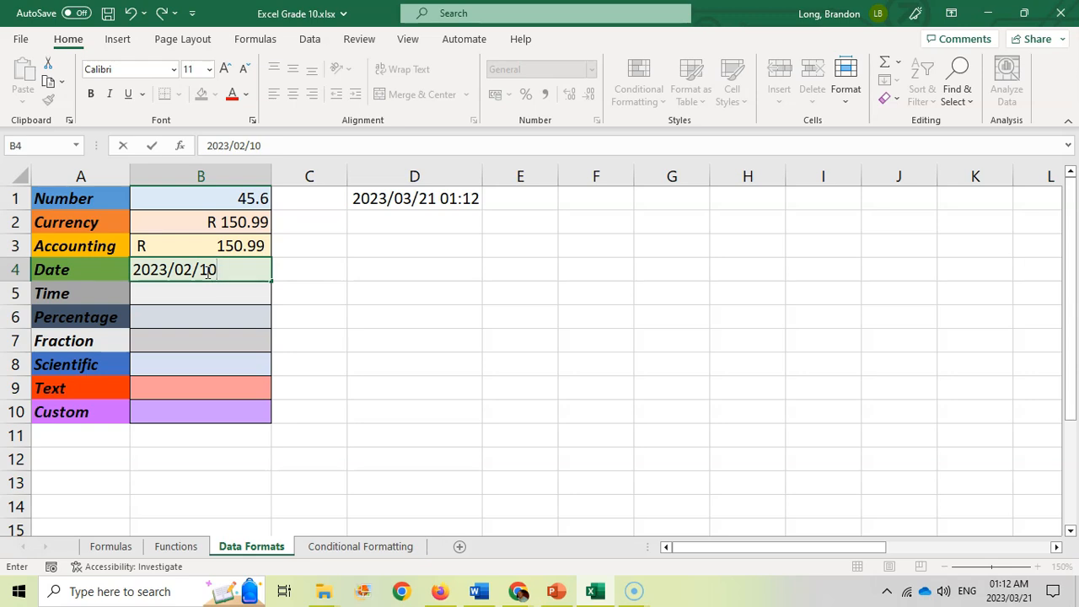
left_click(592, 69)
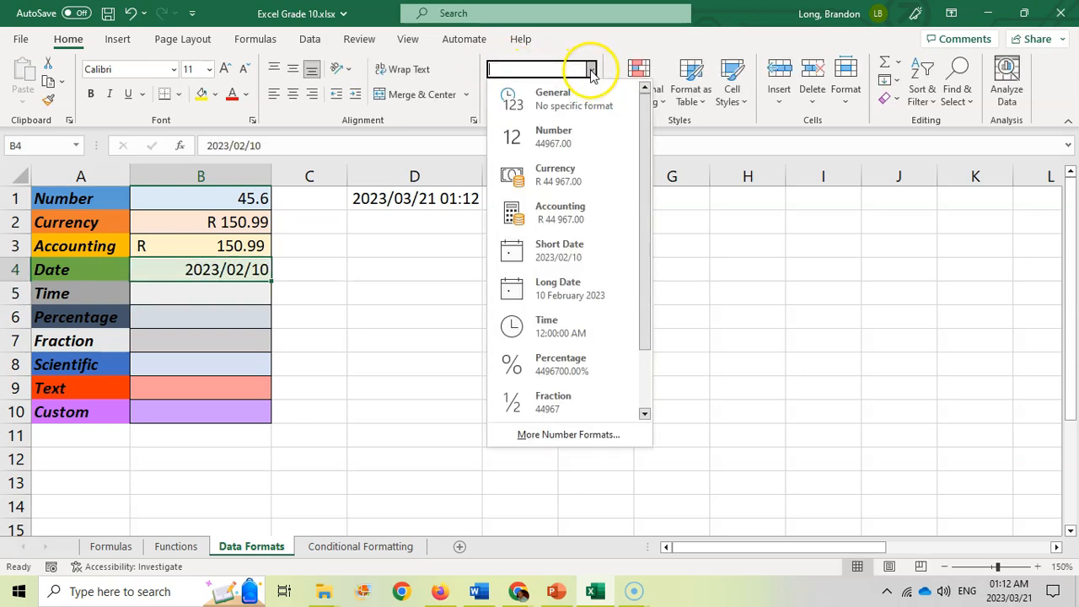
left_click(558, 249)
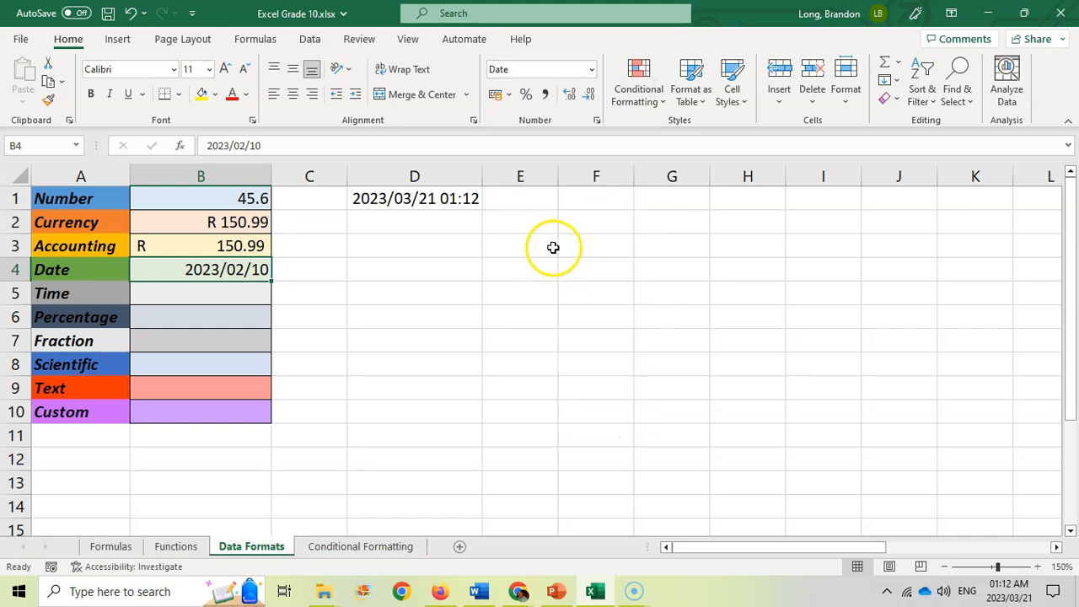
left_click(590, 70)
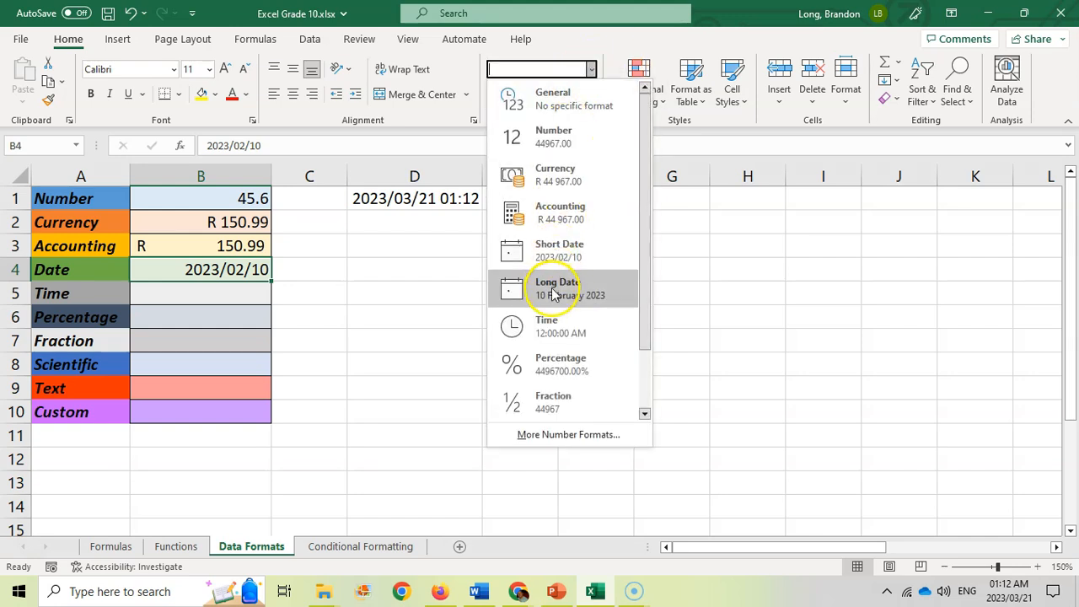
left_click(555, 288)
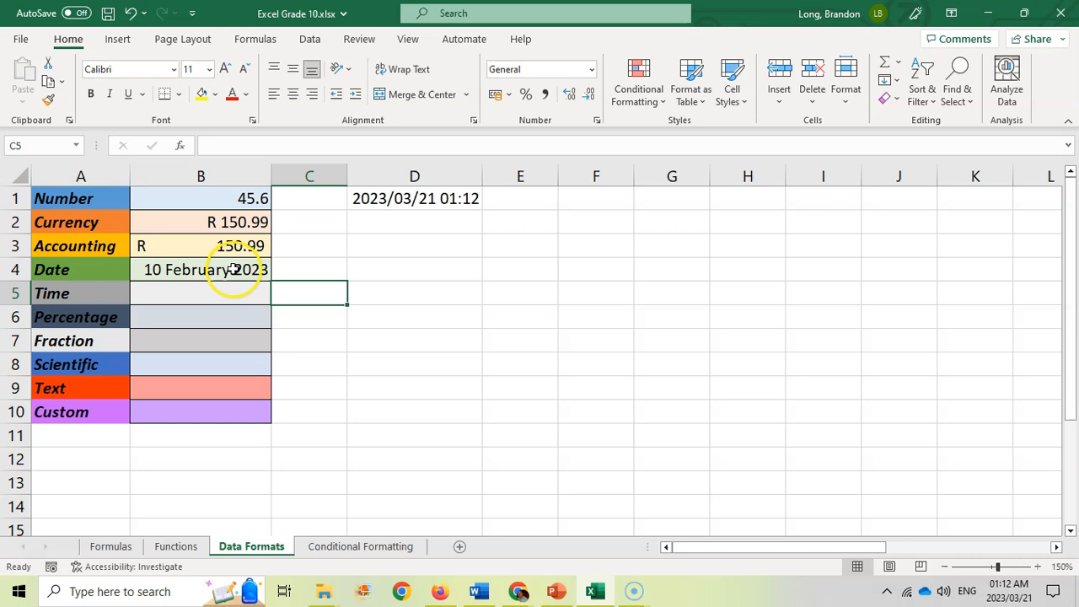
Step: Change the B4 date to July so it reads 03 July 2023
left_click(199, 268)
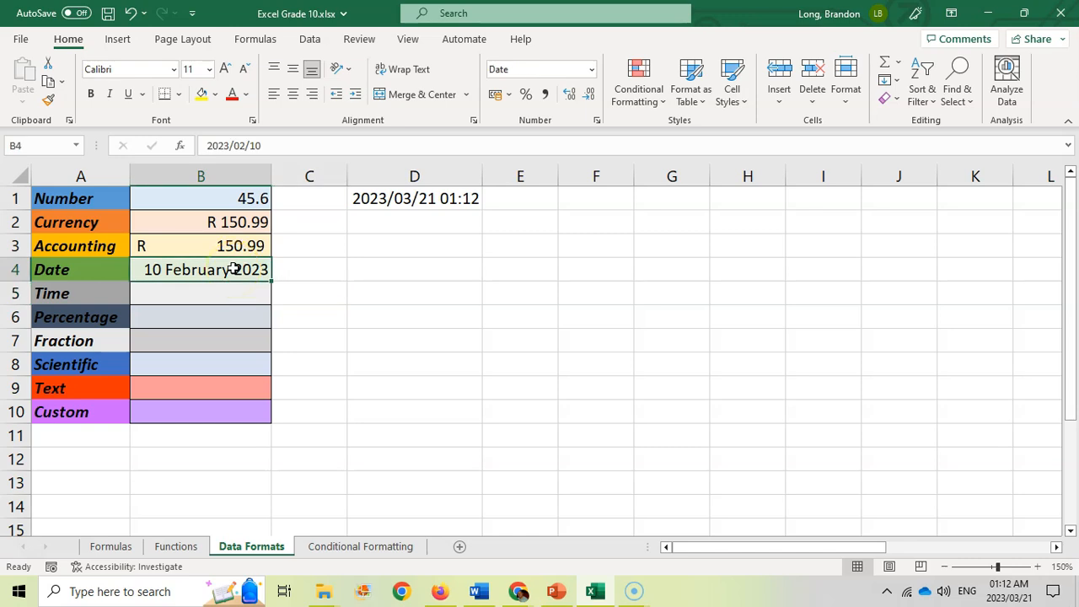
type("7/")
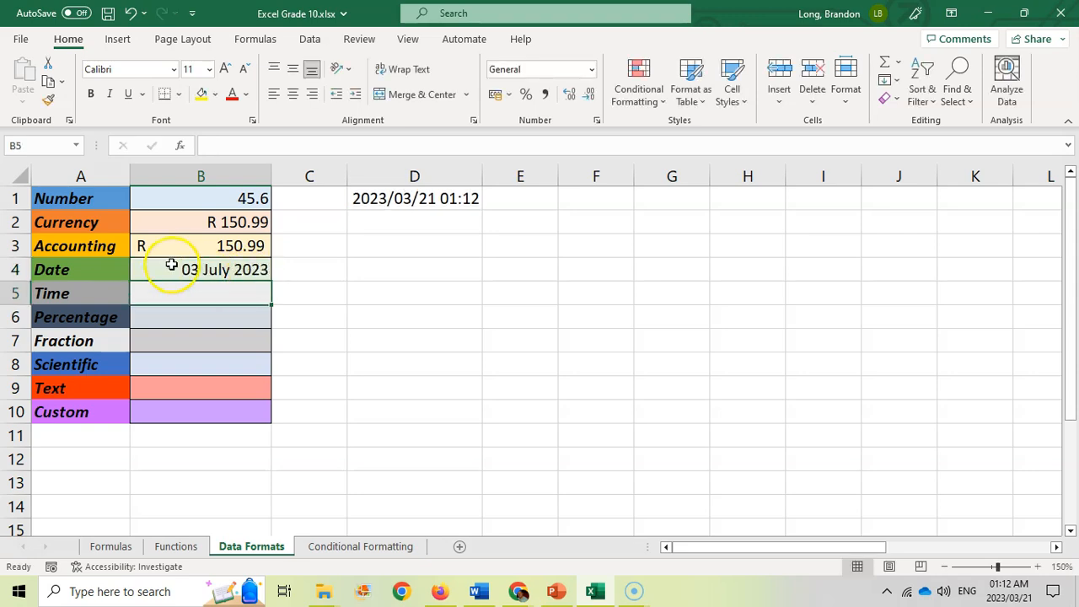
mouse_move(274, 273)
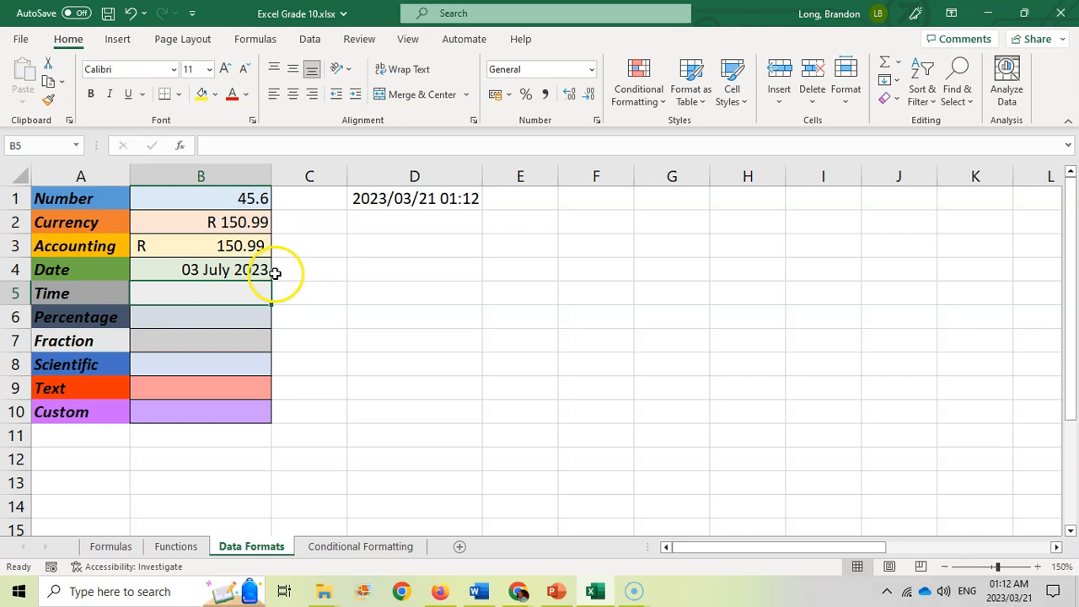
left_click(200, 269)
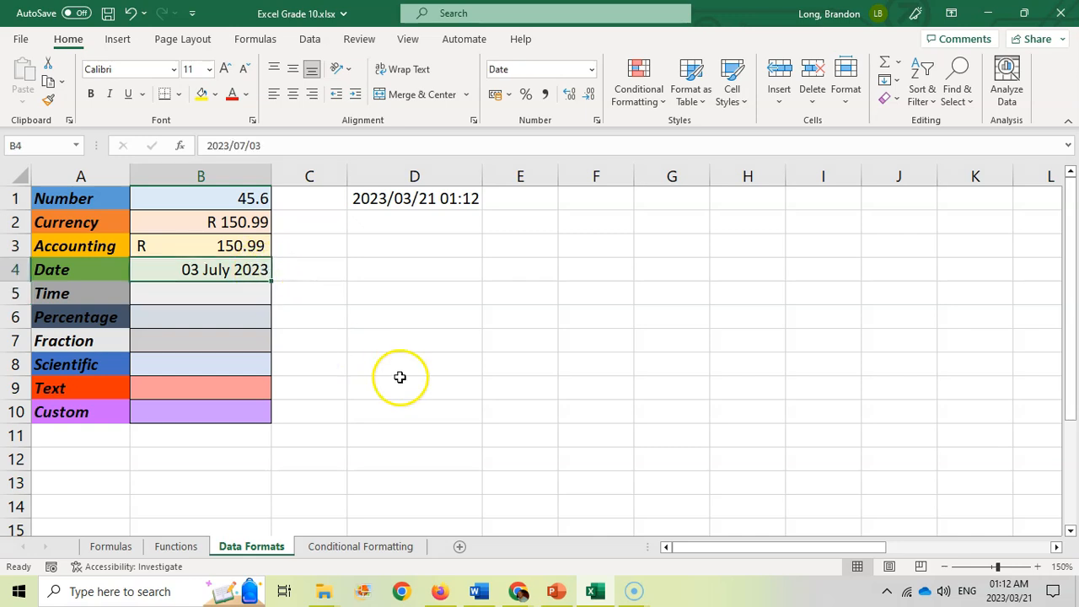
Step: Enter 11:55 in B5 and format it as 12-hour time with AM/PM, reading 11:55:00 AM
type("11:55")
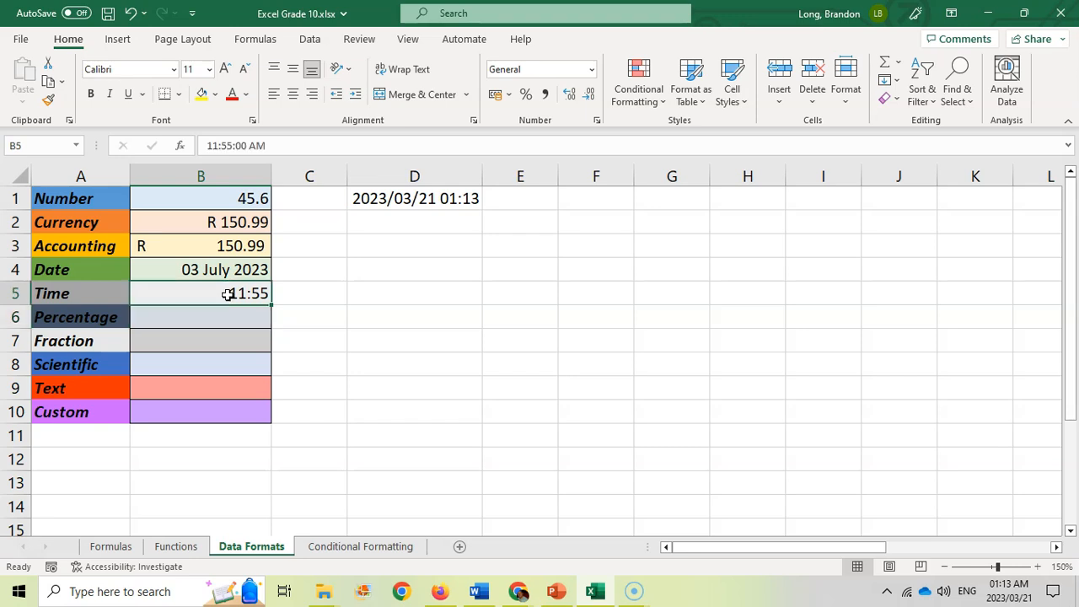
left_click(590, 69)
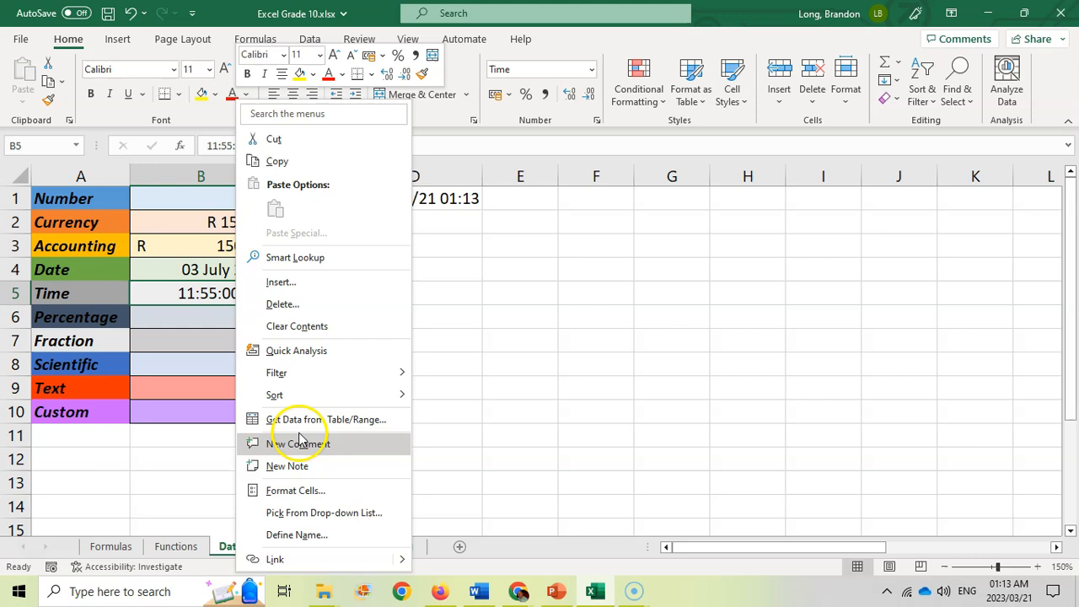
left_click(295, 490)
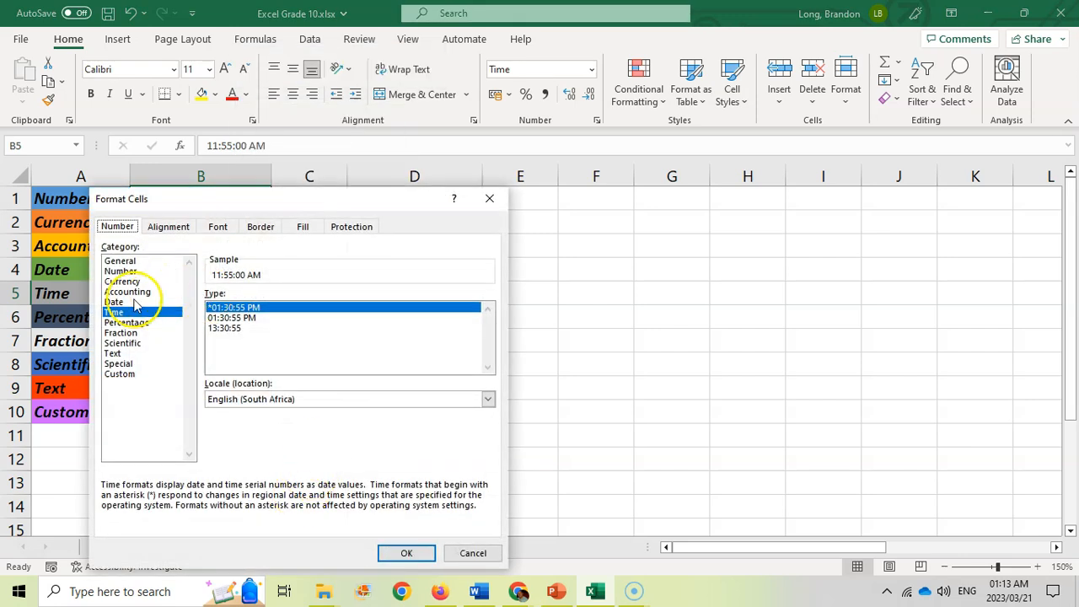
left_click(232, 327)
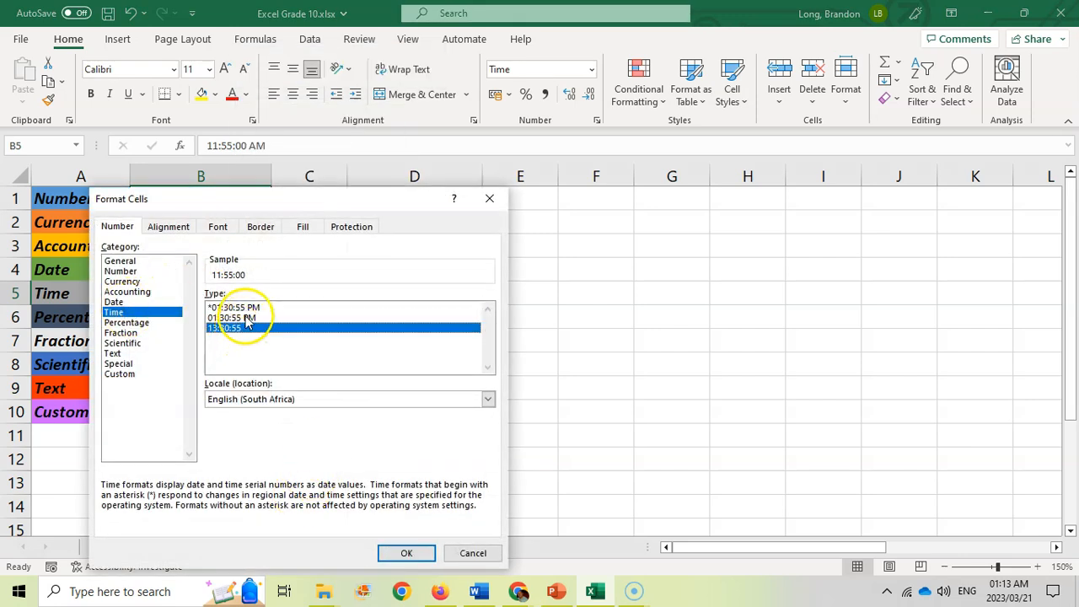
left_click(236, 318)
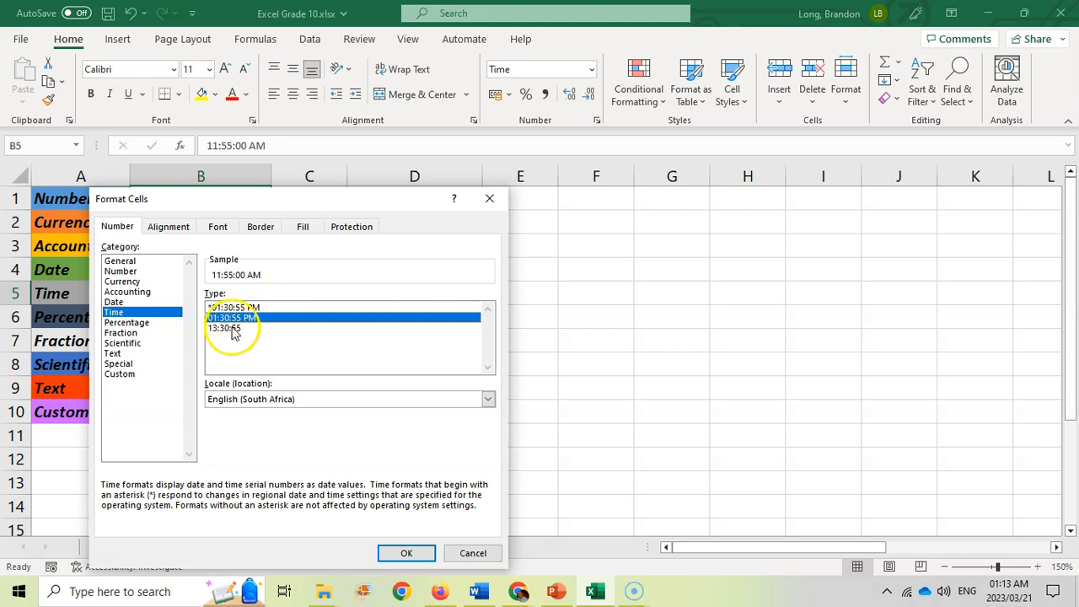
left_click(406, 553)
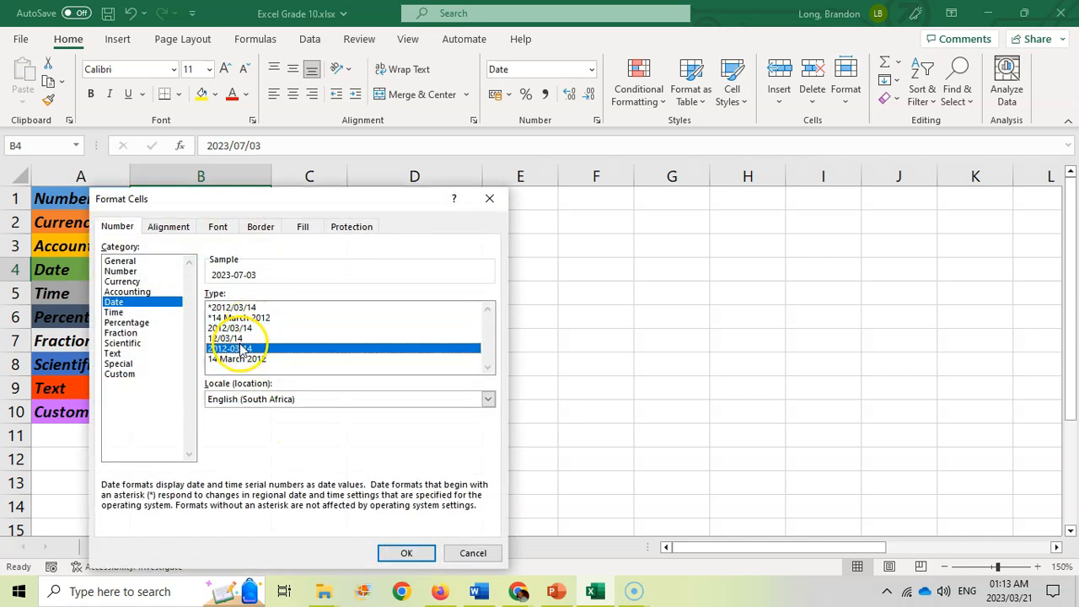
left_click(406, 553)
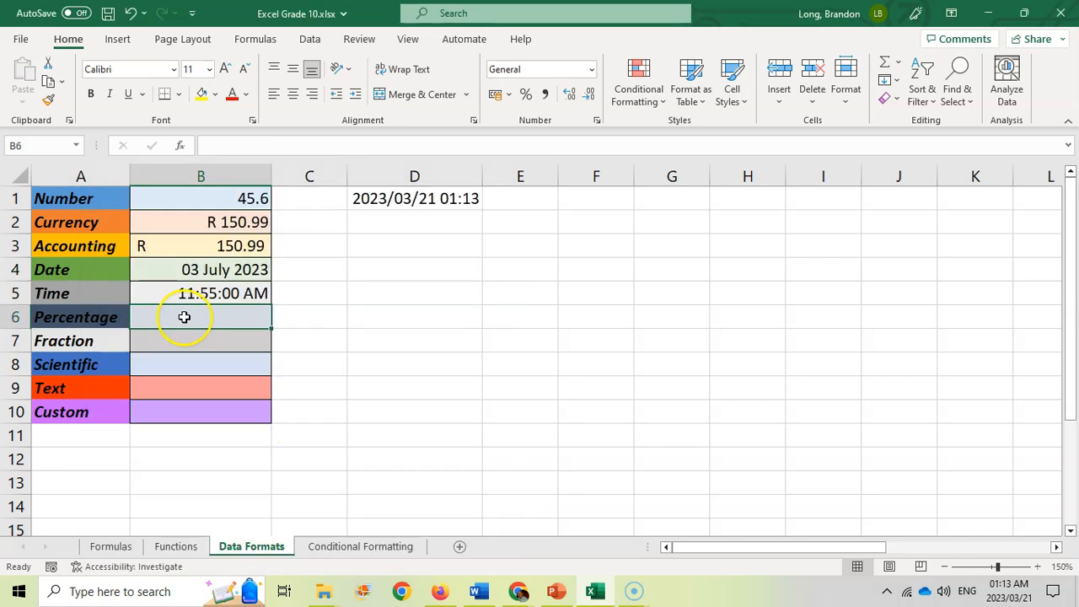
Step: Enter =53/60 in B6 and display it as the percentage 88.33%
type("=5")
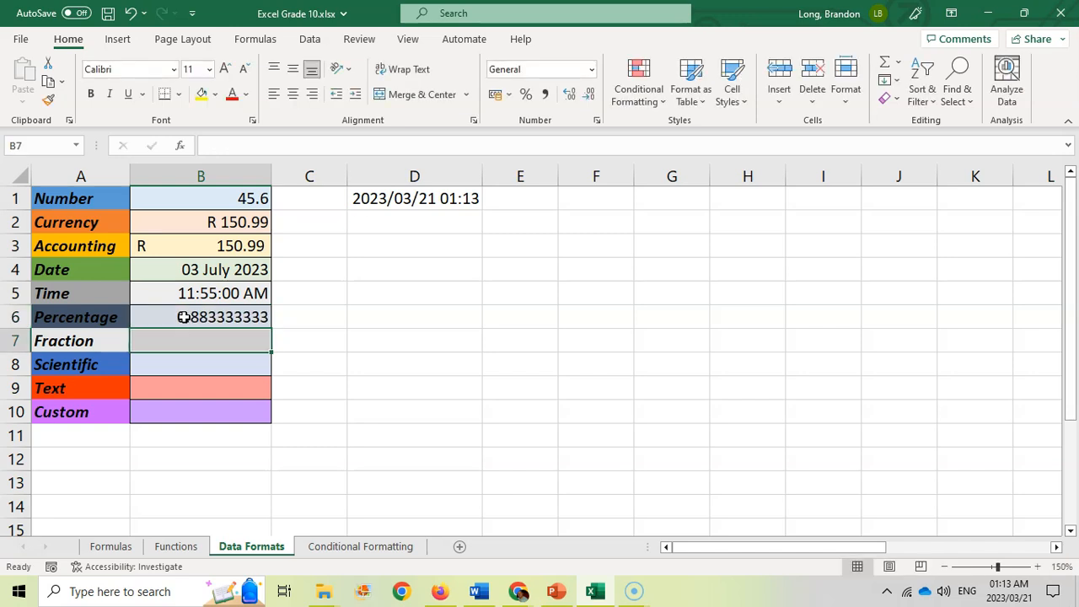
left_click(200, 316)
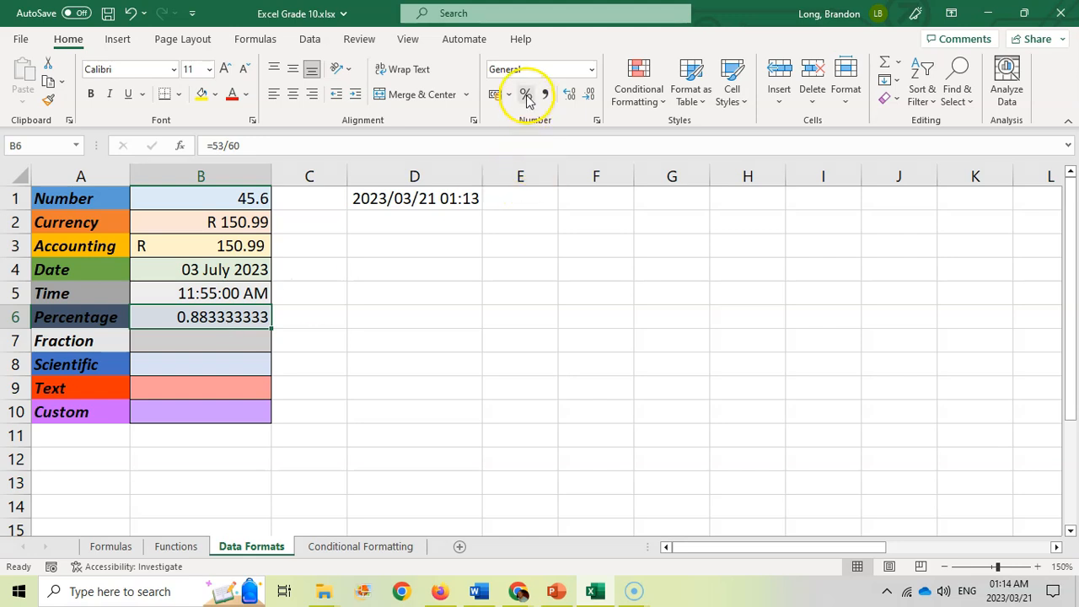
mouse_move(525, 94)
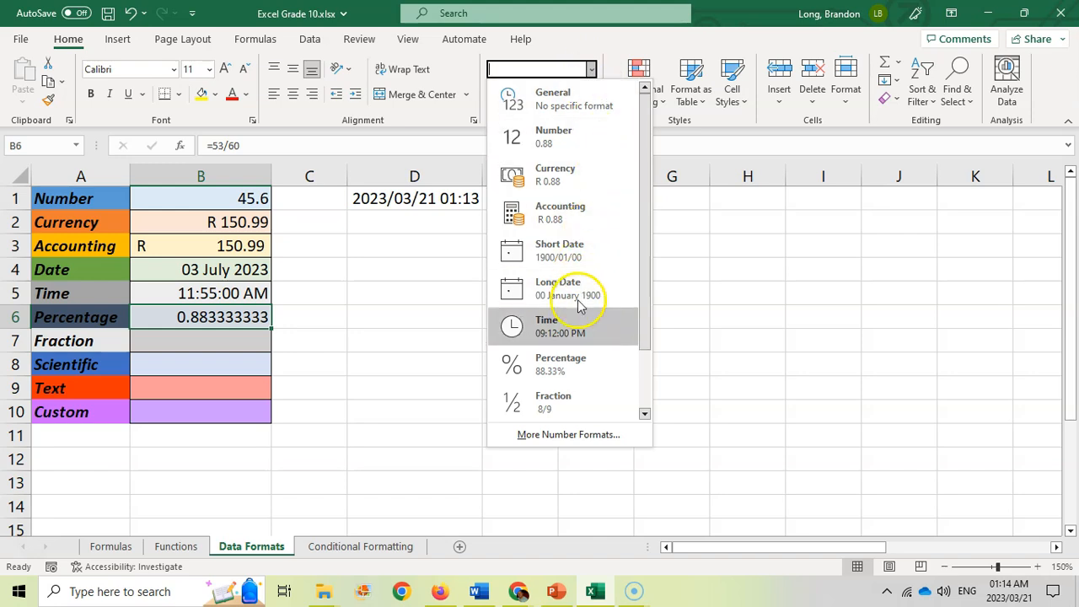
left_click(559, 364)
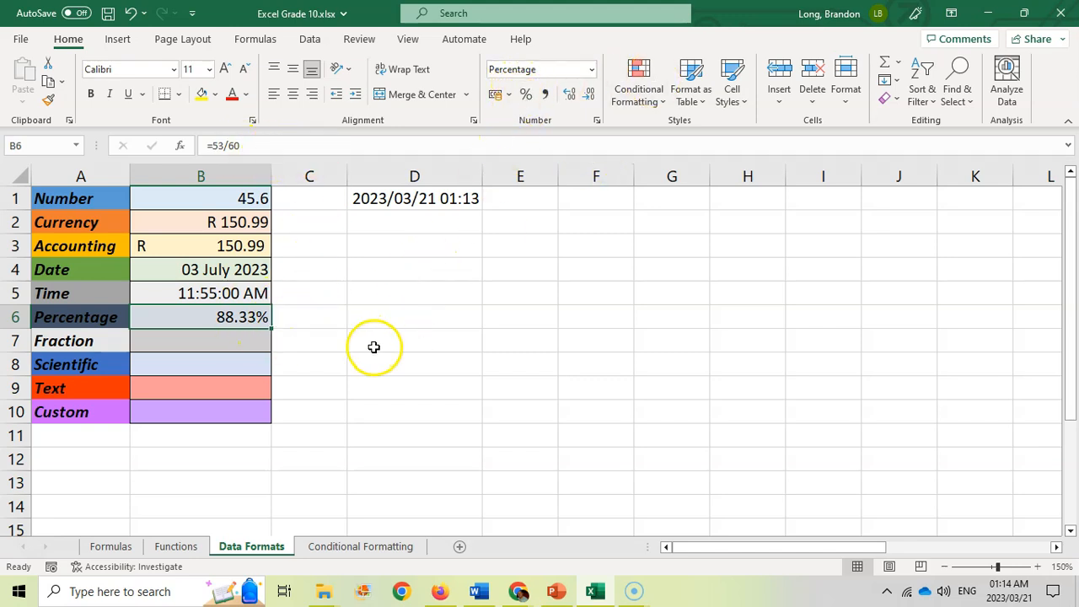
Step: Check B6 in Format Cells without changes, then move to the Fraction cell B7
right_click(373, 348)
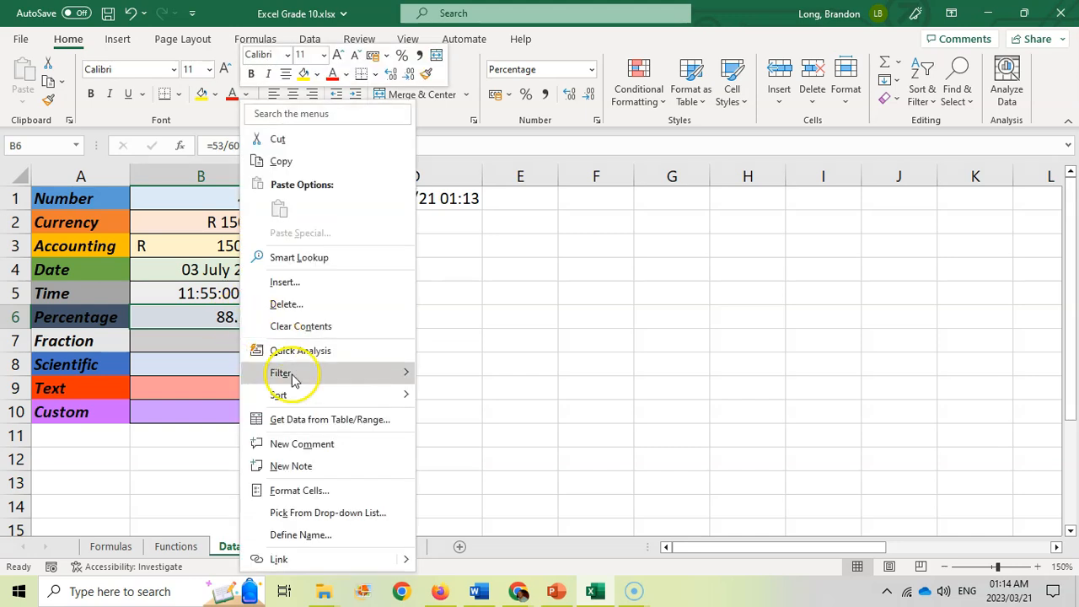
left_click(299, 490)
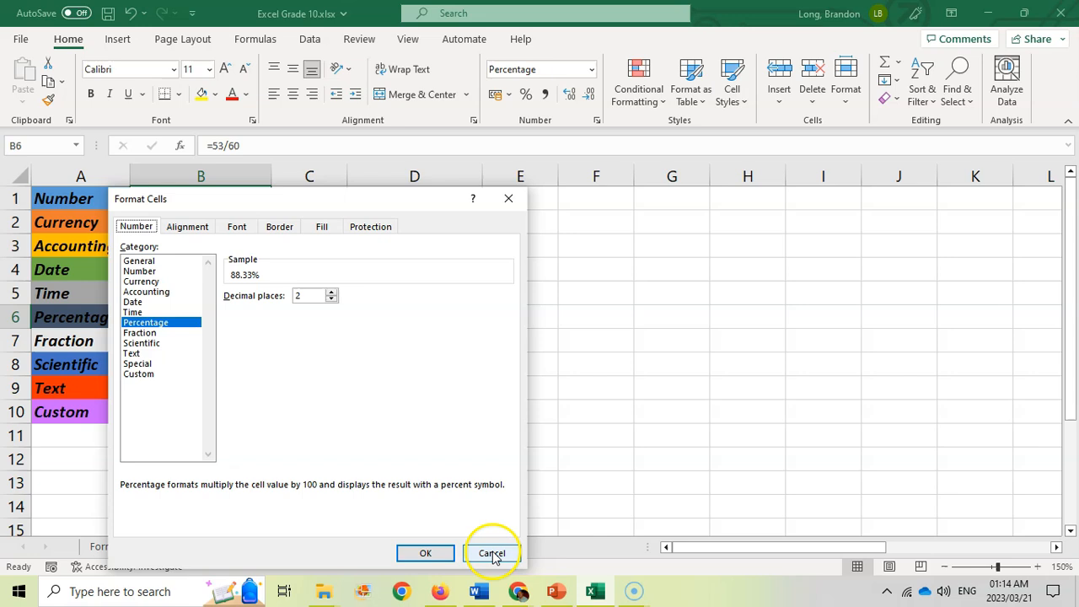
left_click(491, 553)
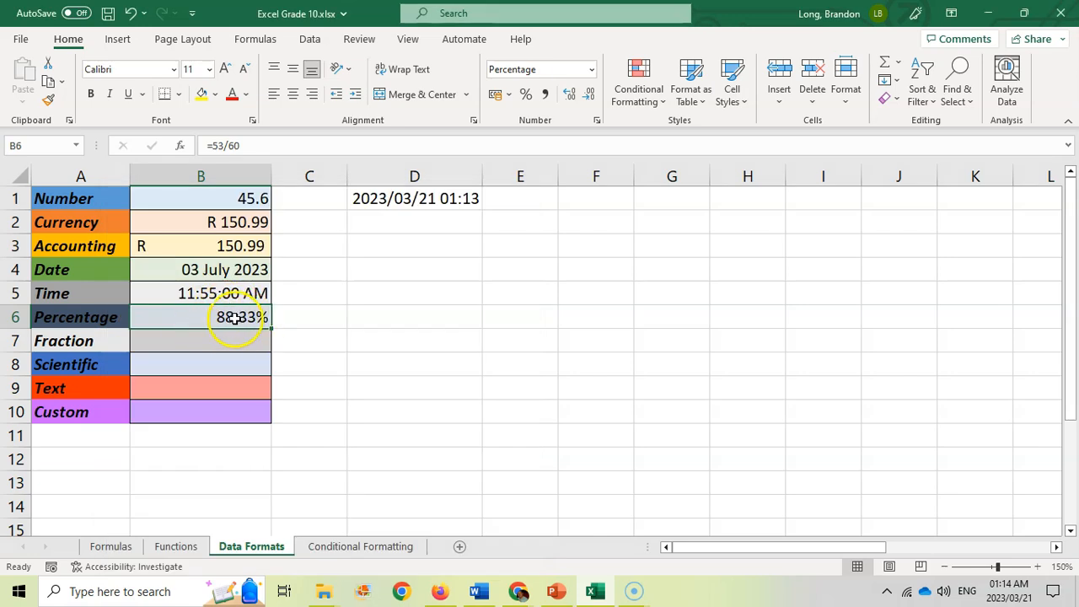
mouse_move(200, 336)
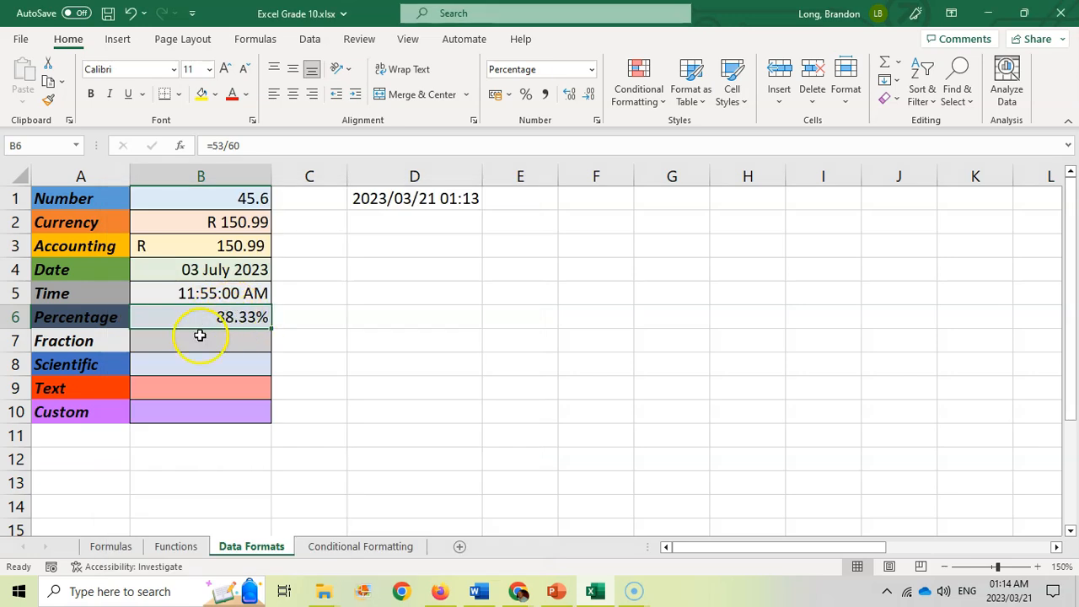
left_click(200, 340)
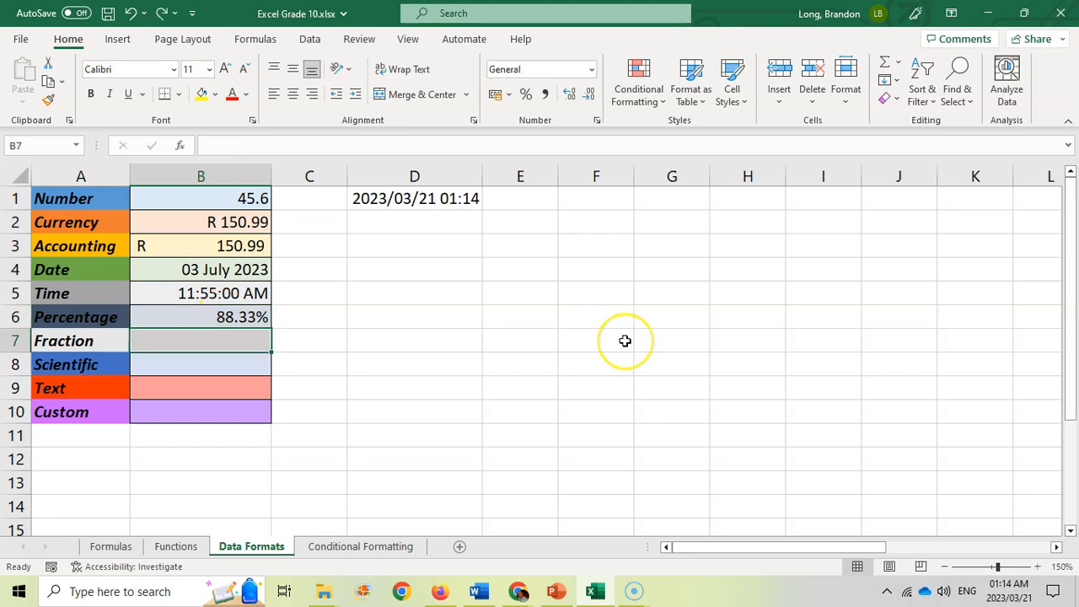
Step: Enter =1/4 in B7 for the Fraction row
type("=1/4")
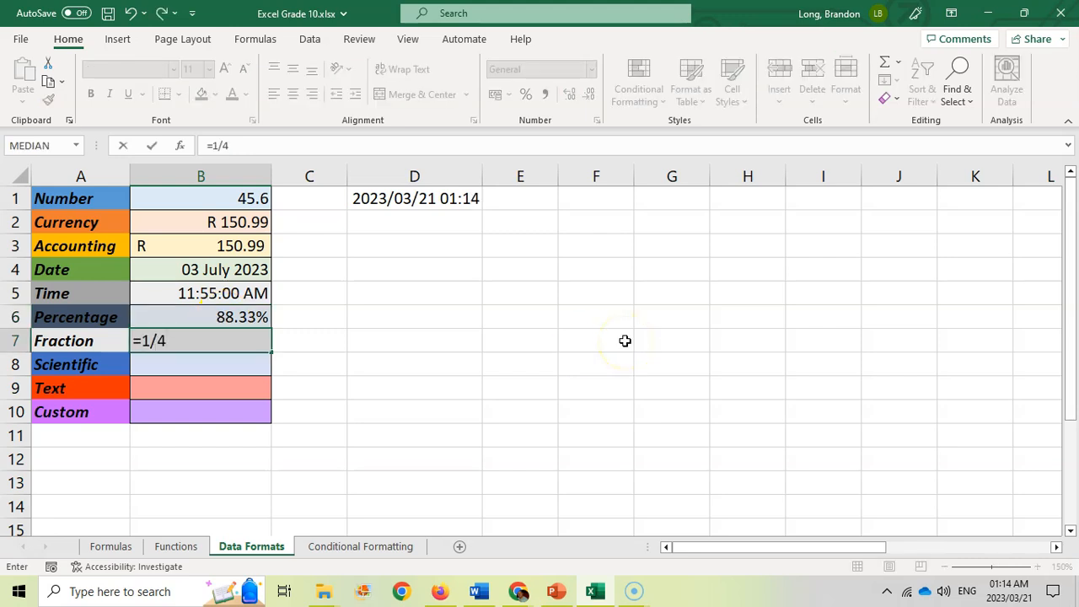
key("Enter")
type("68987.9332")
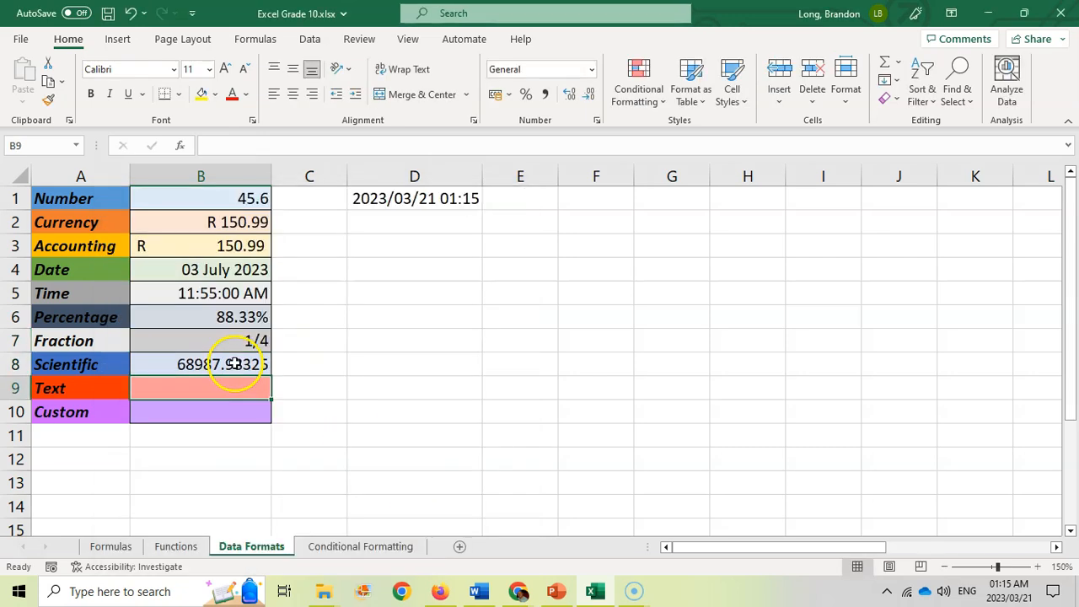
Step: Format B8's 68987.98325 as Scientific with 2 decimals so it shows 6.90E+04
left_click(199, 363)
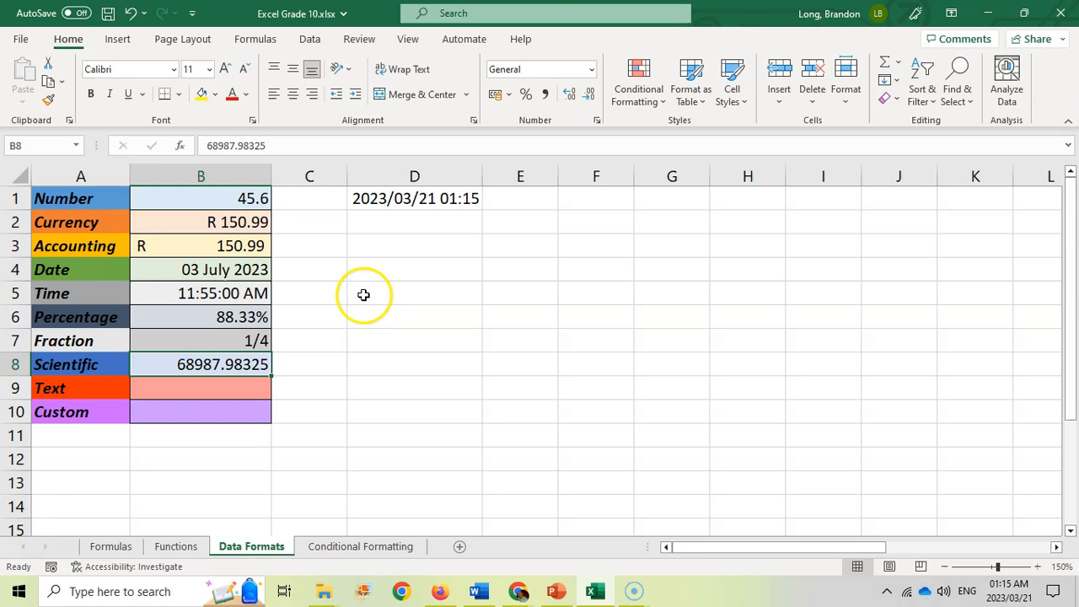
left_click(589, 69)
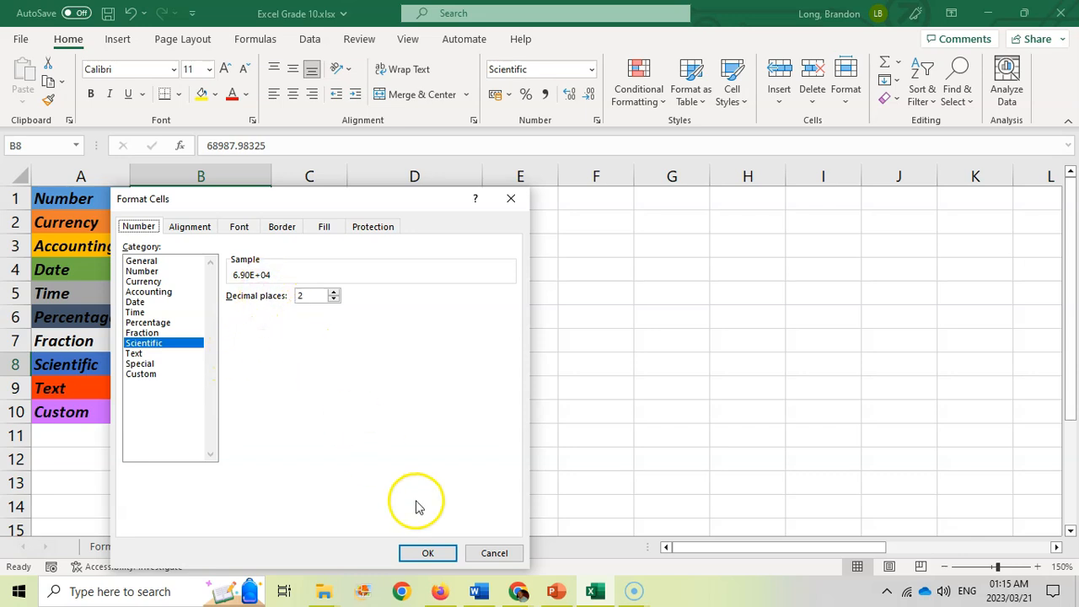
left_click(427, 553)
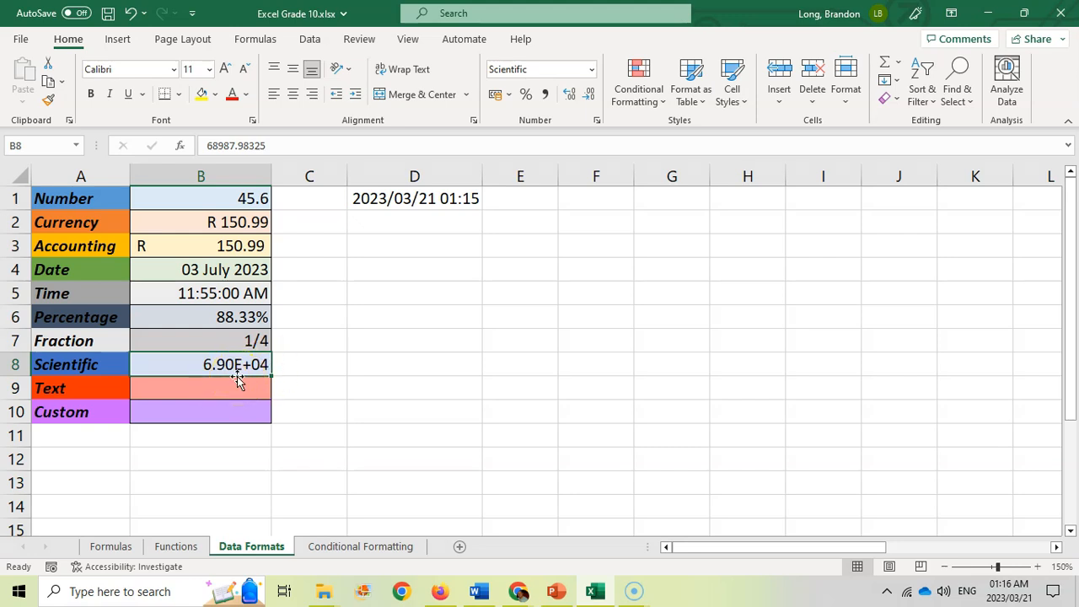
left_click(199, 388)
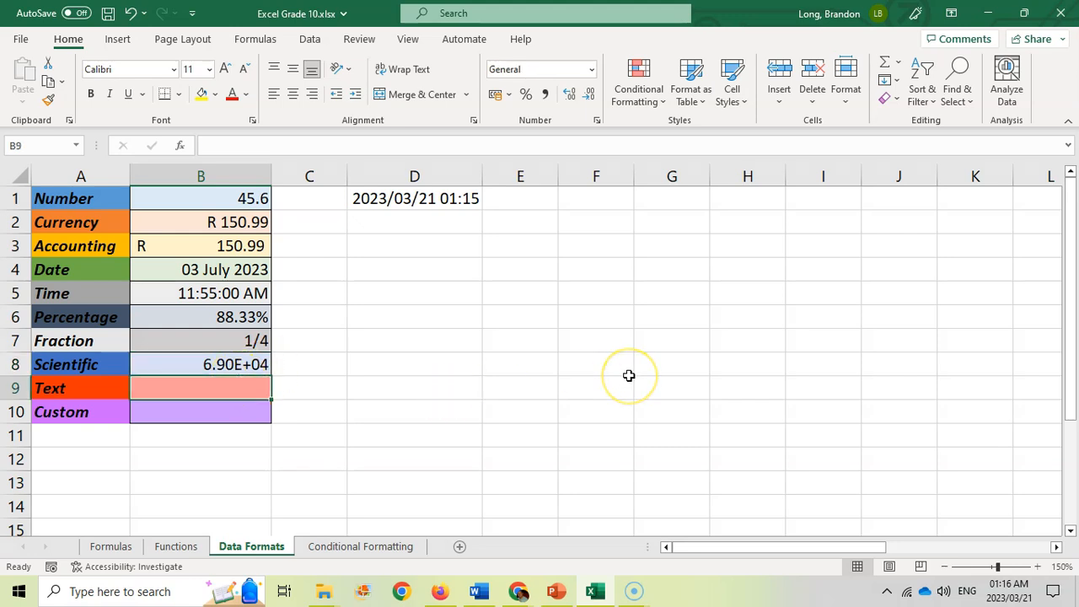
type("H")
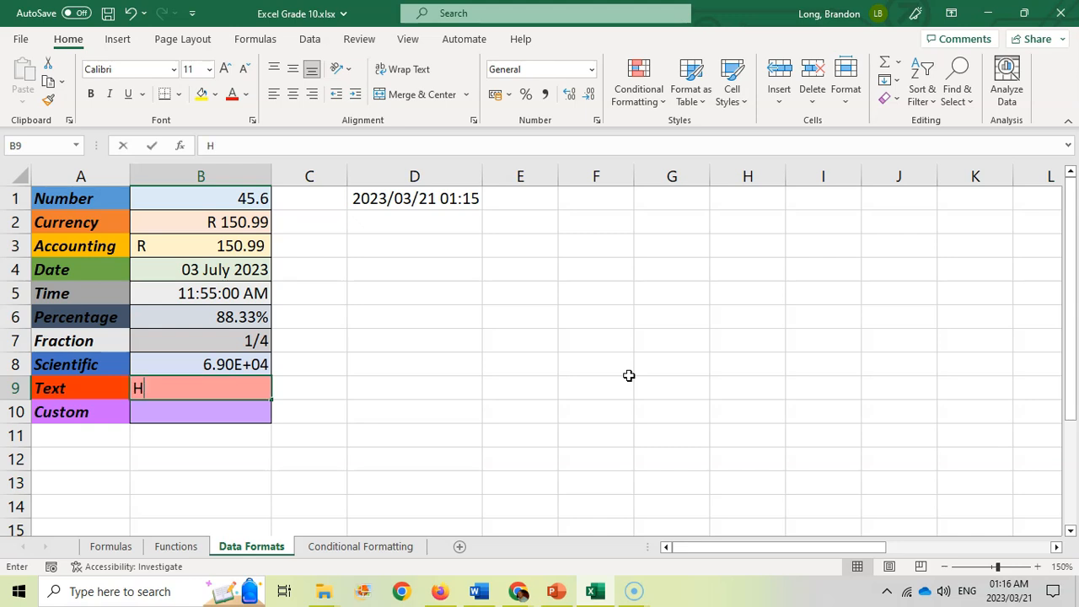
type("ello Mr Long")
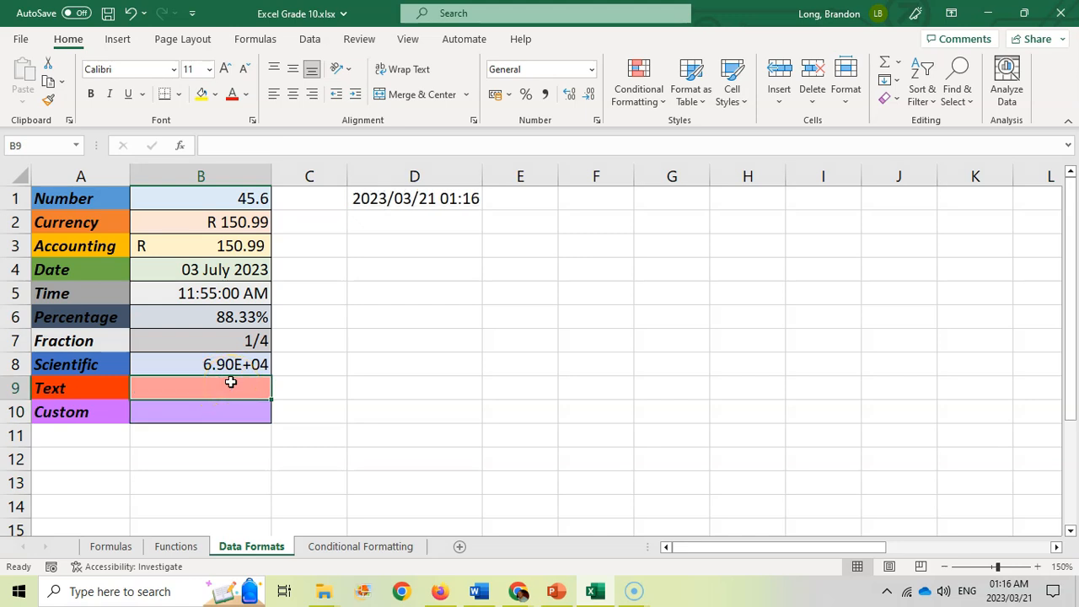
type("12 Chu")
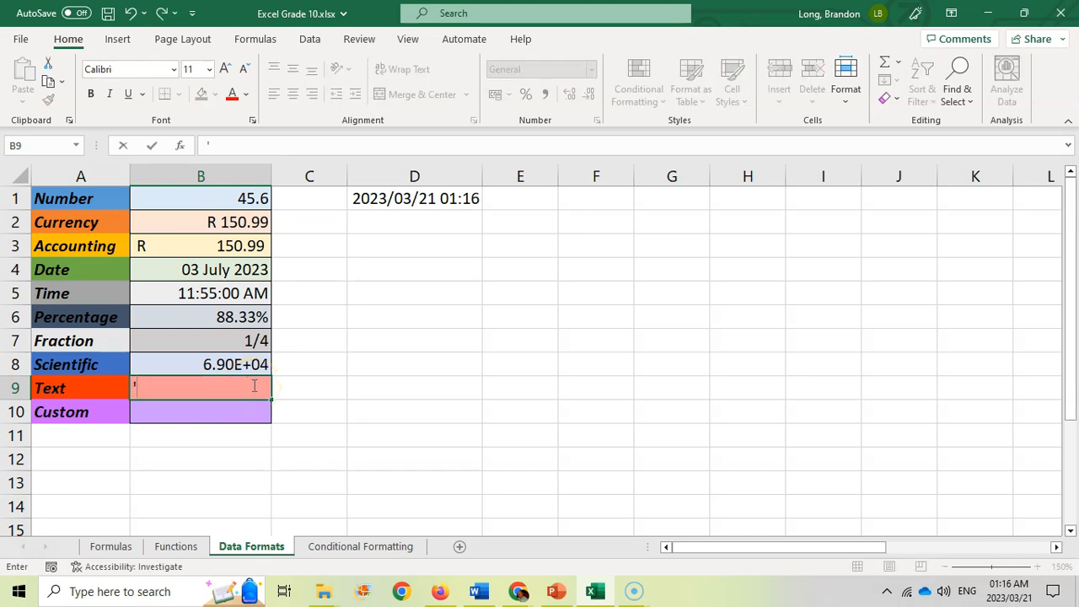
type("678")
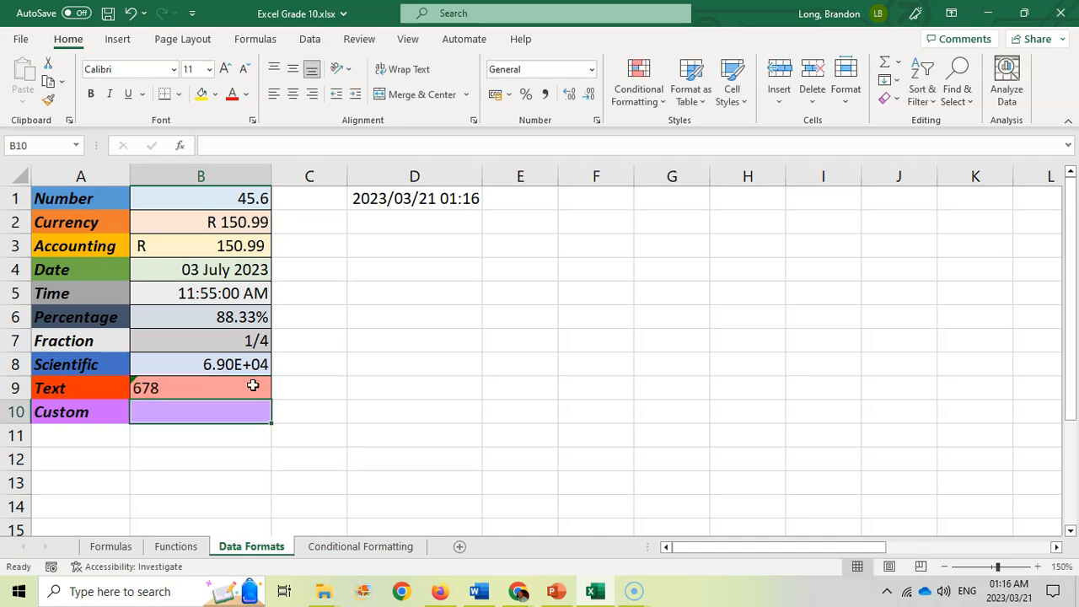
left_click(200, 387)
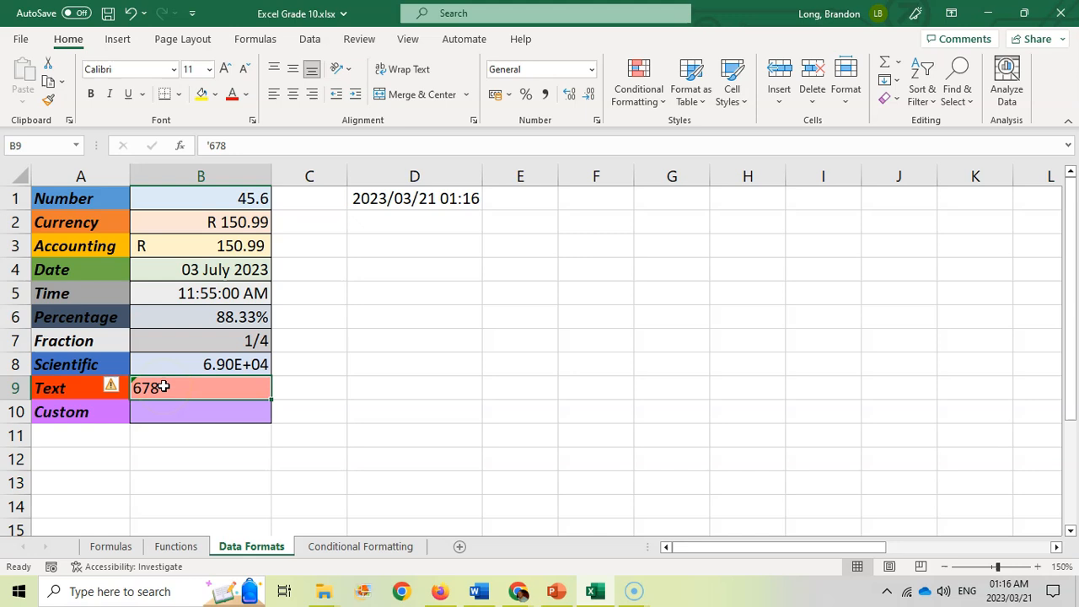
left_click(590, 69)
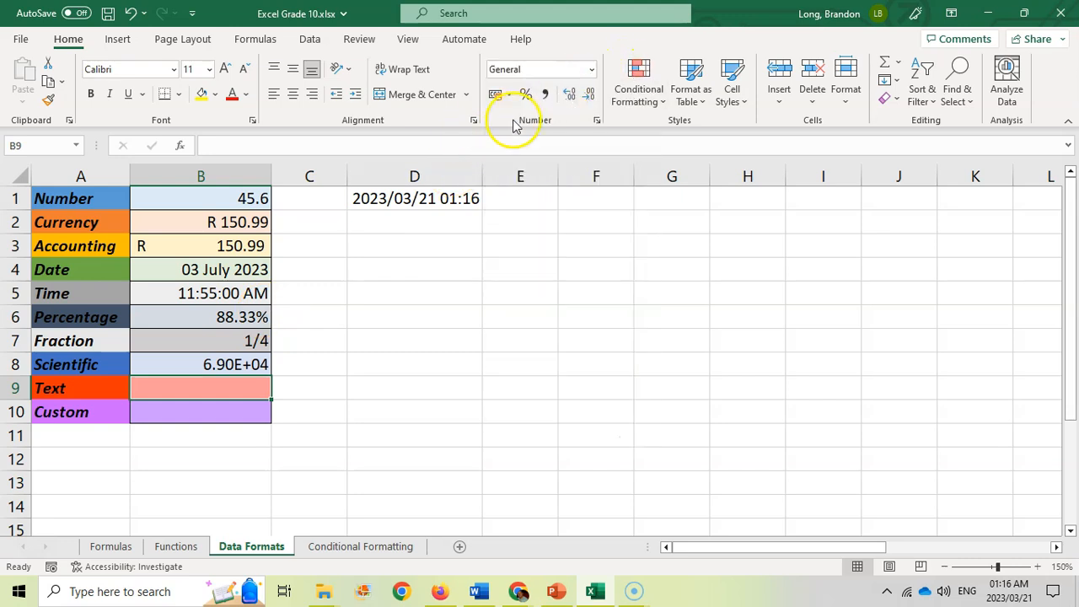
Step: Enter the phone number +277894561 as text in B9, keeping the leading plus sign
type("07894")
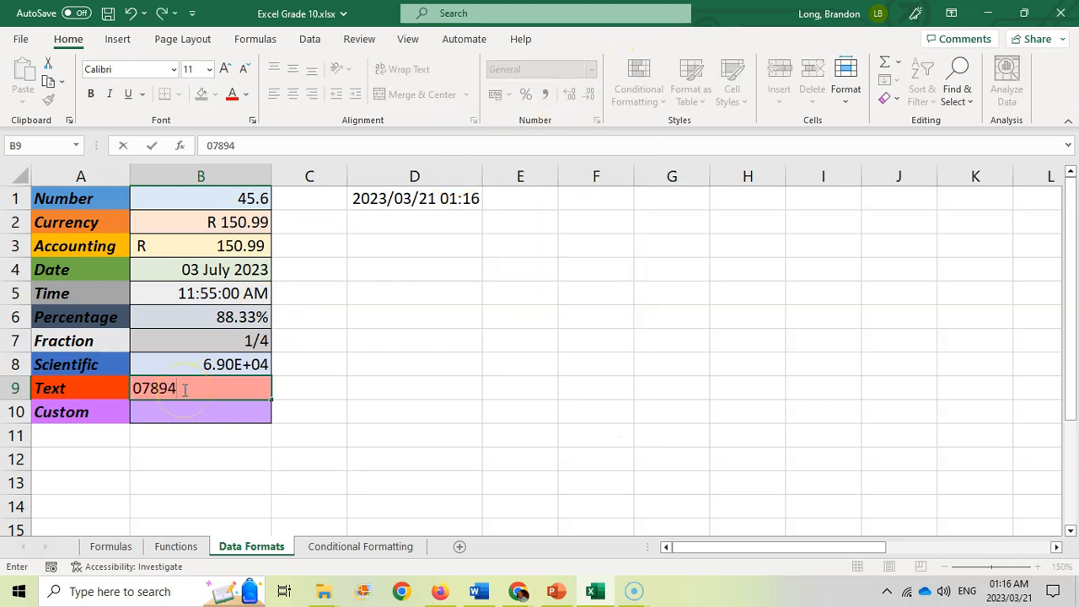
type("78945612")
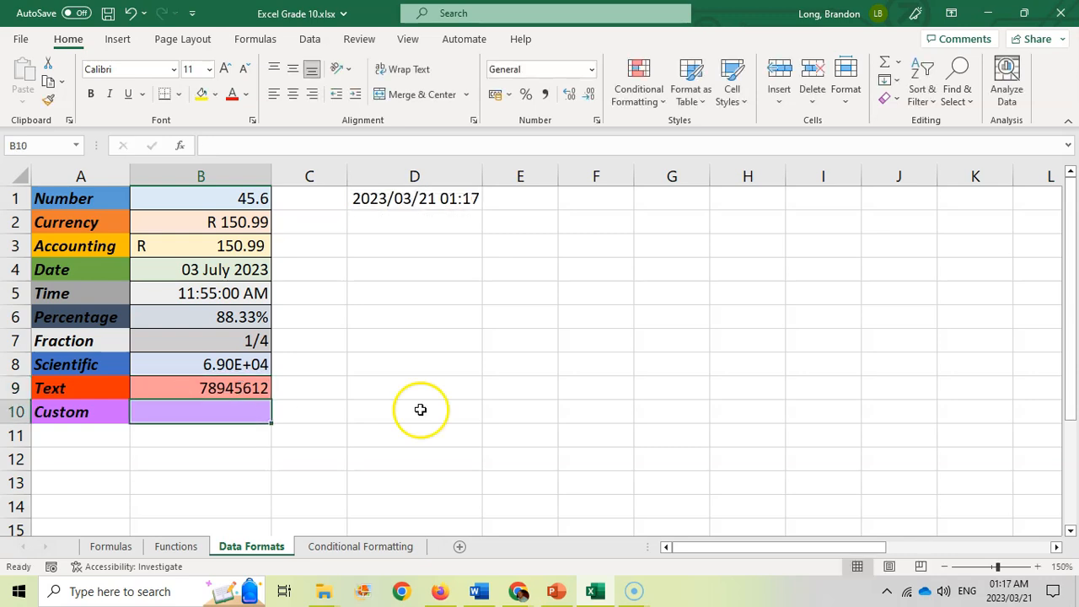
left_click(200, 388)
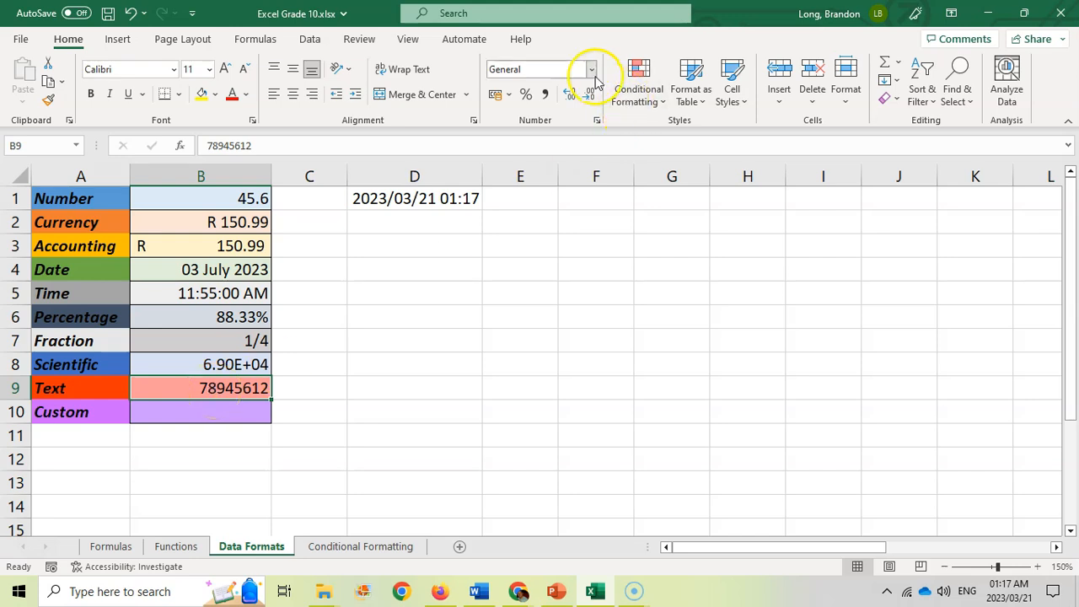
left_click(591, 69)
type("'")
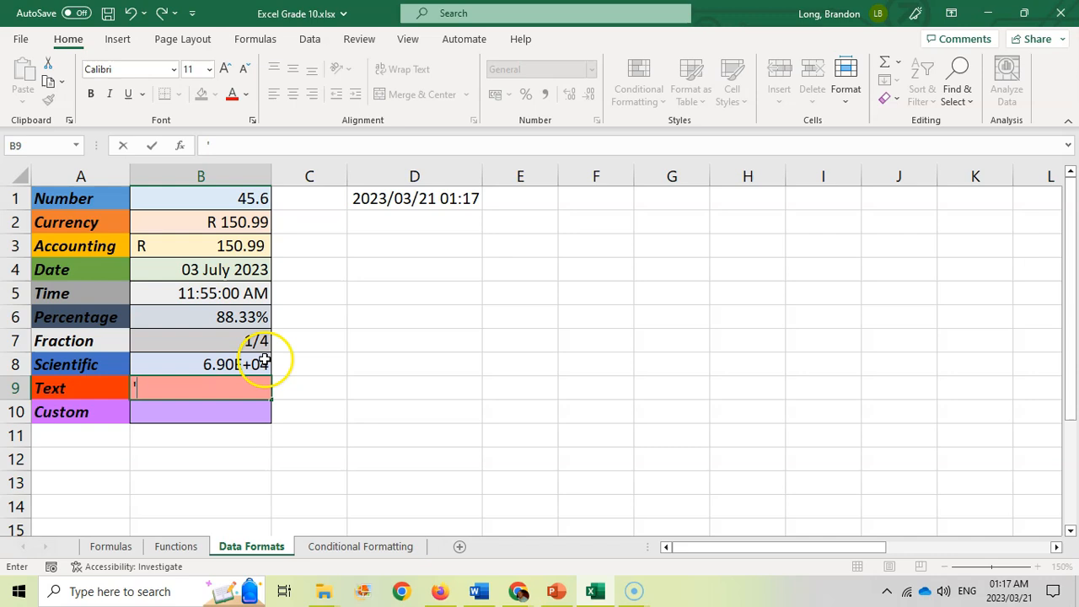
type("07894561")
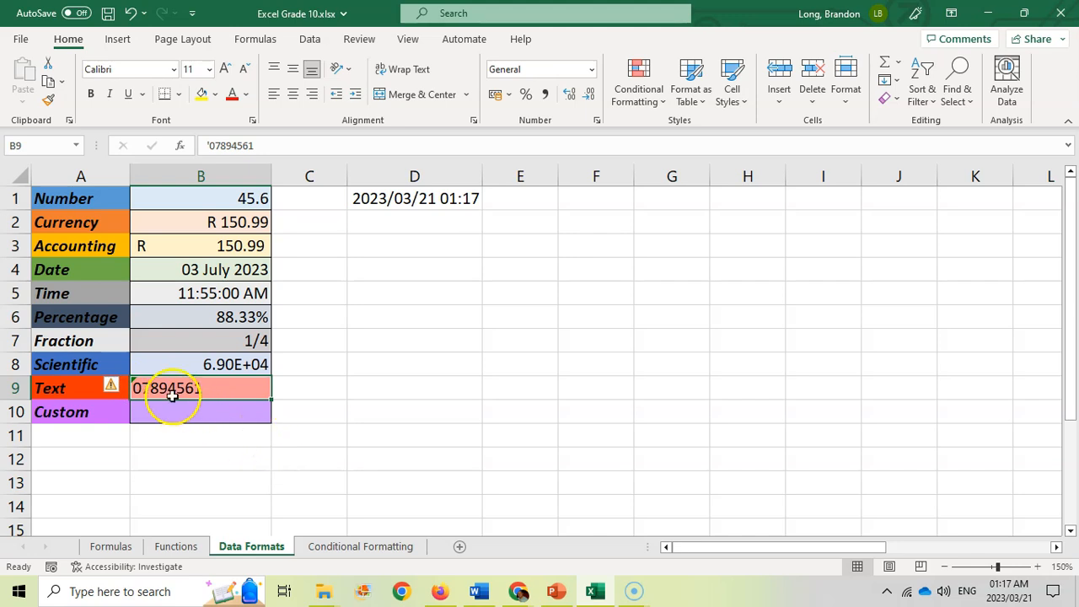
type("+277894561")
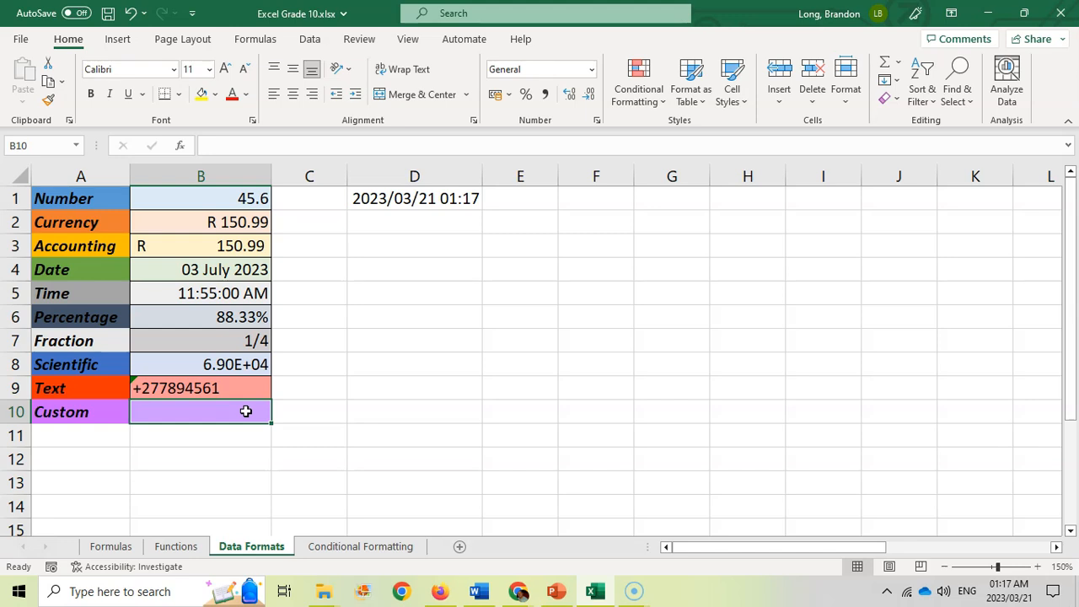
mouse_move(791, 402)
type("2023/11/21")
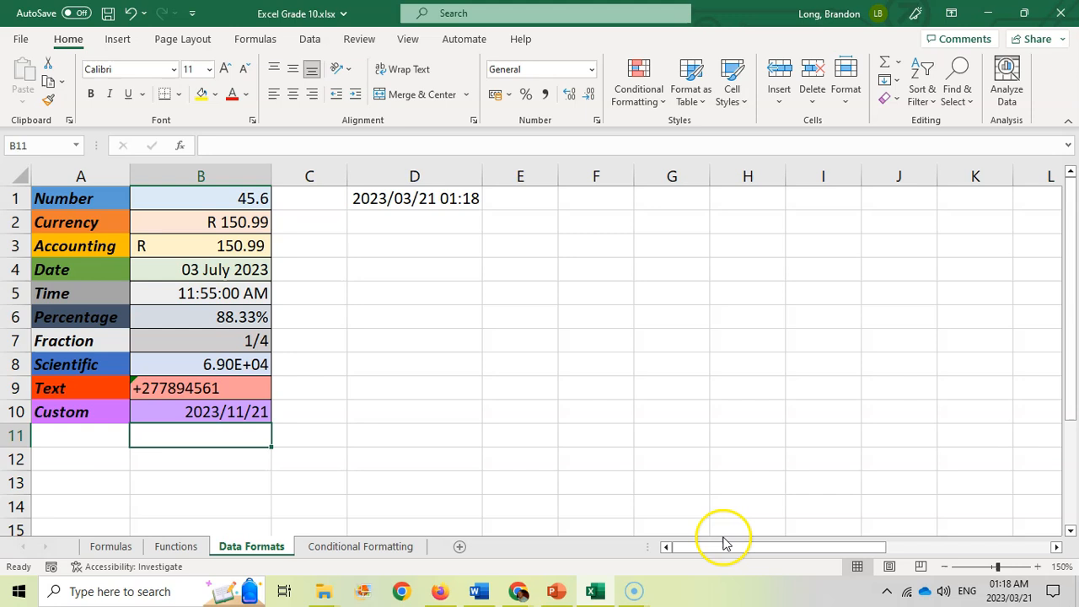
Step: Apply the custom code dddd to B10 so 2023/11/21 displays as Tuesday
left_click(225, 411)
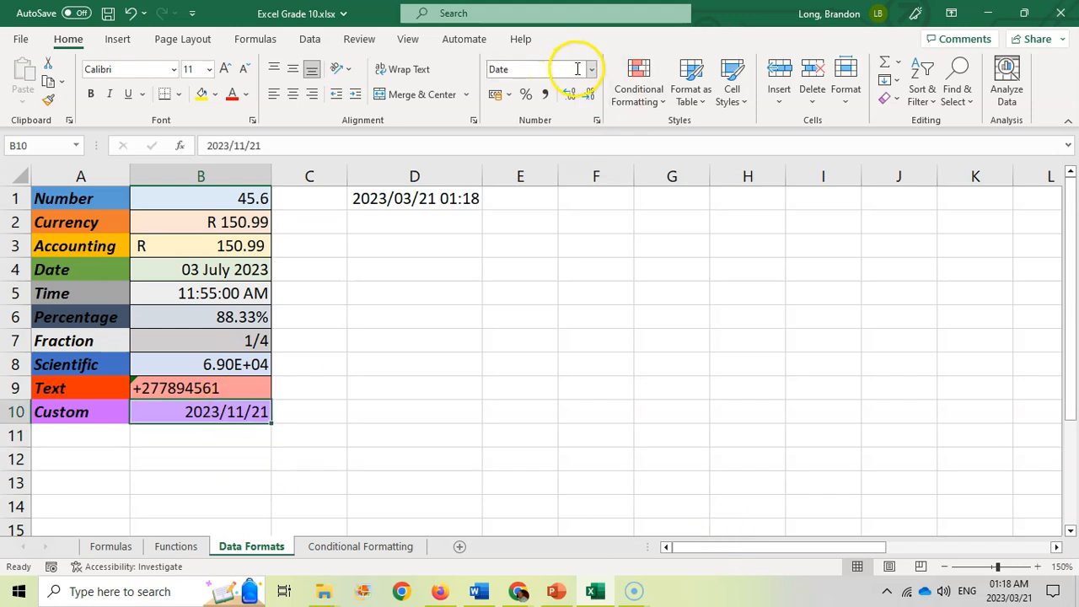
right_click(200, 411)
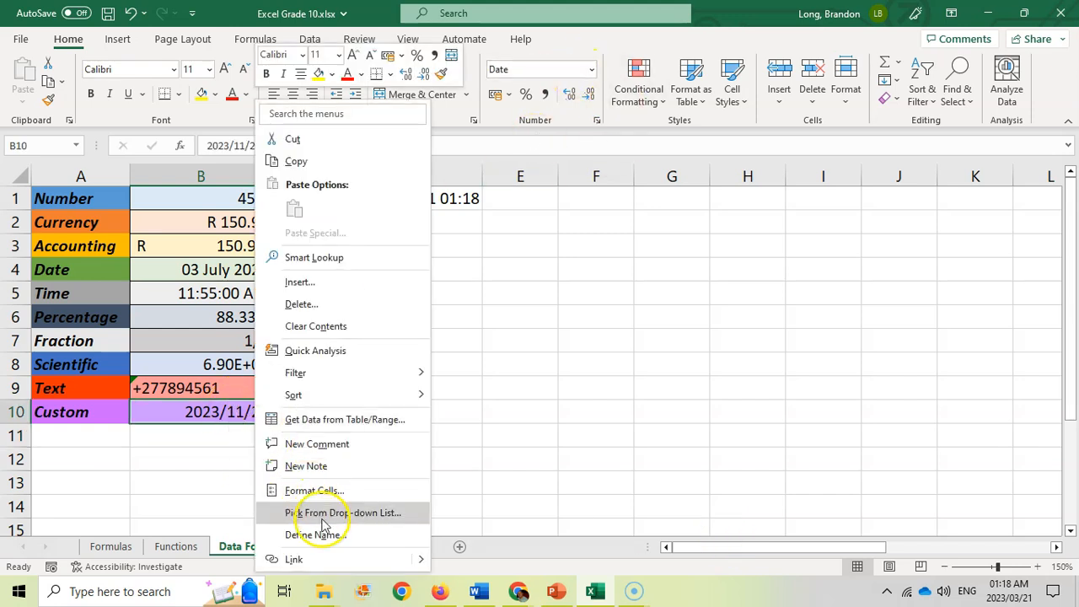
left_click(314, 489)
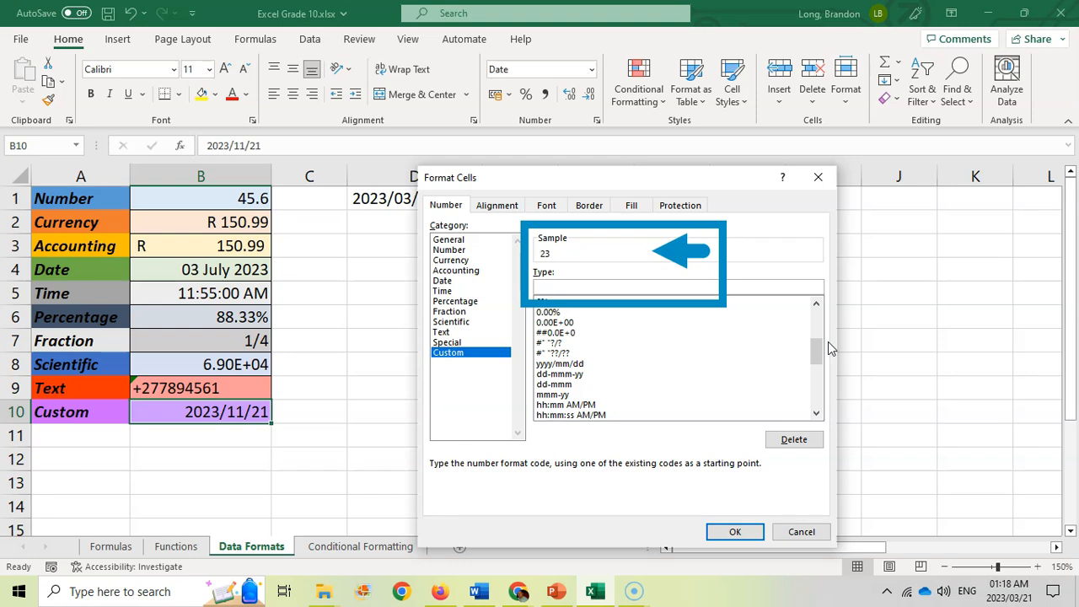
type("yy")
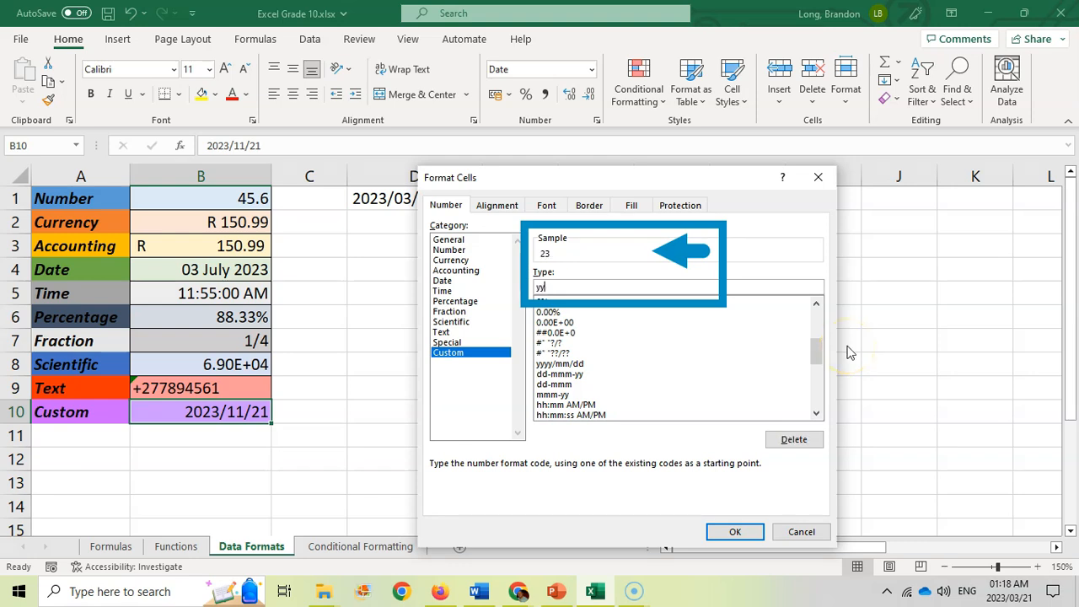
type("mm")
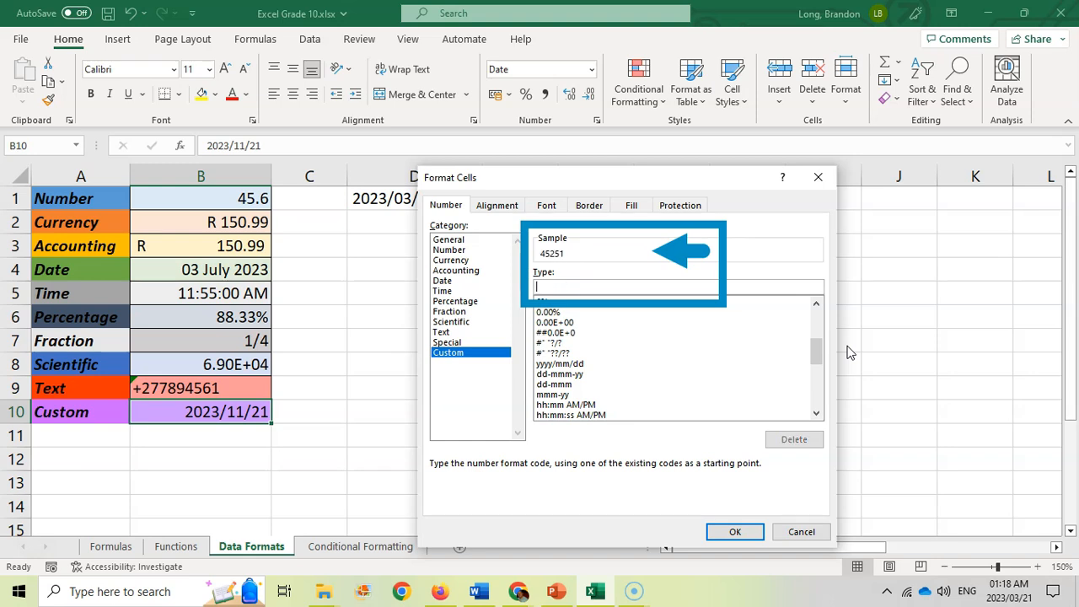
type("dd")
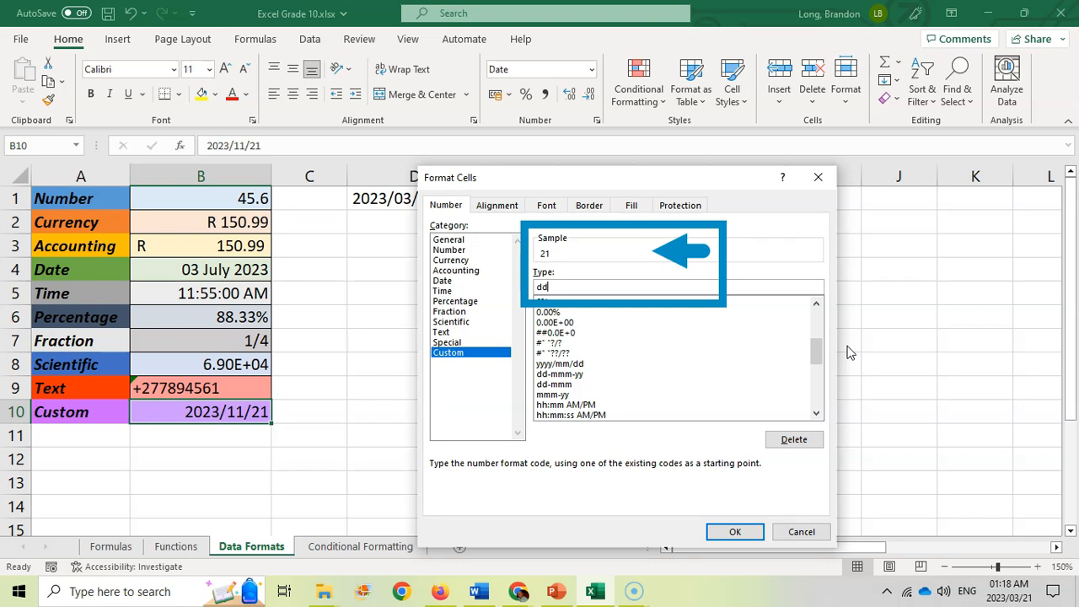
type("dd")
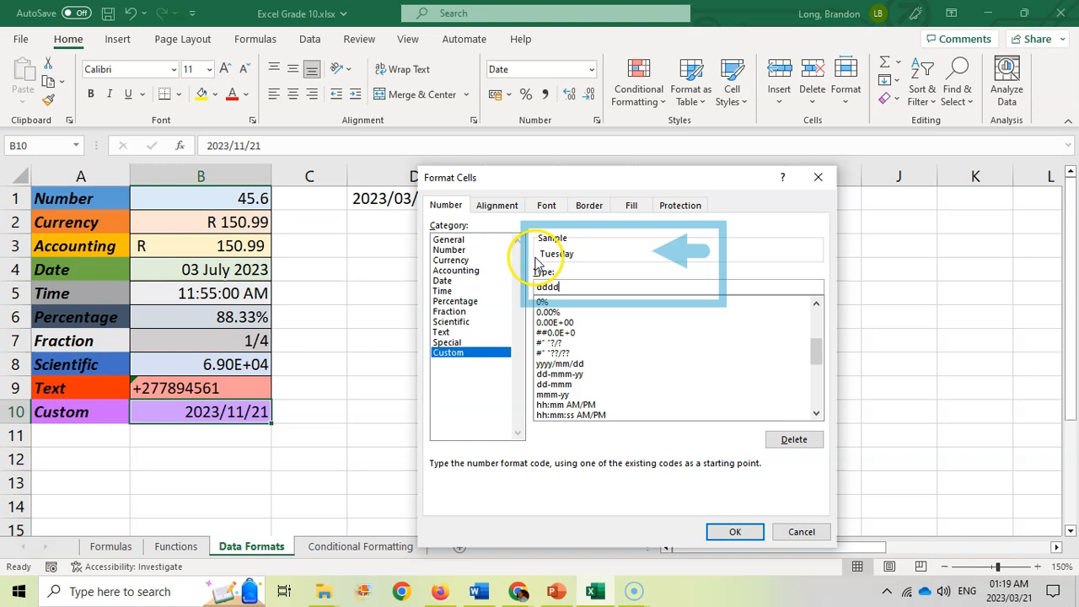
left_click(734, 531)
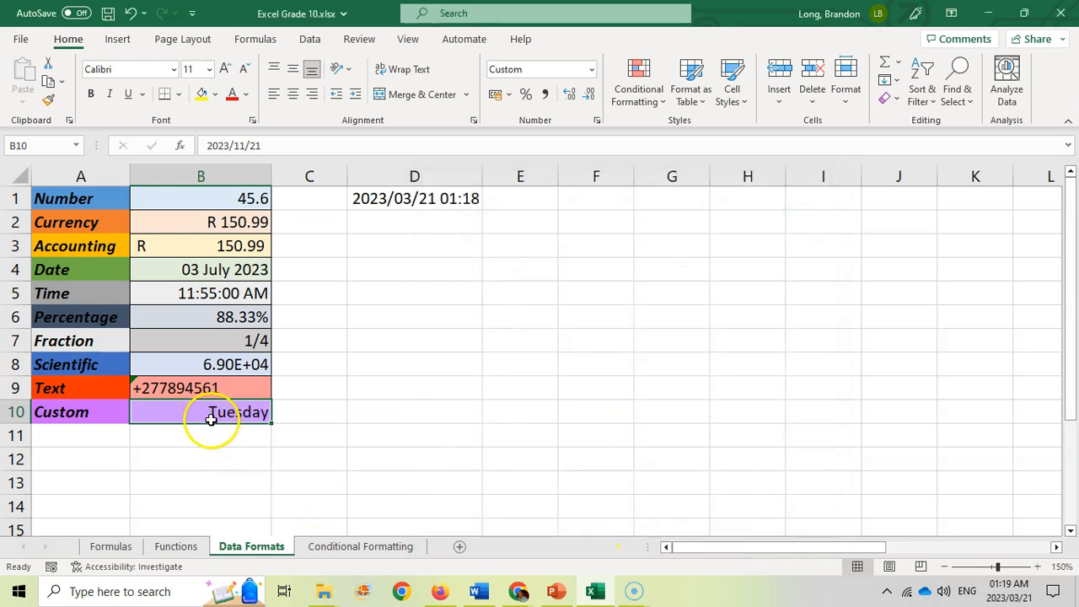
Step: Extend B10's custom code to dddd, dd mmmm yy and widen column B to fit Tuesday, 21 November 23
double_click(199, 411)
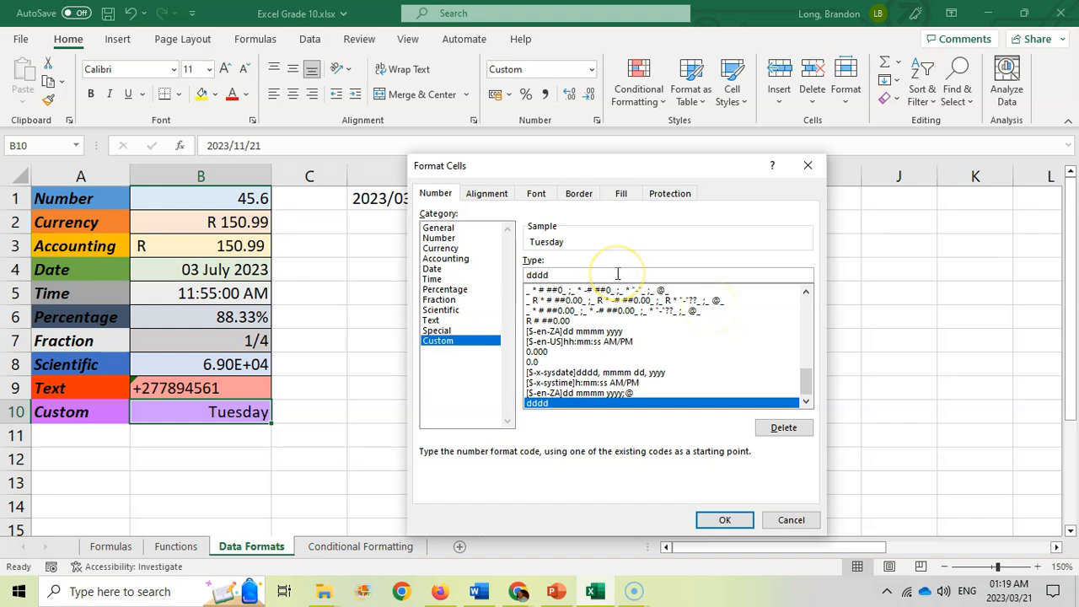
type(", d")
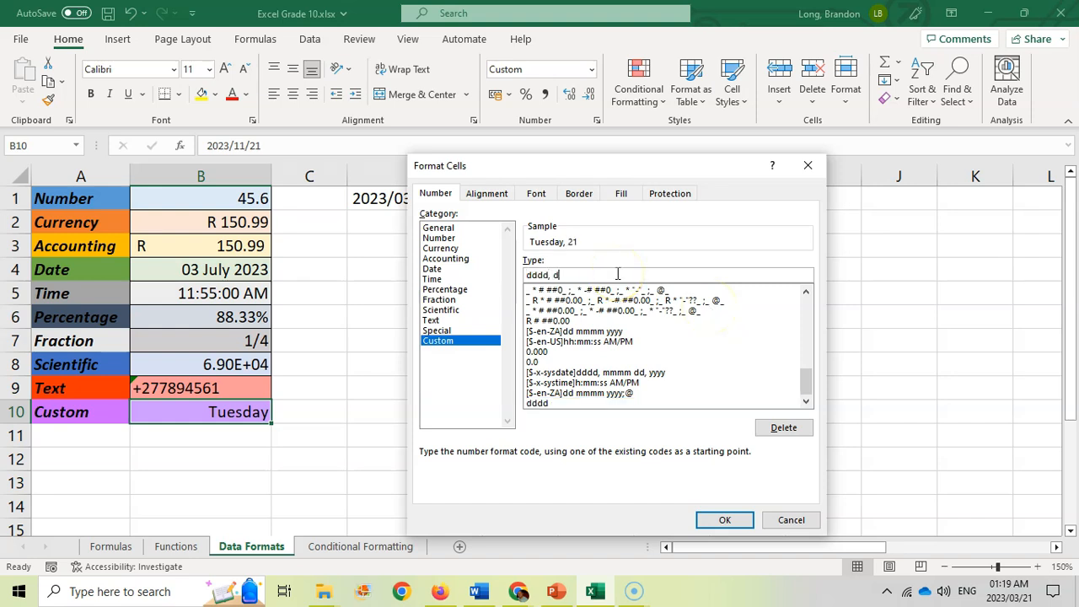
type("d")
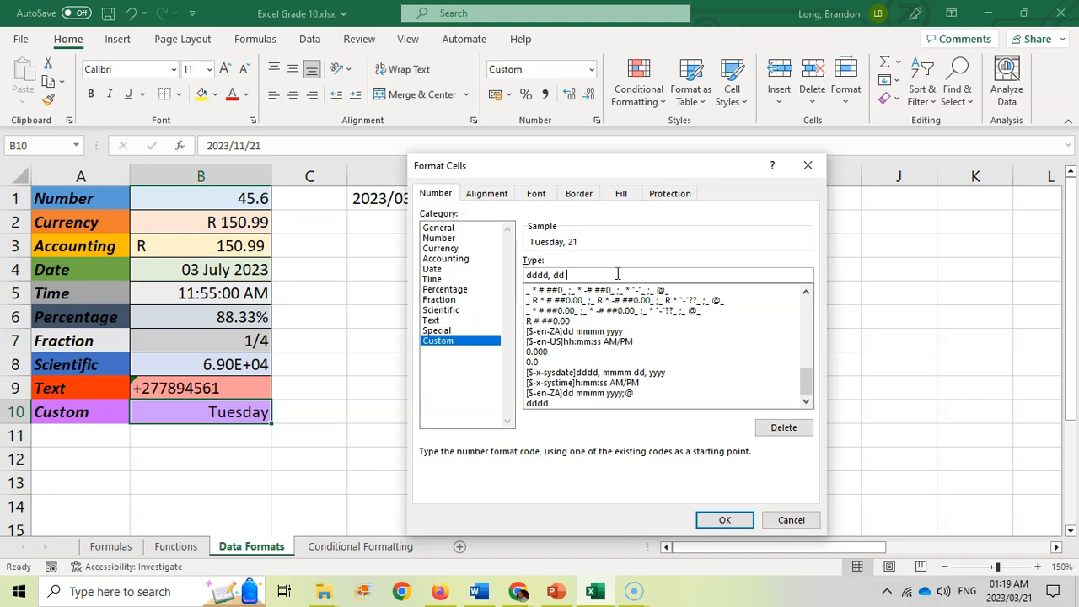
type("mmmm")
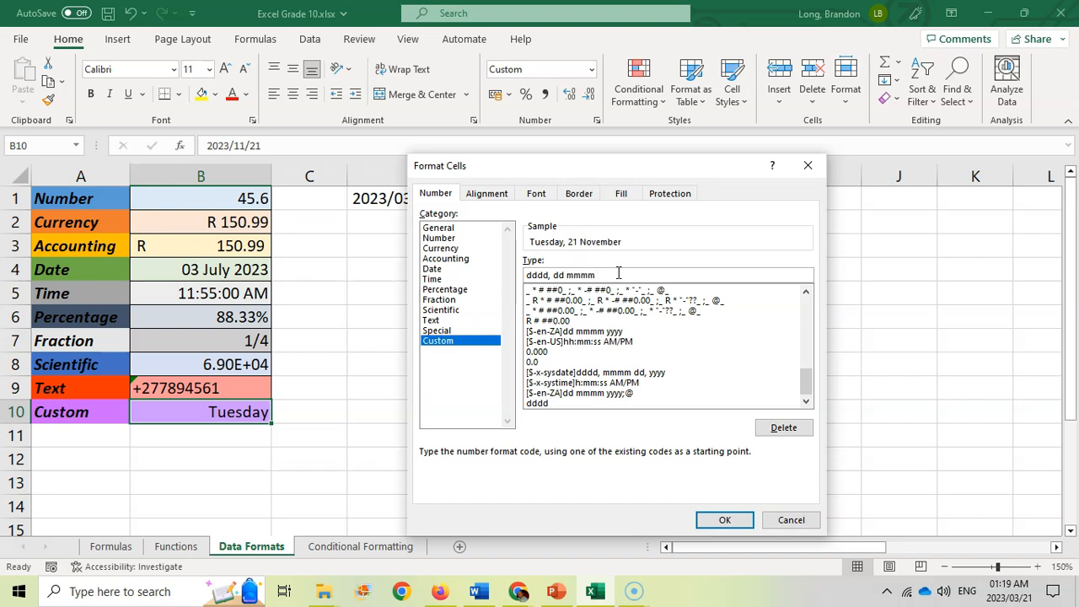
type("yy")
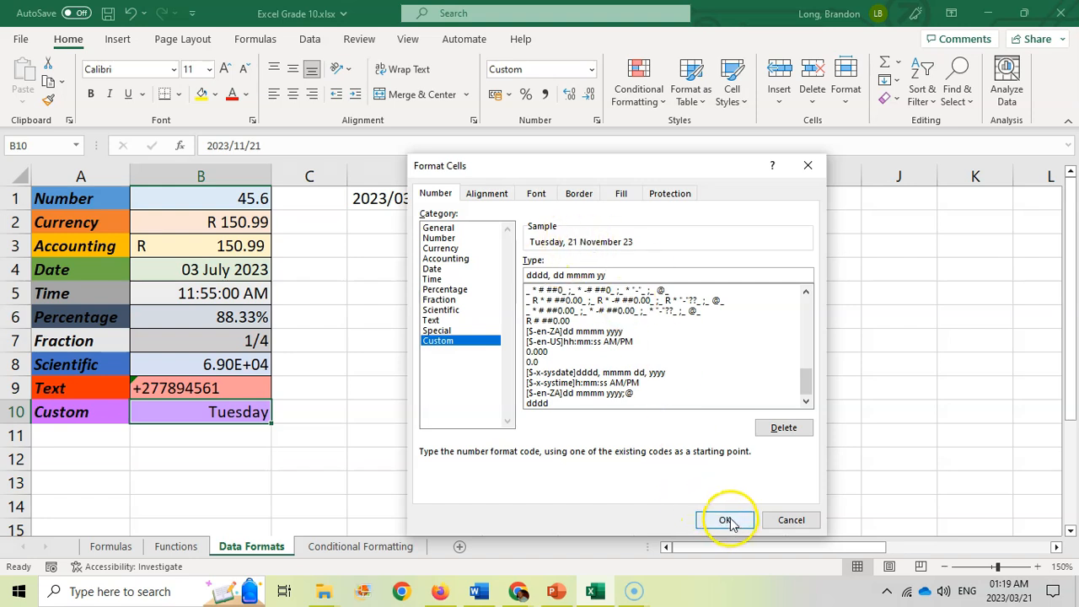
left_click(727, 519)
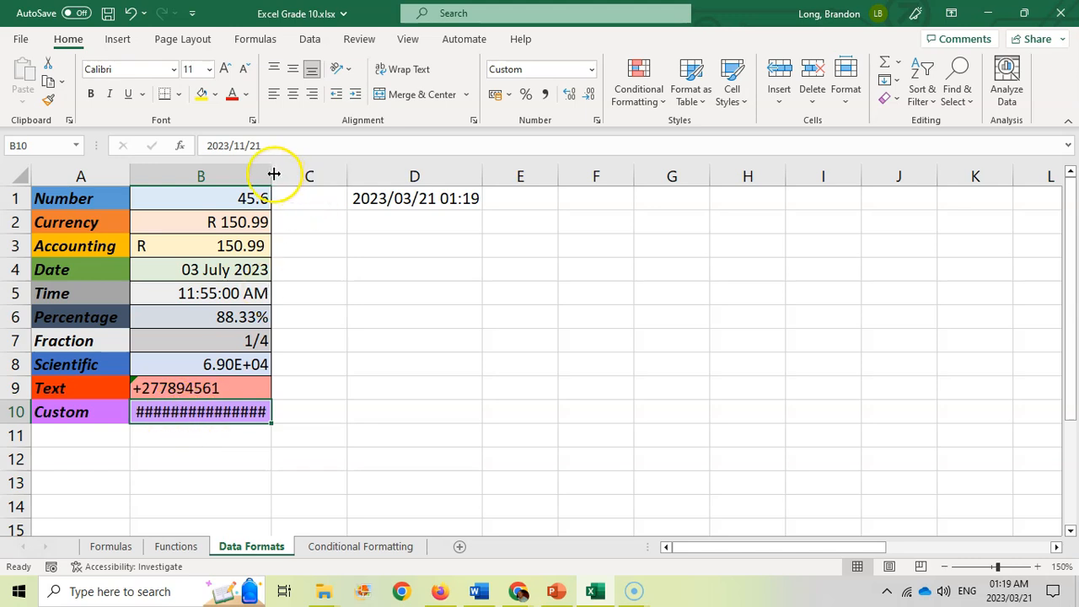
left_click_drag(273, 176, 343, 176)
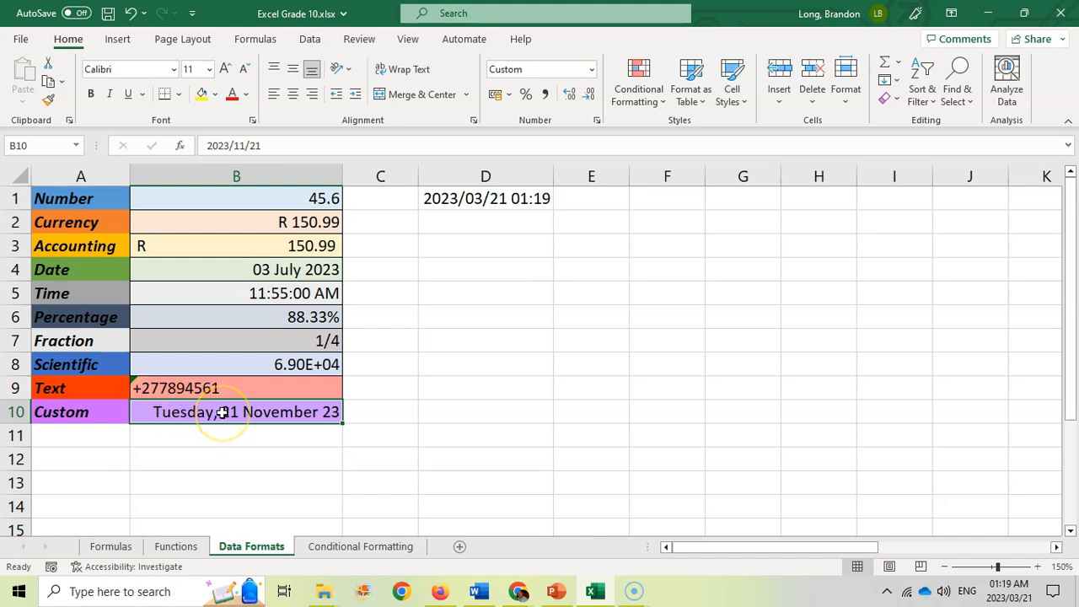
Step: Enter 2023/06/09 in B10 so the custom code reads Friday, 09 June 23
type("2023")
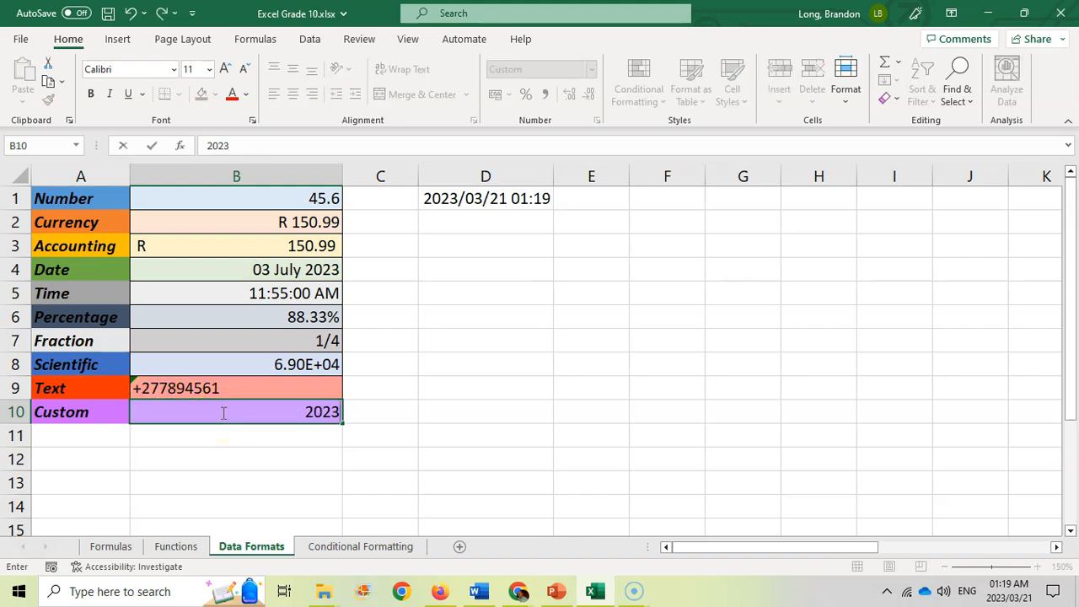
type("/06/09")
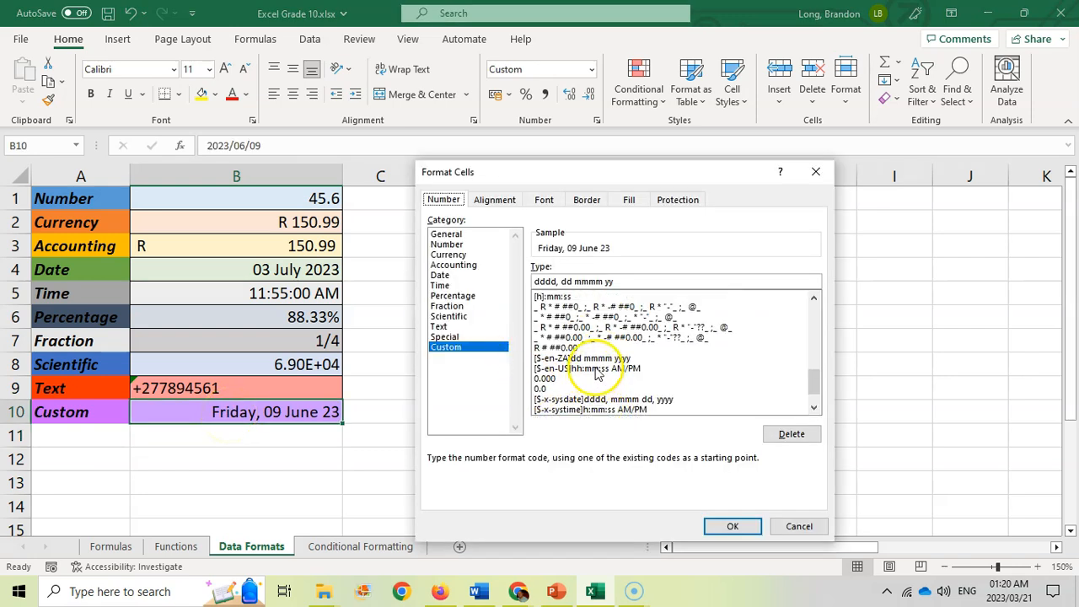
left_click(606, 337)
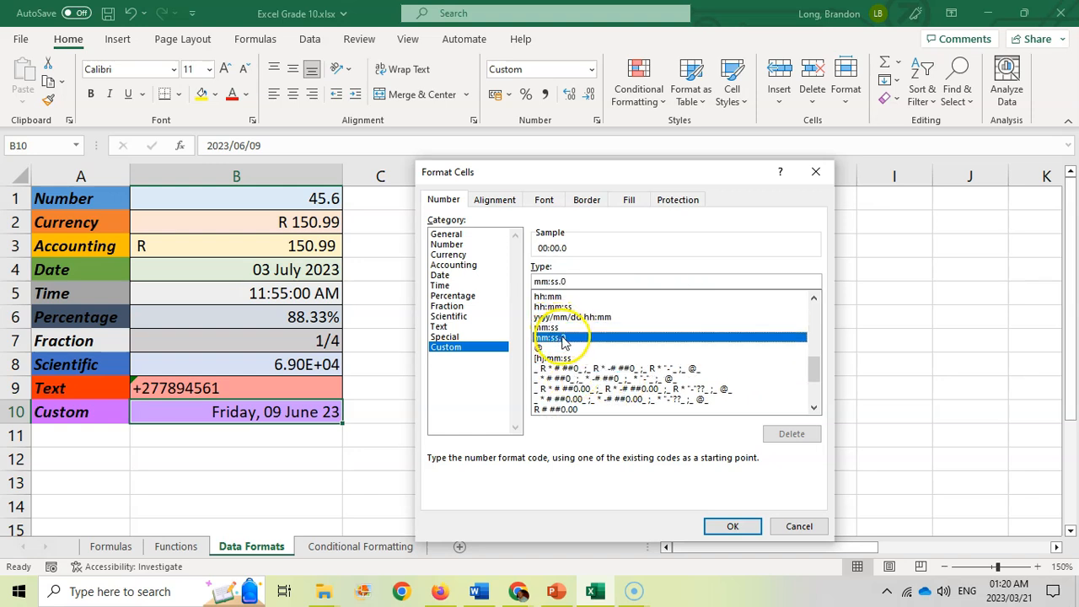
scroll("down", 3)
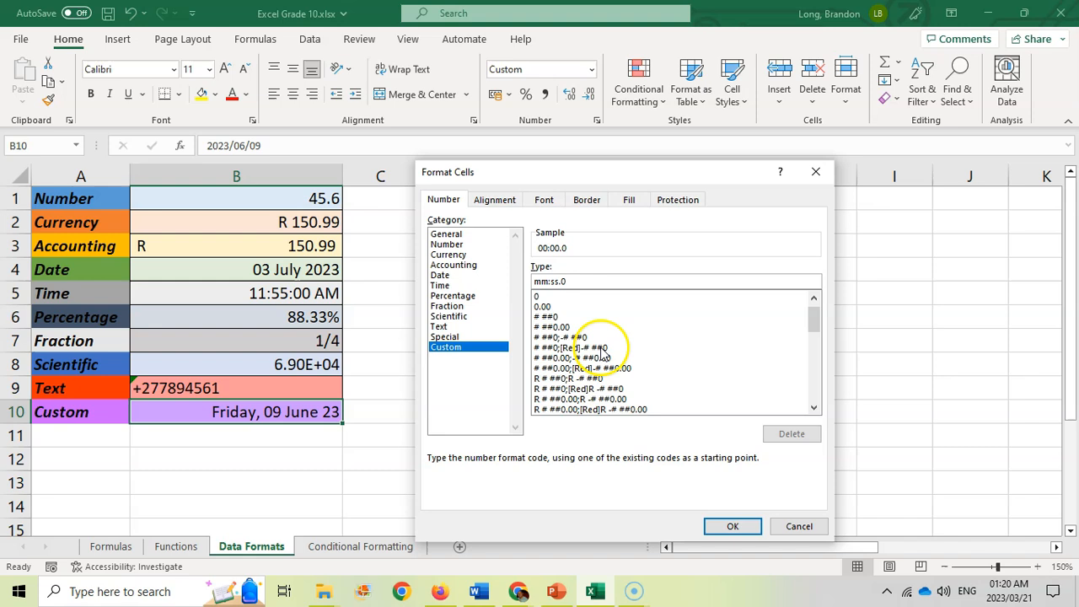
left_click(582, 357)
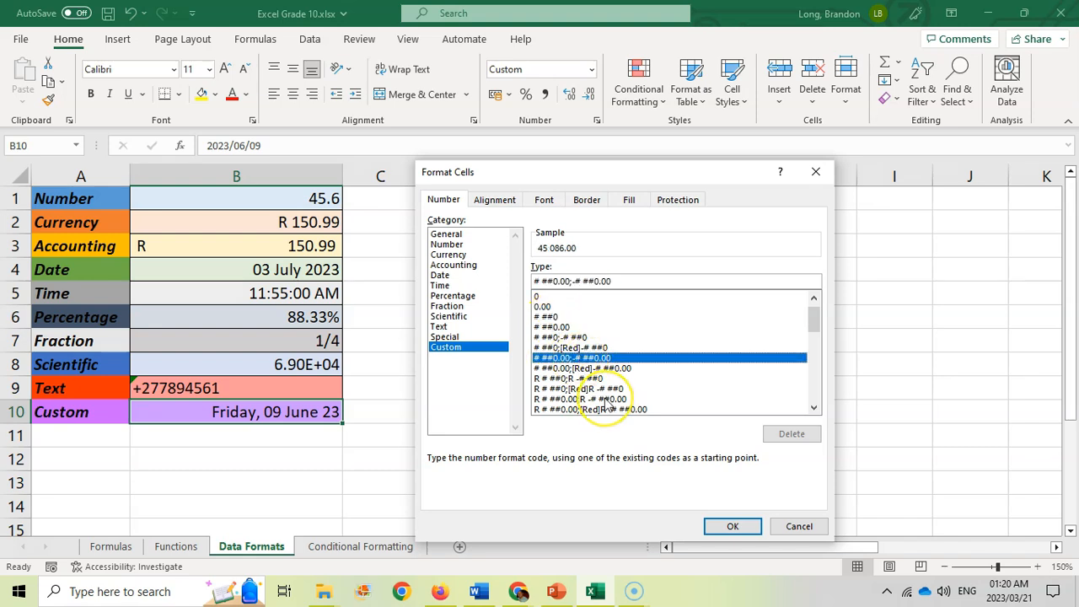
scroll("down", 3)
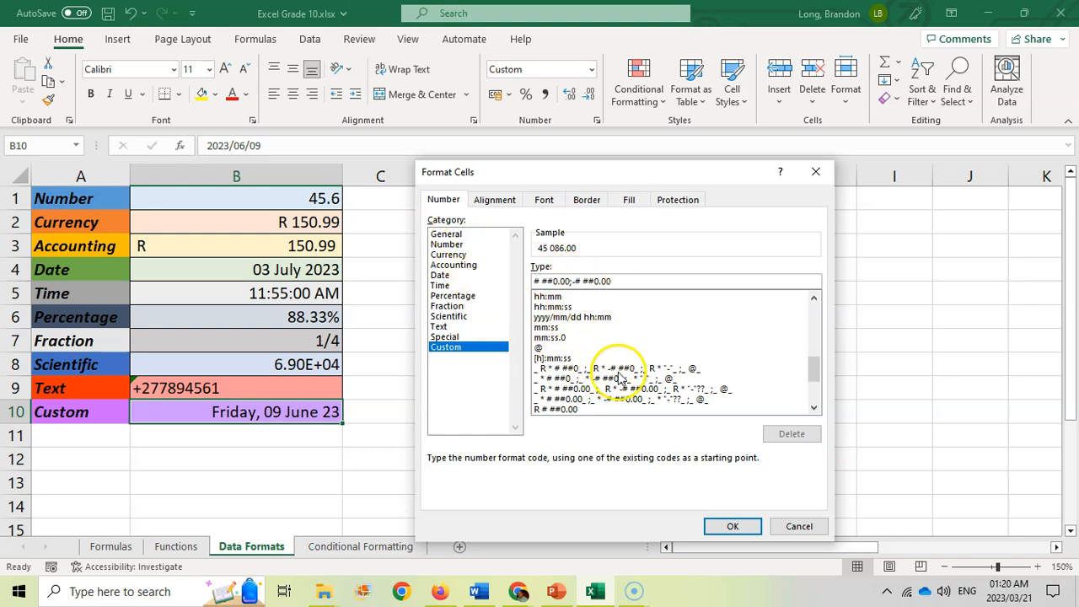
mouse_move(739, 472)
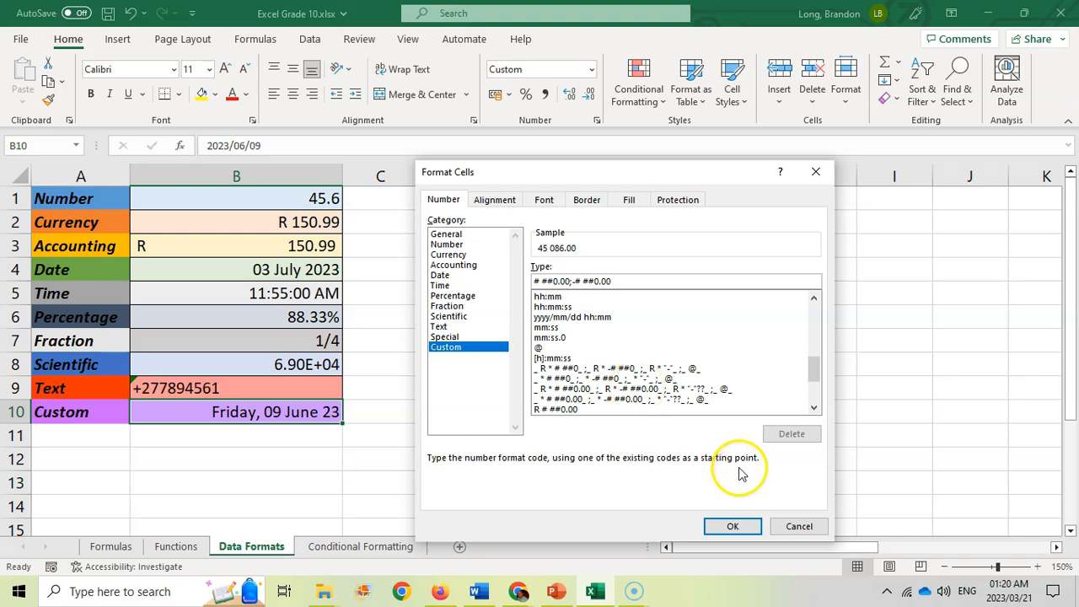